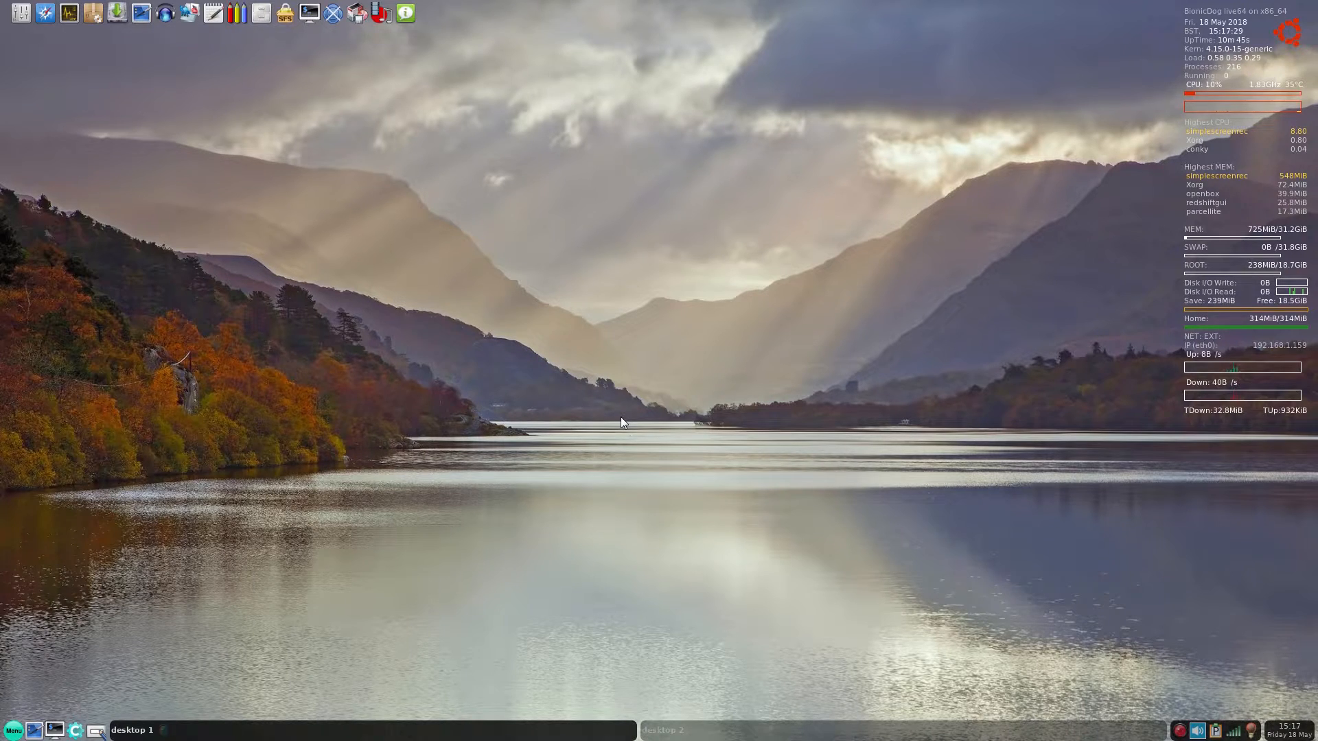
pyautogui.moveTo(599, 321)
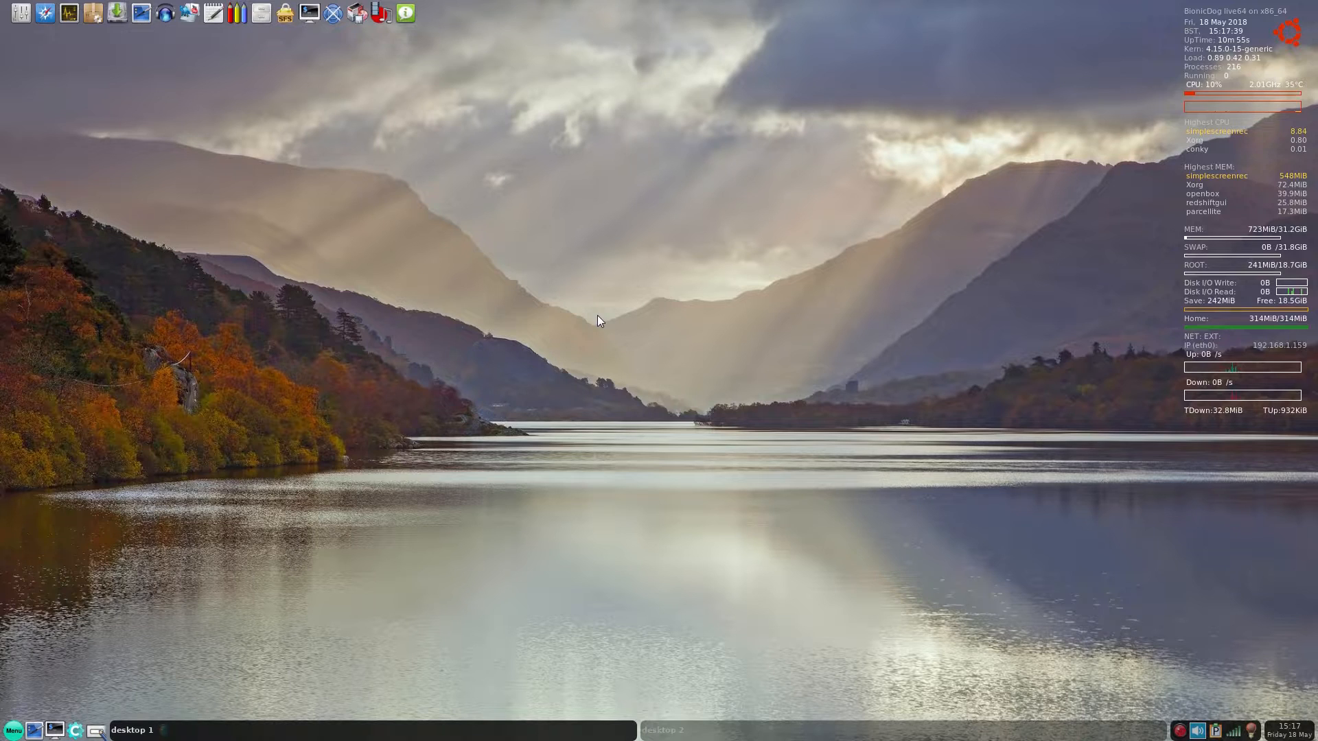
pyautogui.moveTo(587, 307)
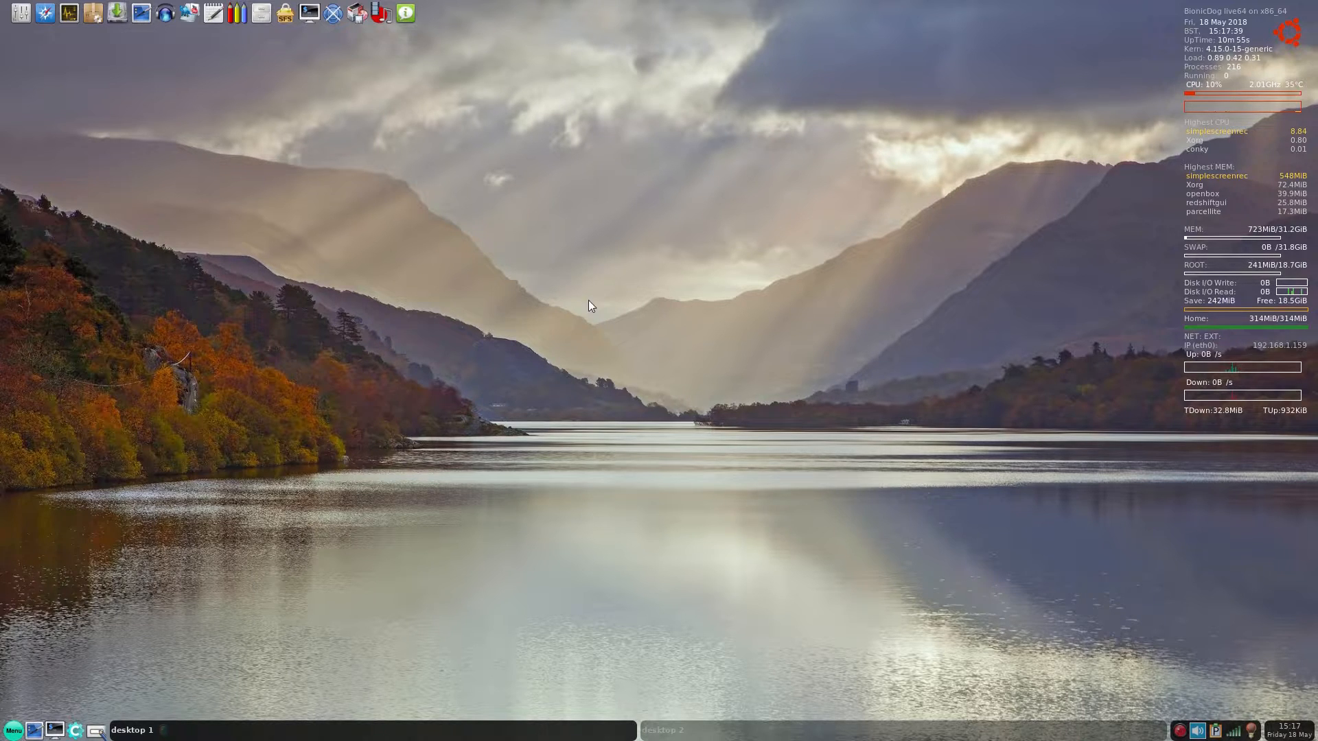
pyautogui.moveTo(71, 17)
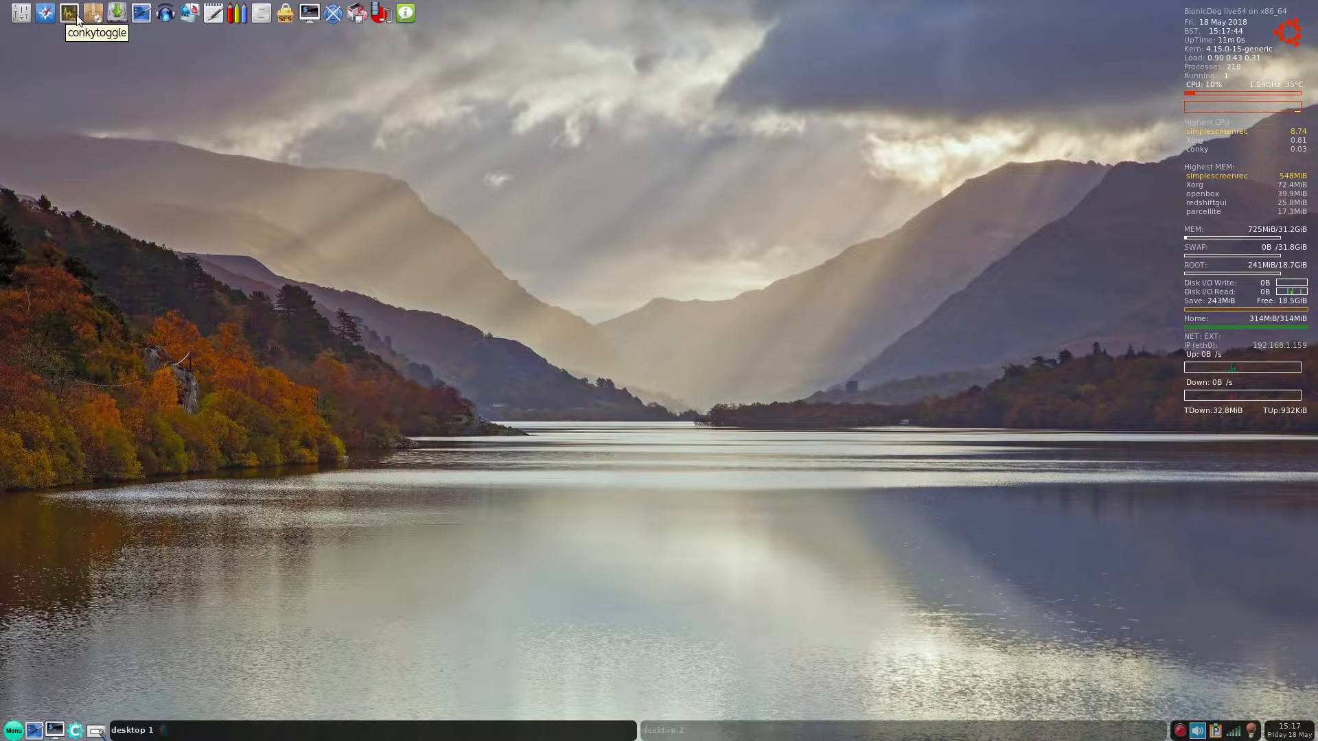
pyautogui.moveTo(121, 11)
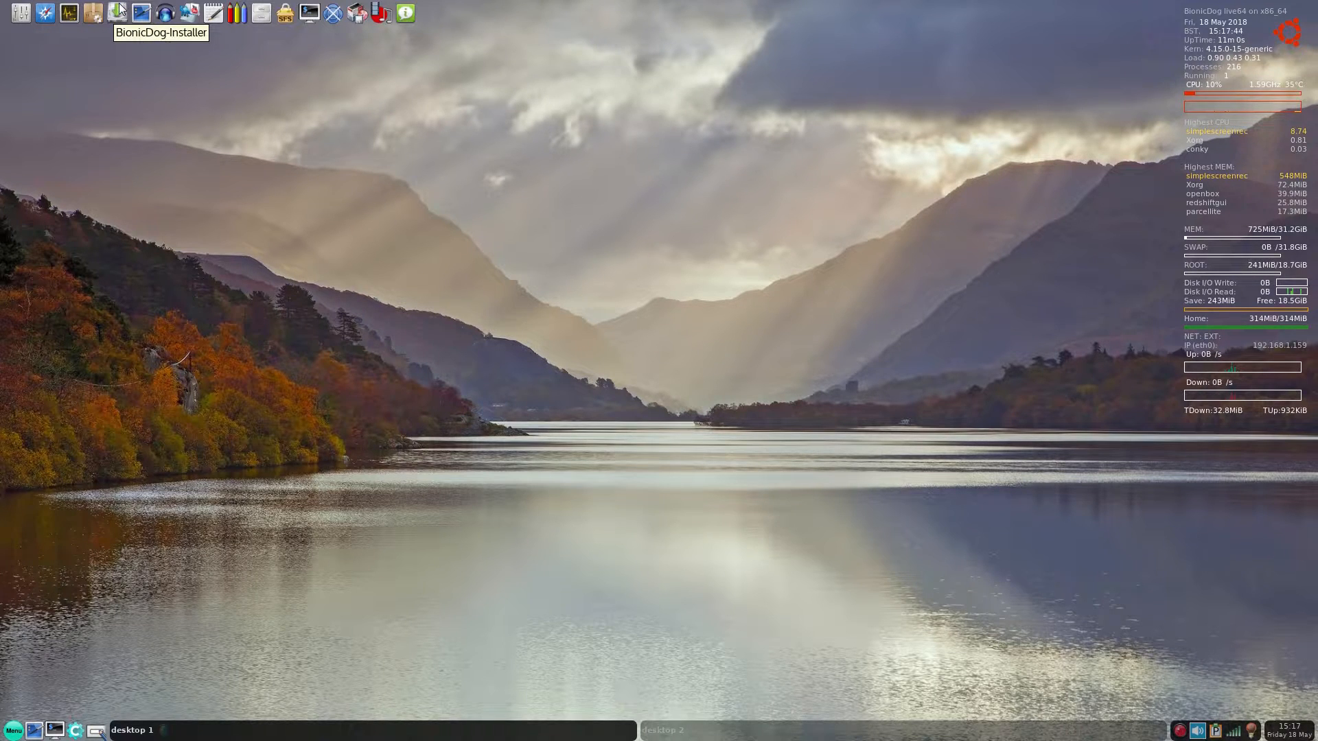
pyautogui.moveTo(510, 141)
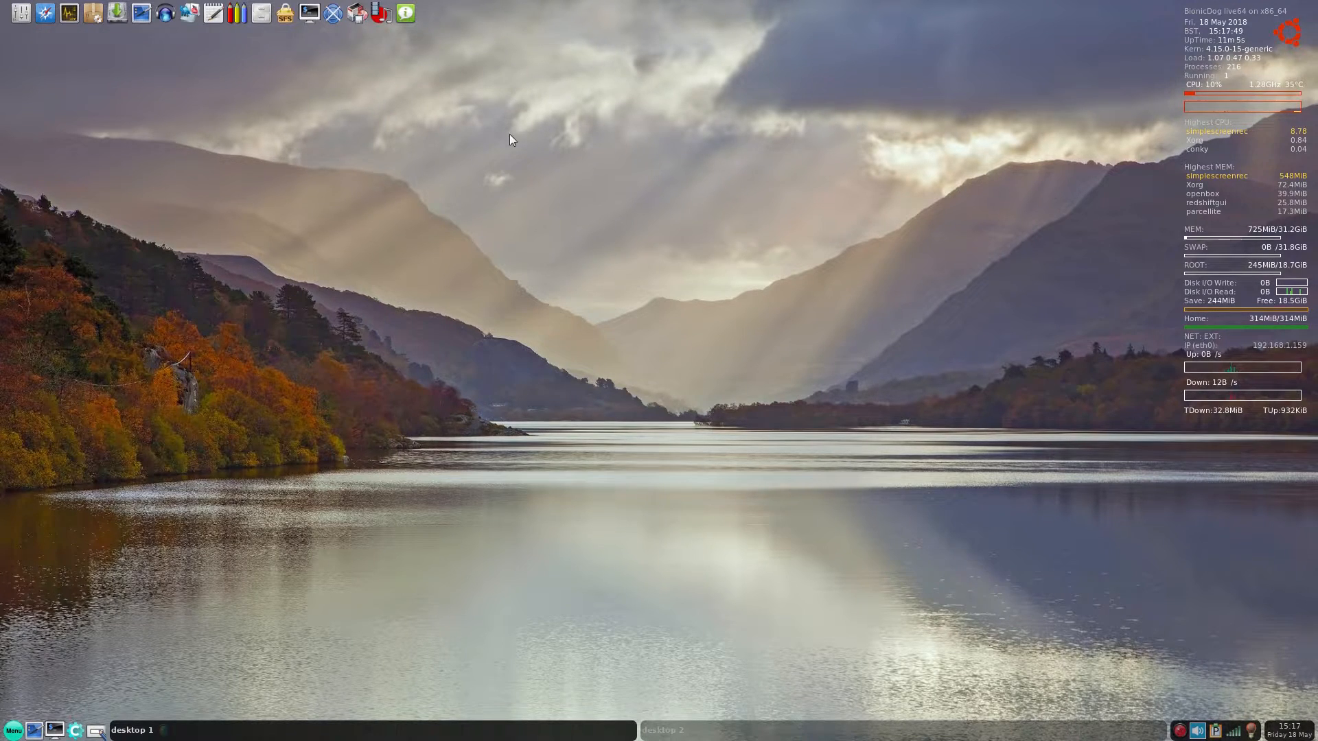
pyautogui.moveTo(990, 196)
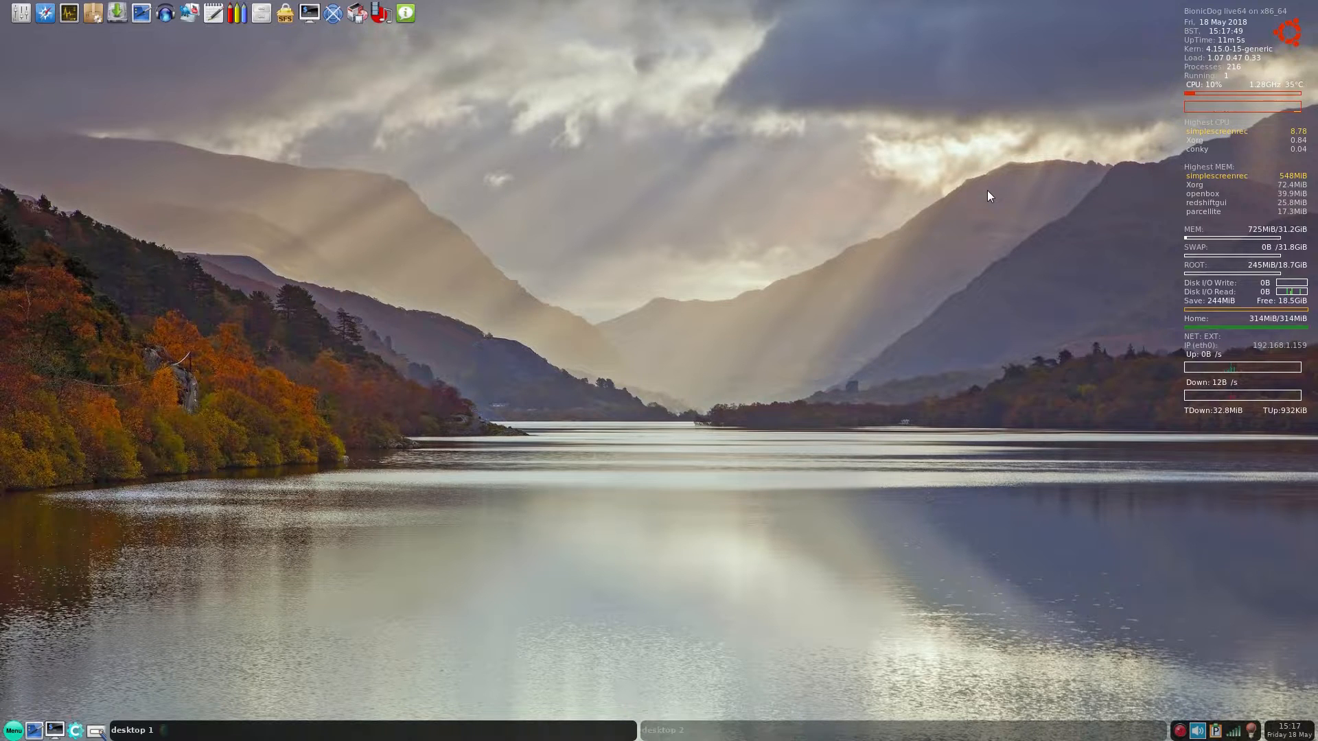
pyautogui.moveTo(1123, 62)
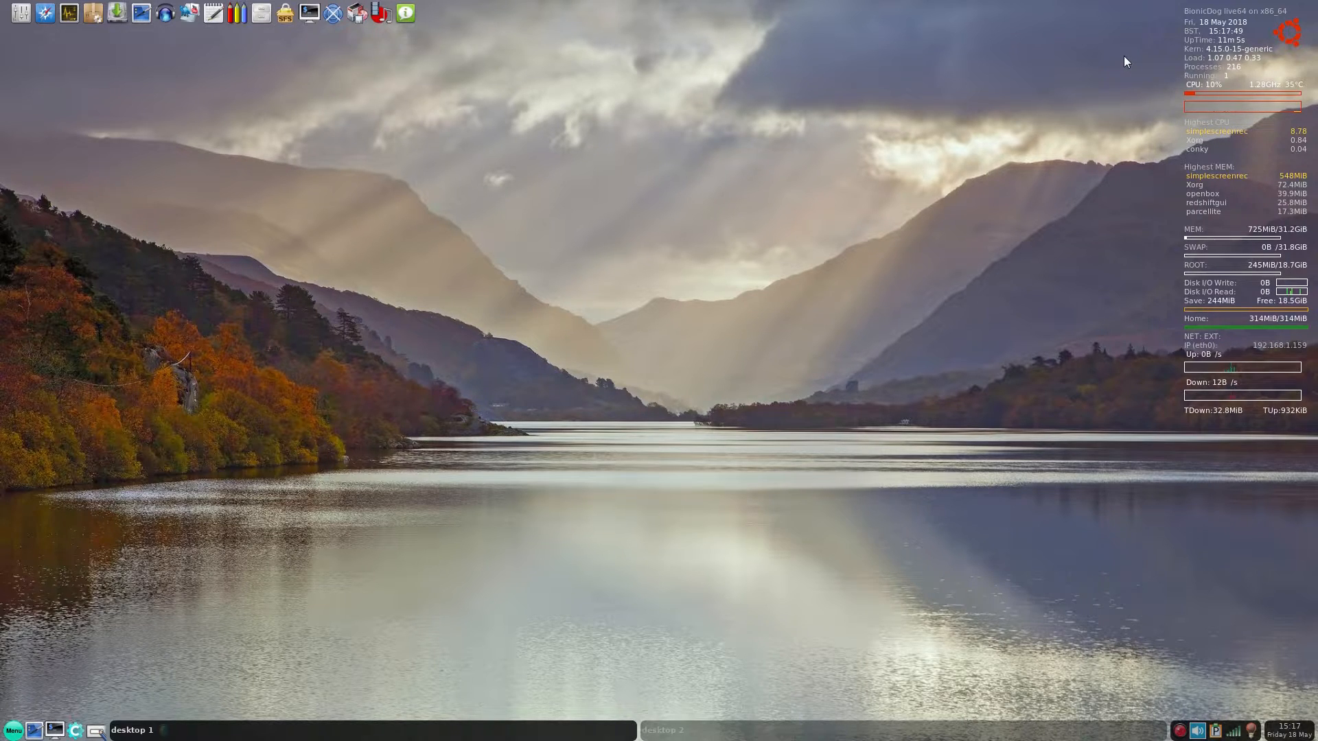
pyautogui.moveTo(1101, 115)
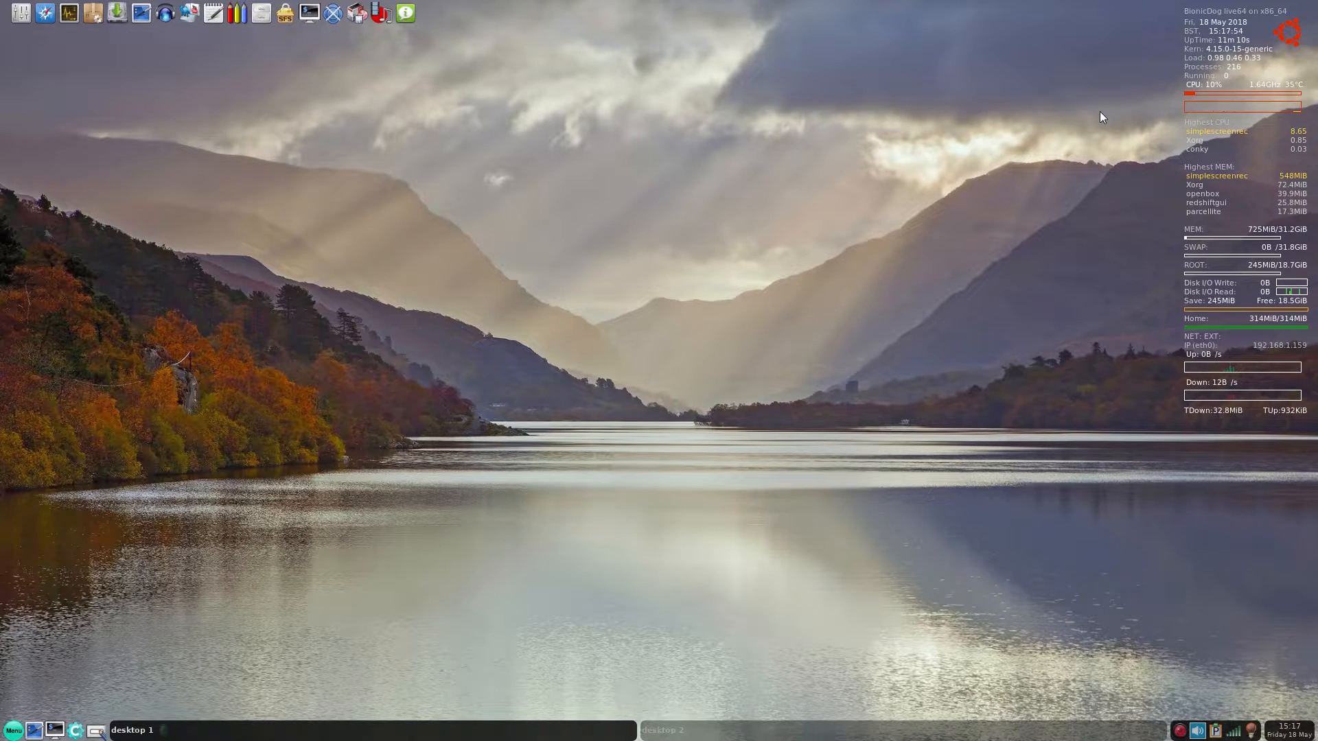
pyautogui.moveTo(872, 306)
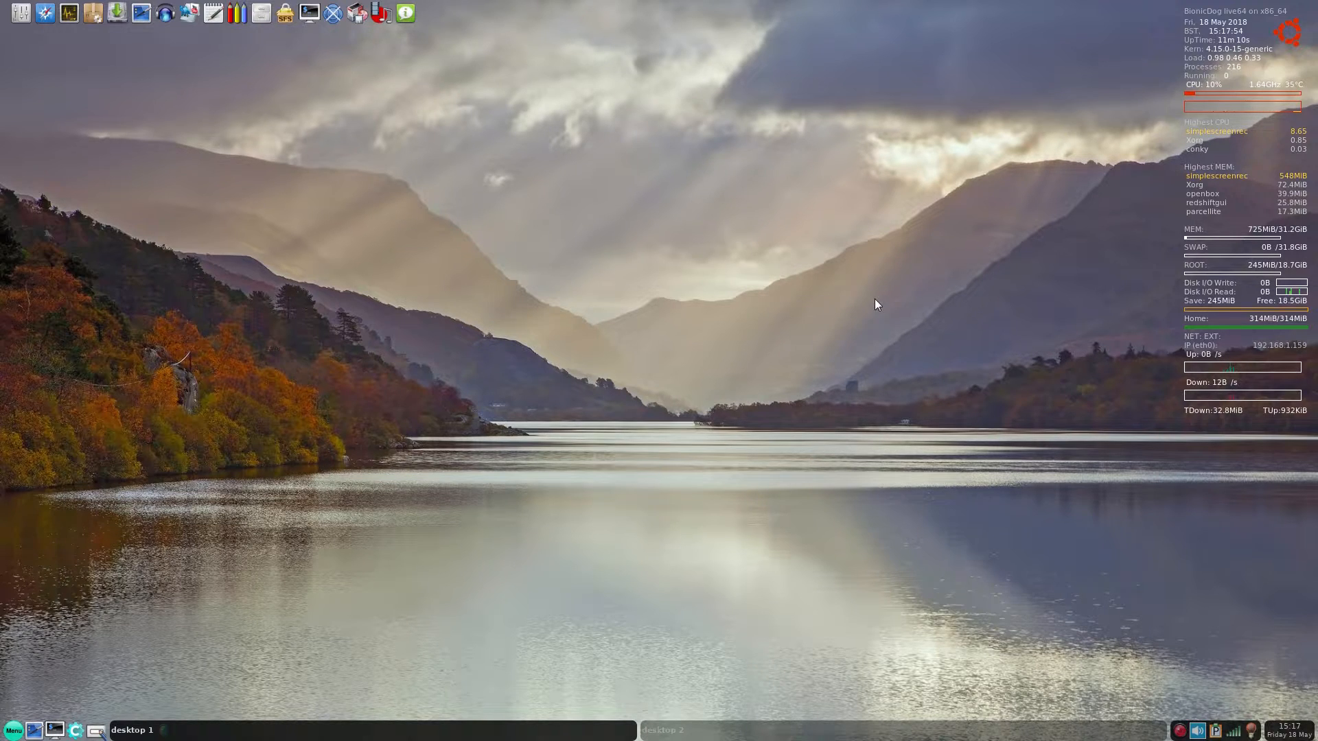
pyautogui.moveTo(853, 309)
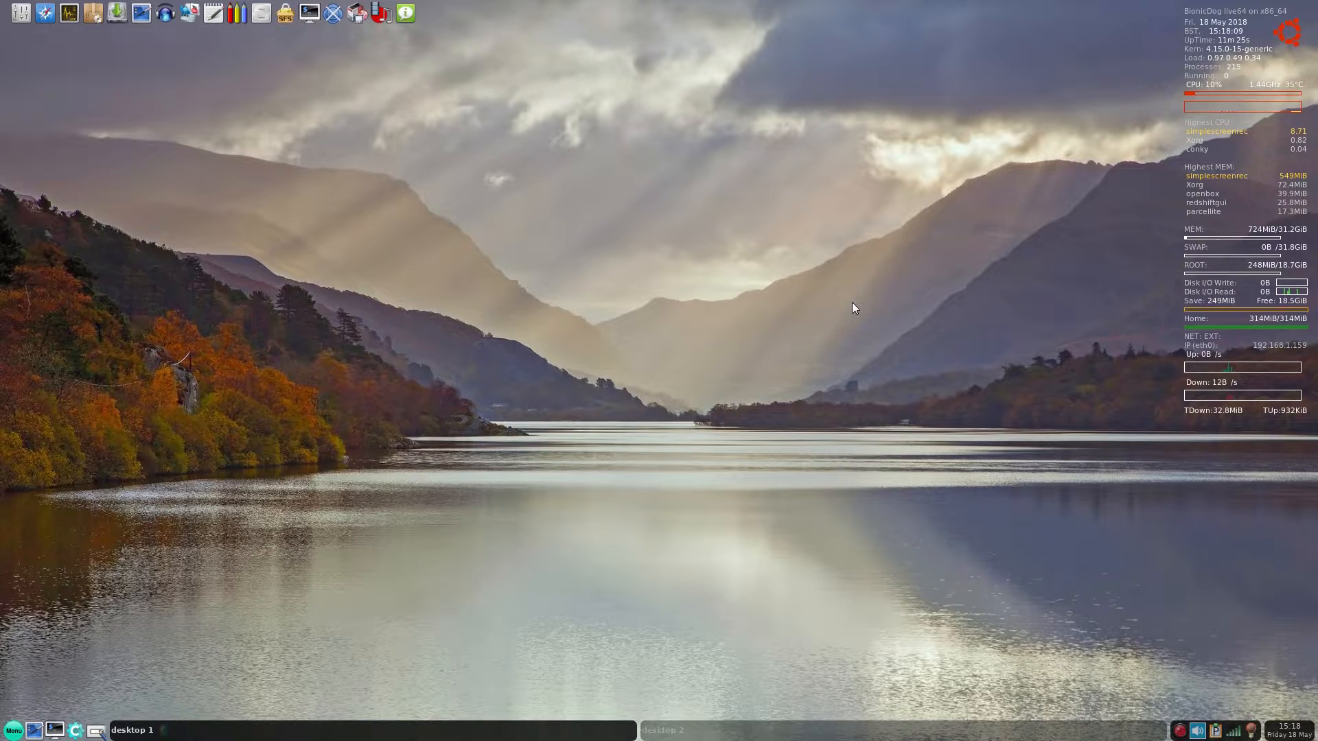
pyautogui.moveTo(354, 27)
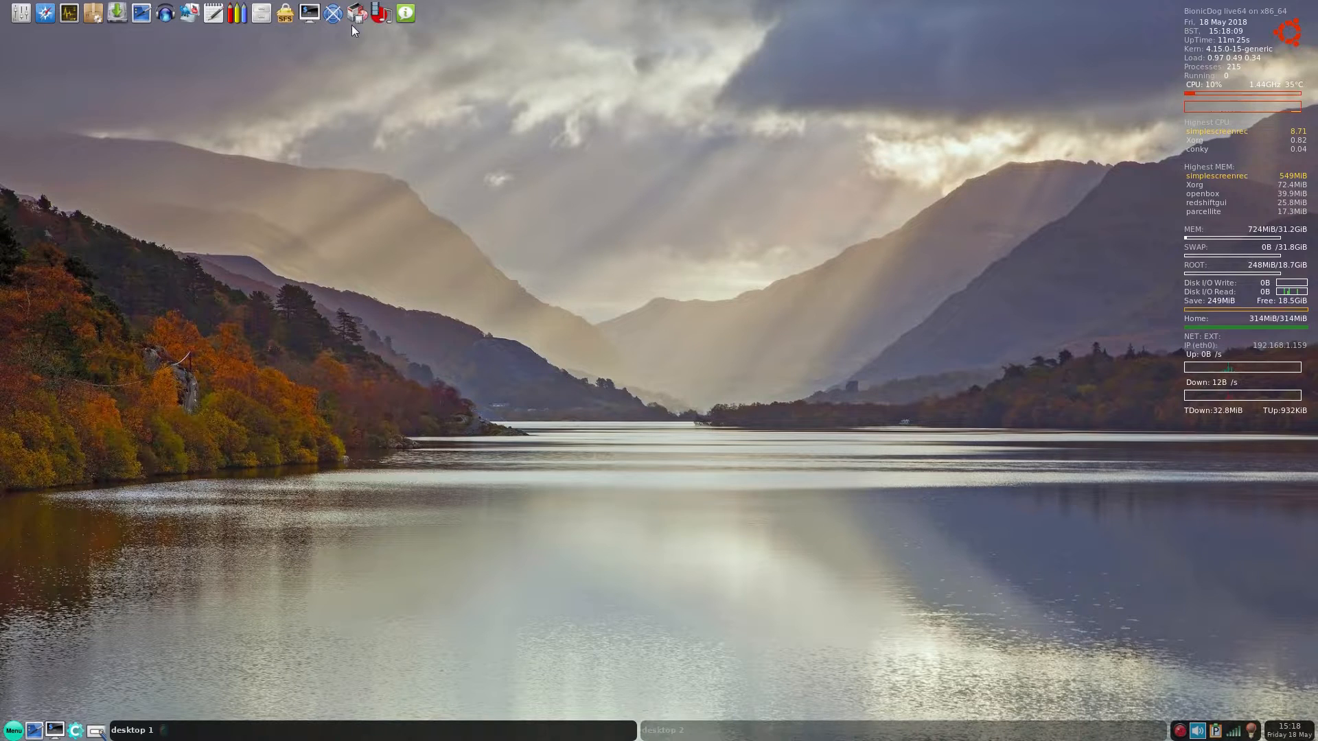
pyautogui.moveTo(404, 11)
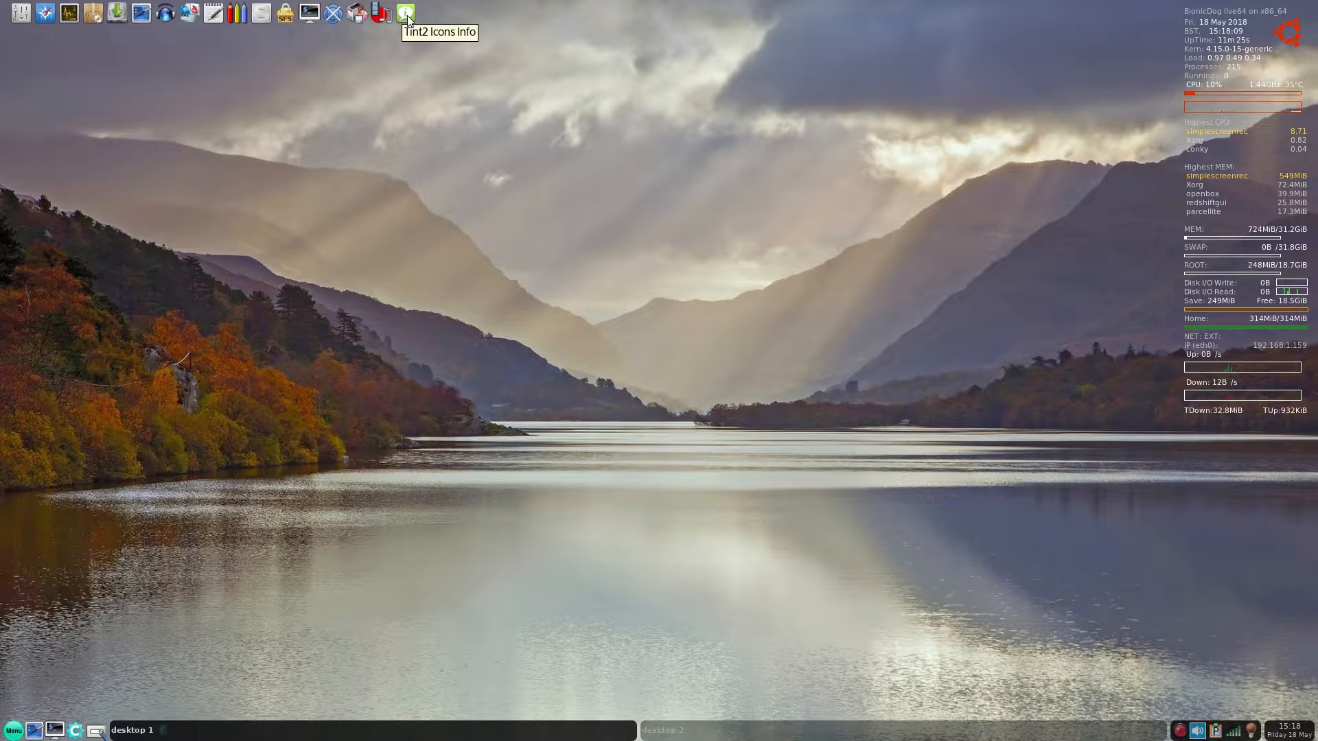
pyautogui.moveTo(371, 13)
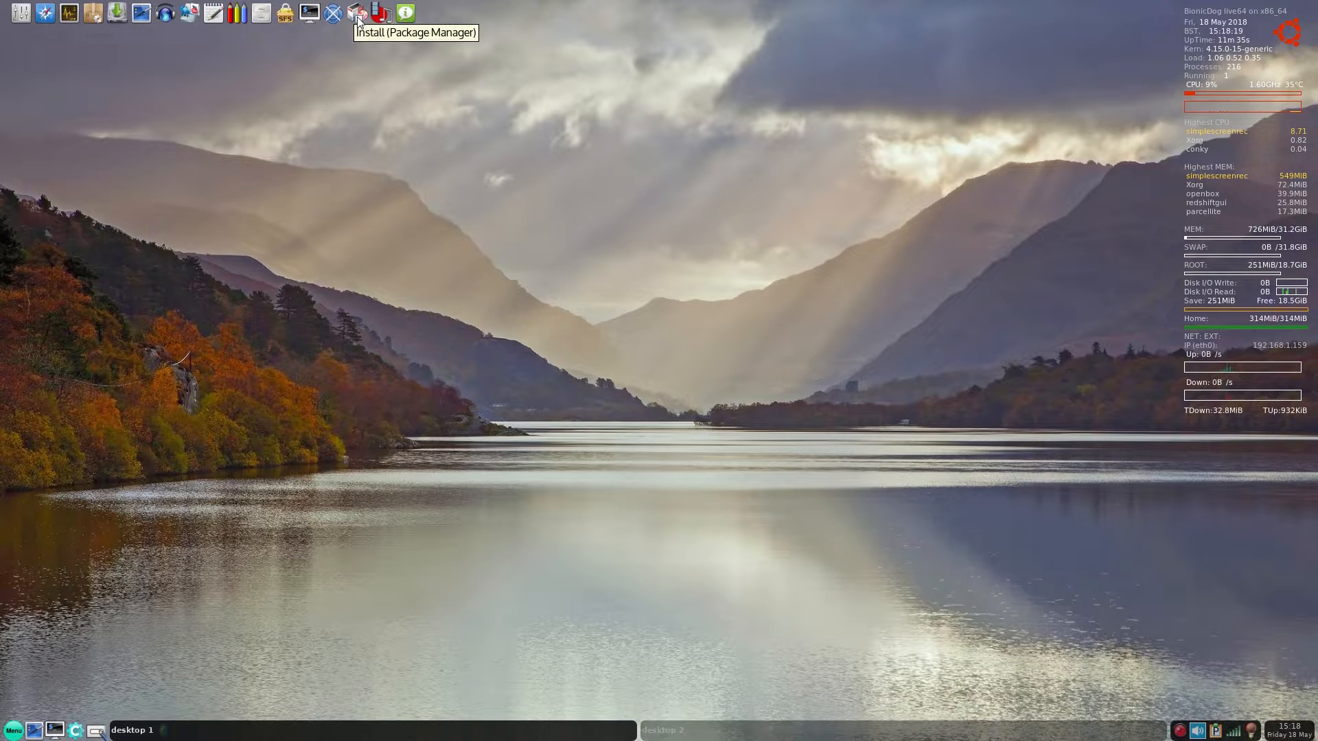
# - Briefly open and close Synaptic Package Manager and a terminal from the top launcher bar
pyautogui.click(357, 14)
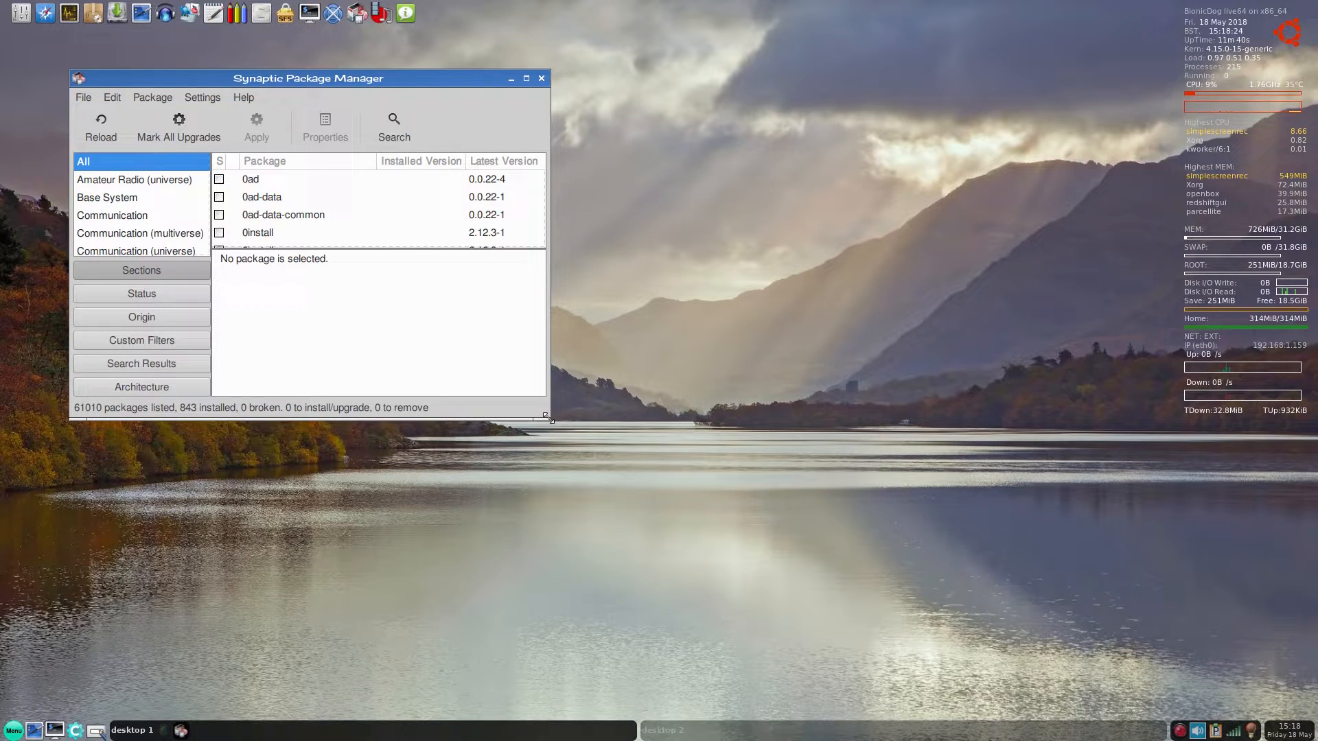
pyautogui.moveTo(548, 418); pyautogui.dragTo(854, 591)
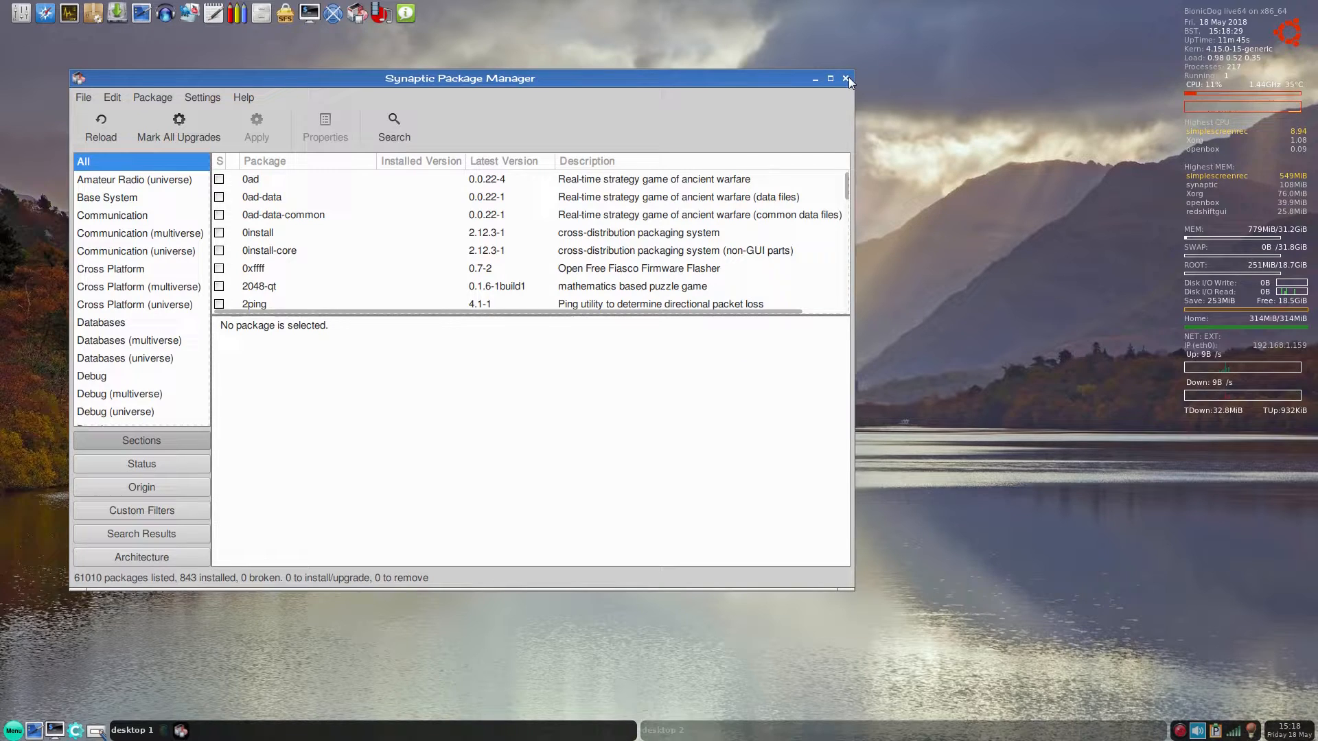
pyautogui.click(845, 80)
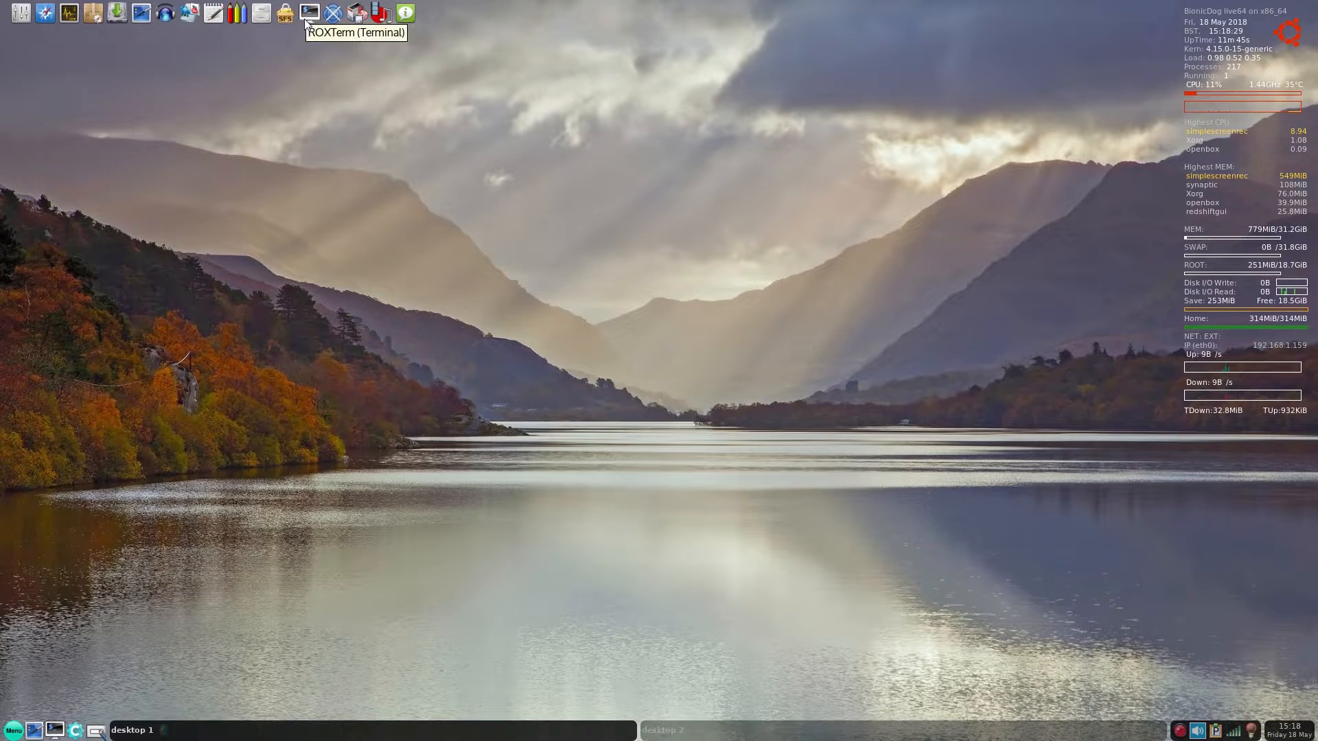
pyautogui.click(306, 11)
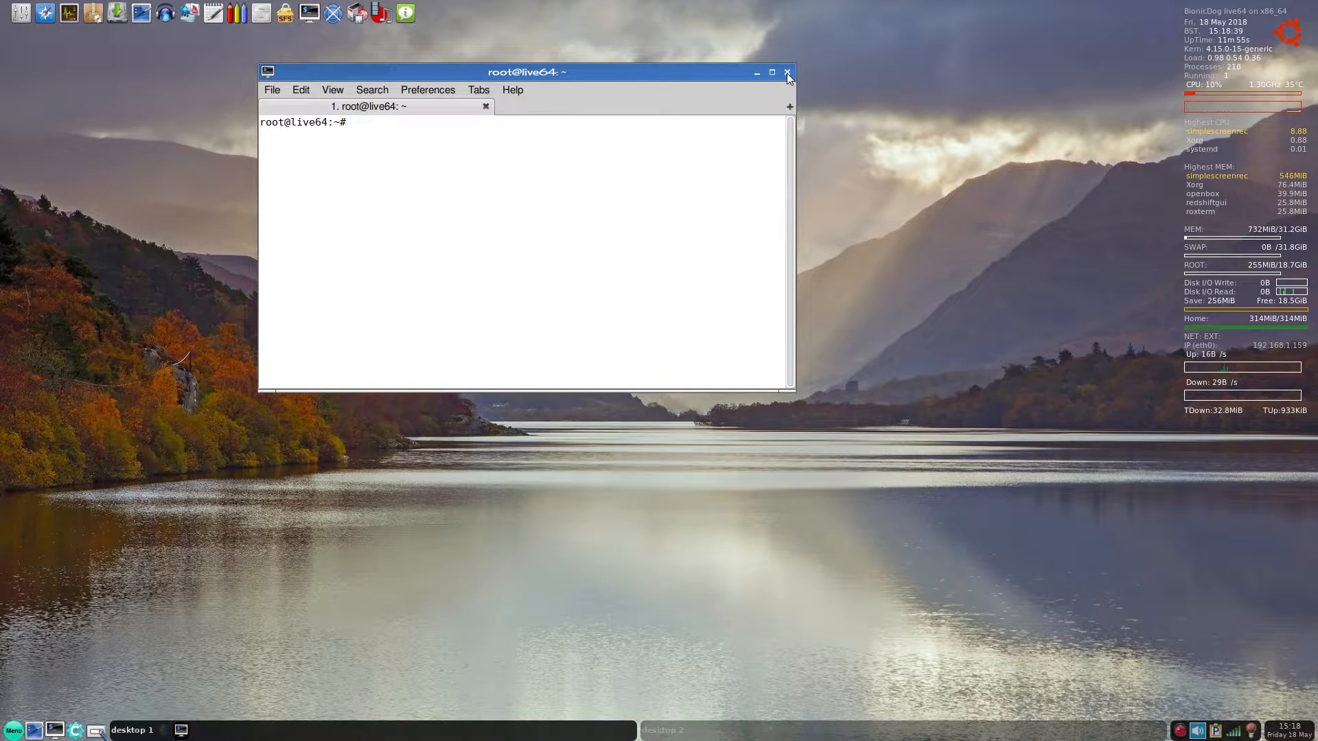
pyautogui.click(787, 71)
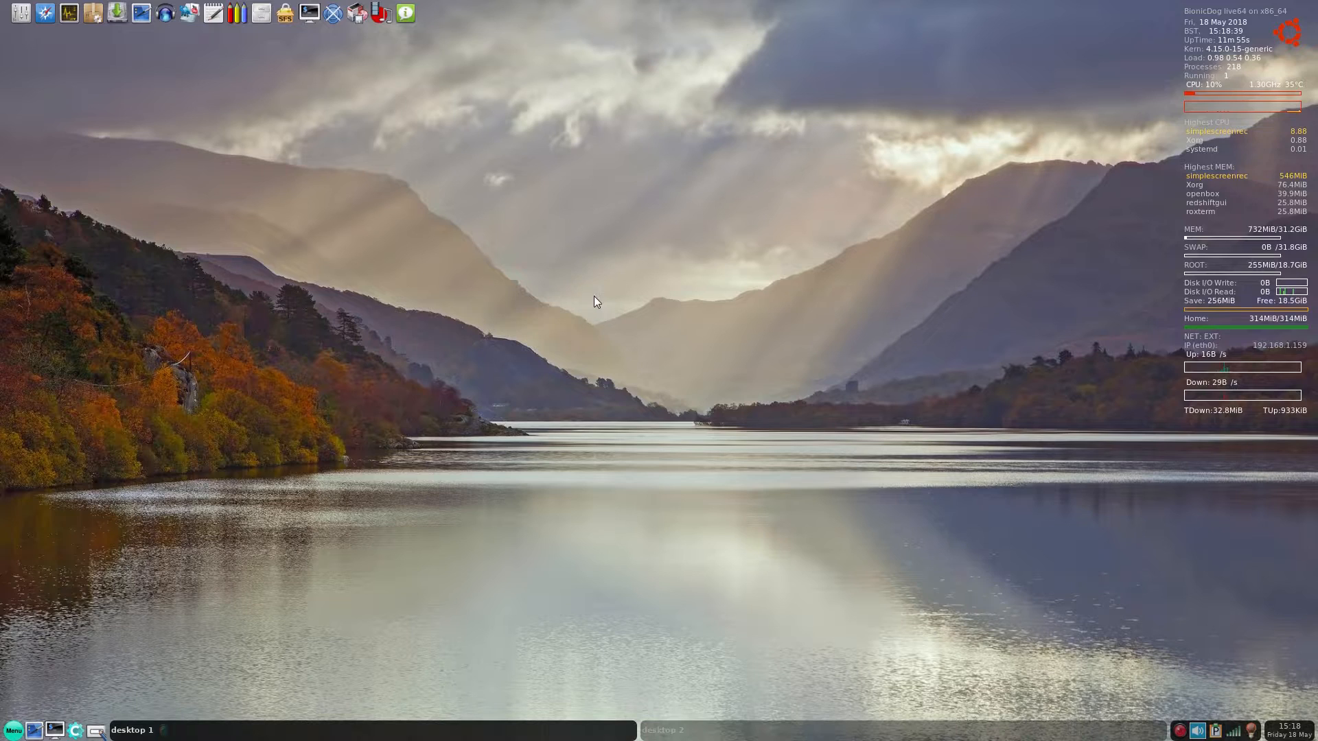
pyautogui.moveTo(308, 123)
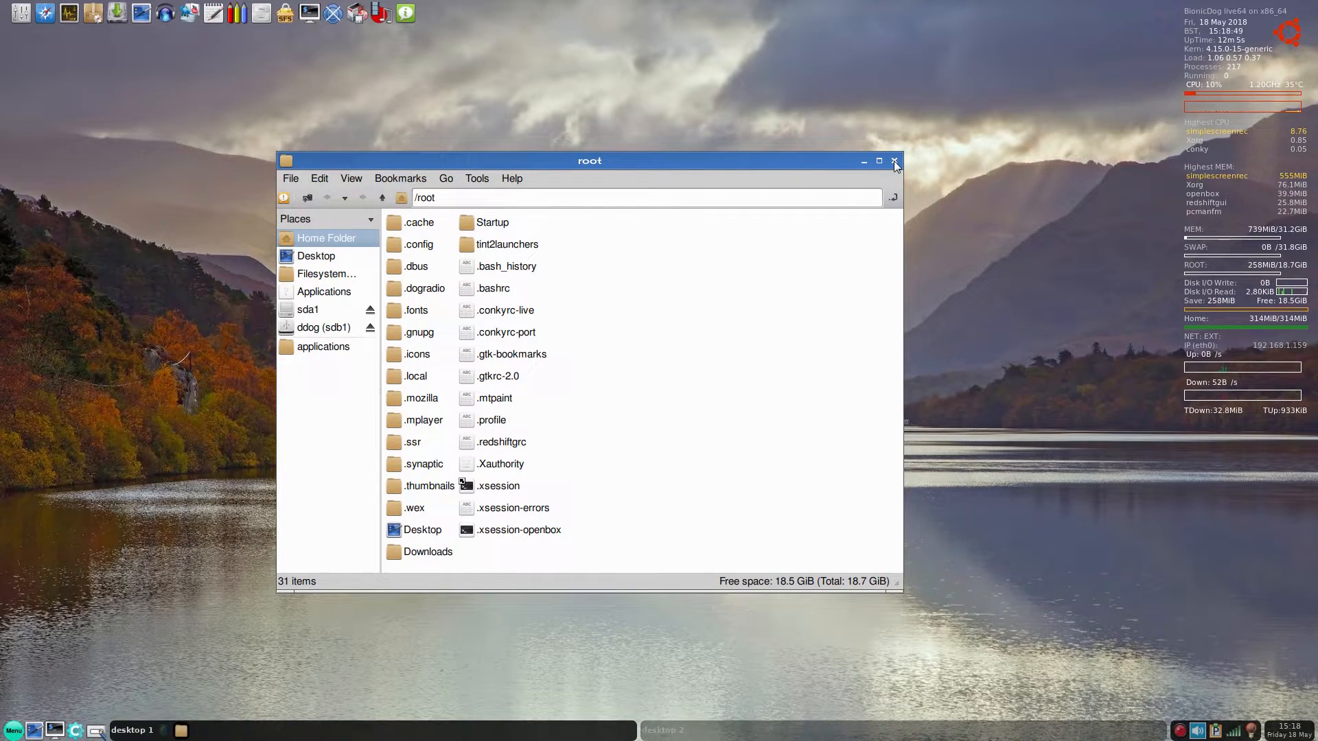
# - Close the file manager, then open a blank note in the text editor and close it
pyautogui.click(895, 162)
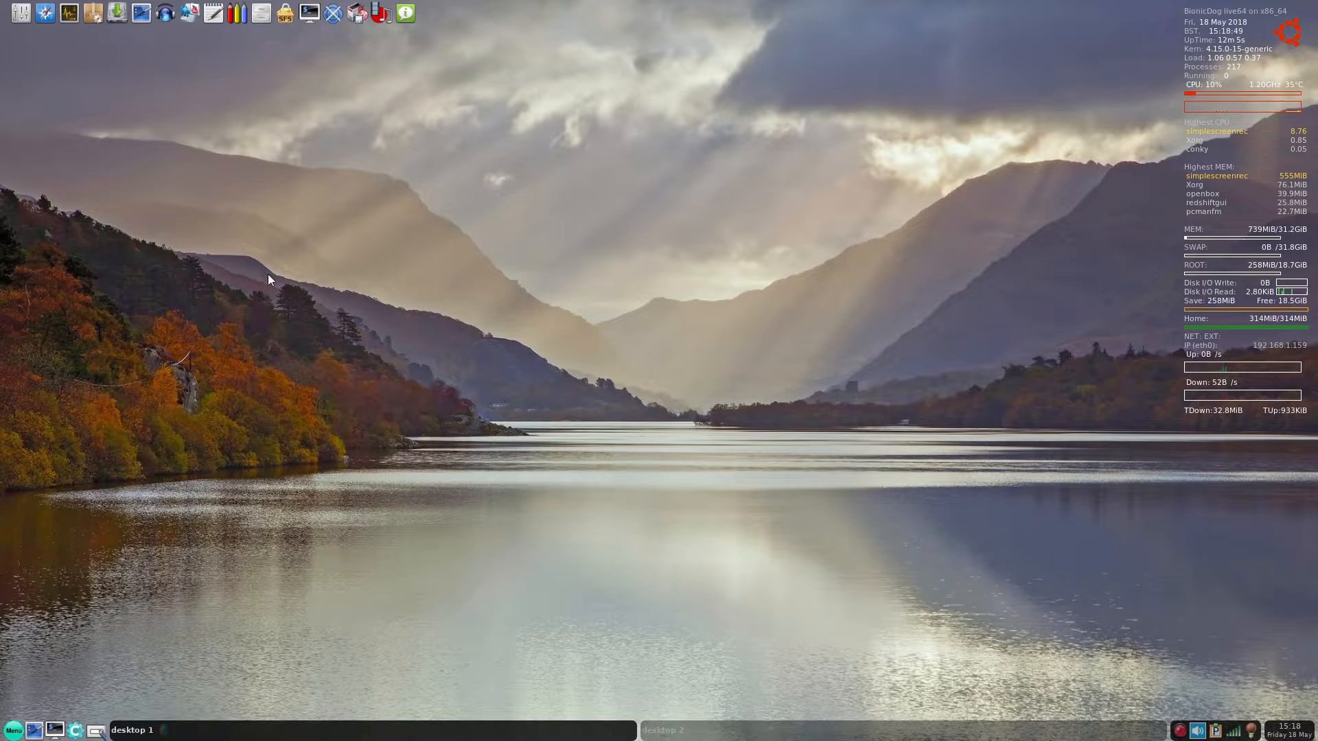
pyautogui.moveTo(232, 14)
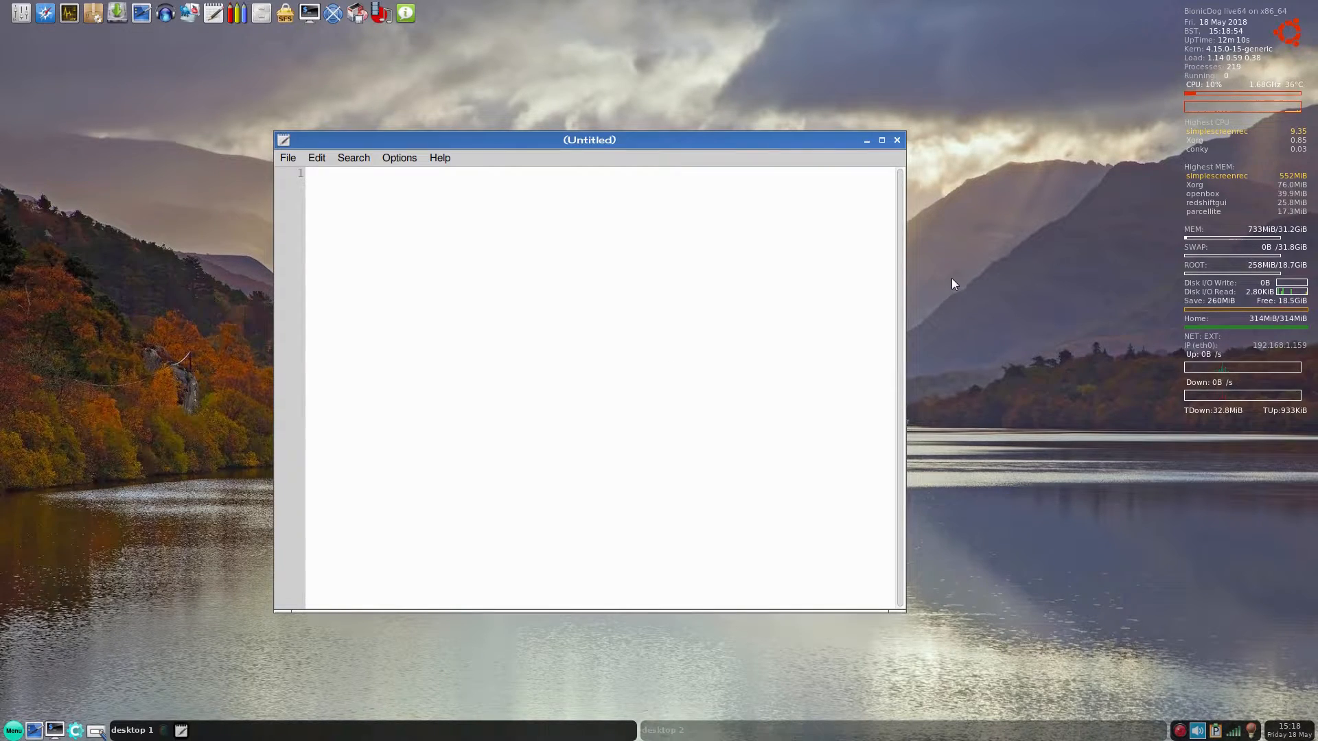
pyautogui.click(440, 158)
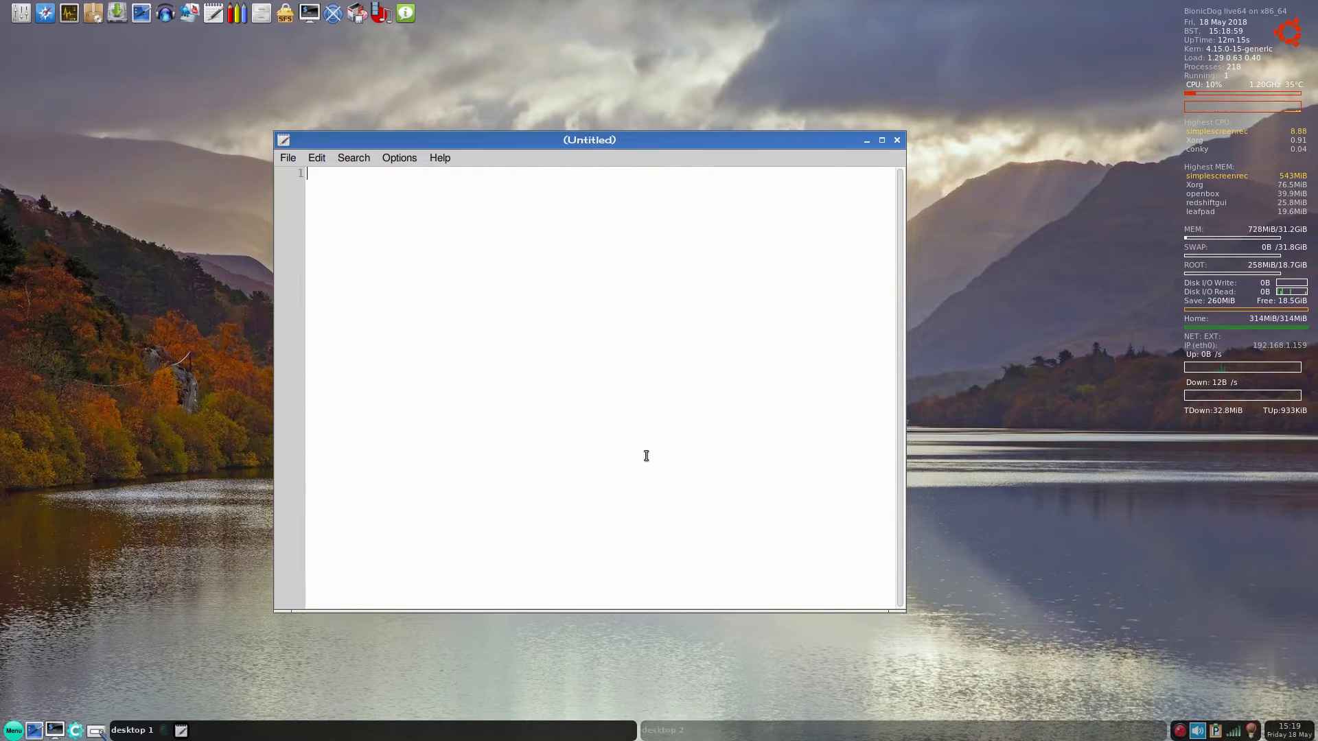
pyautogui.click(897, 140)
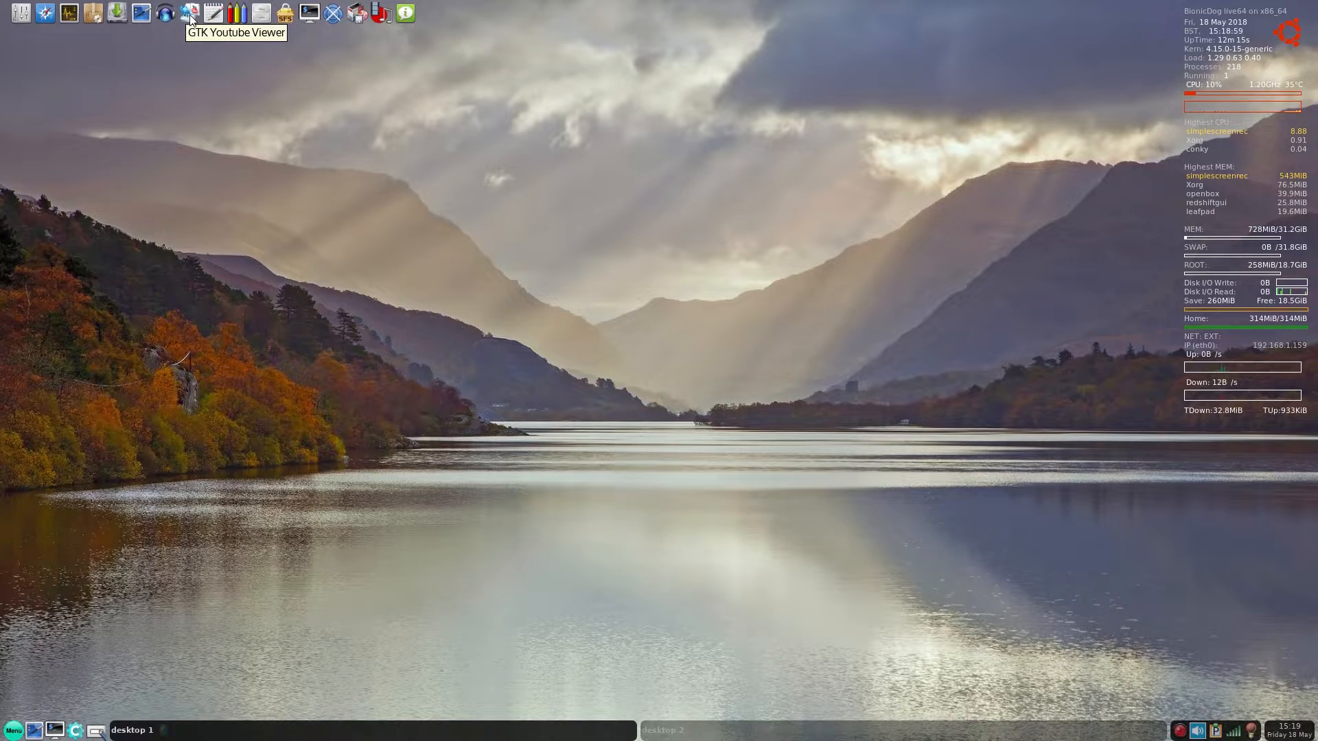
# - Launch GTK YouTube Viewer maximized and search for 'sneekylinux' videos
pyautogui.click(182, 14)
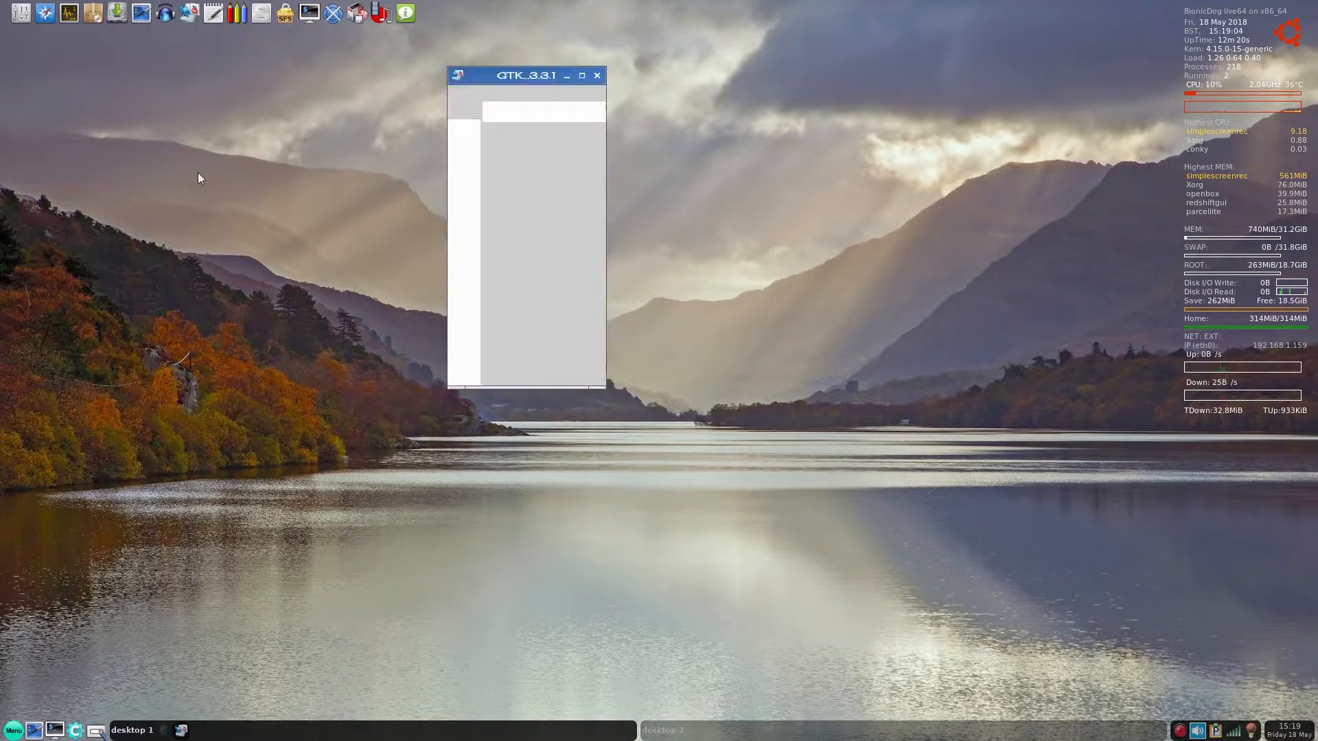
pyautogui.click(580, 74)
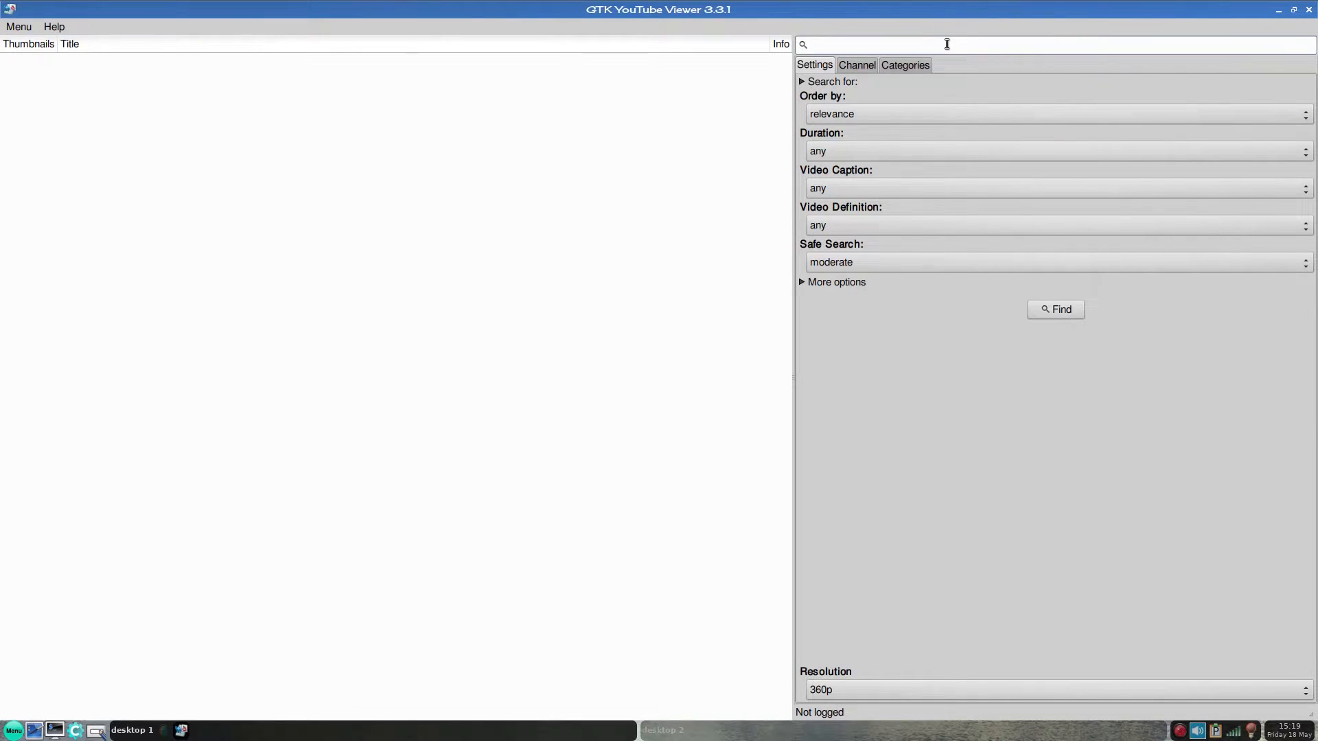
pyautogui.write('sneeky')
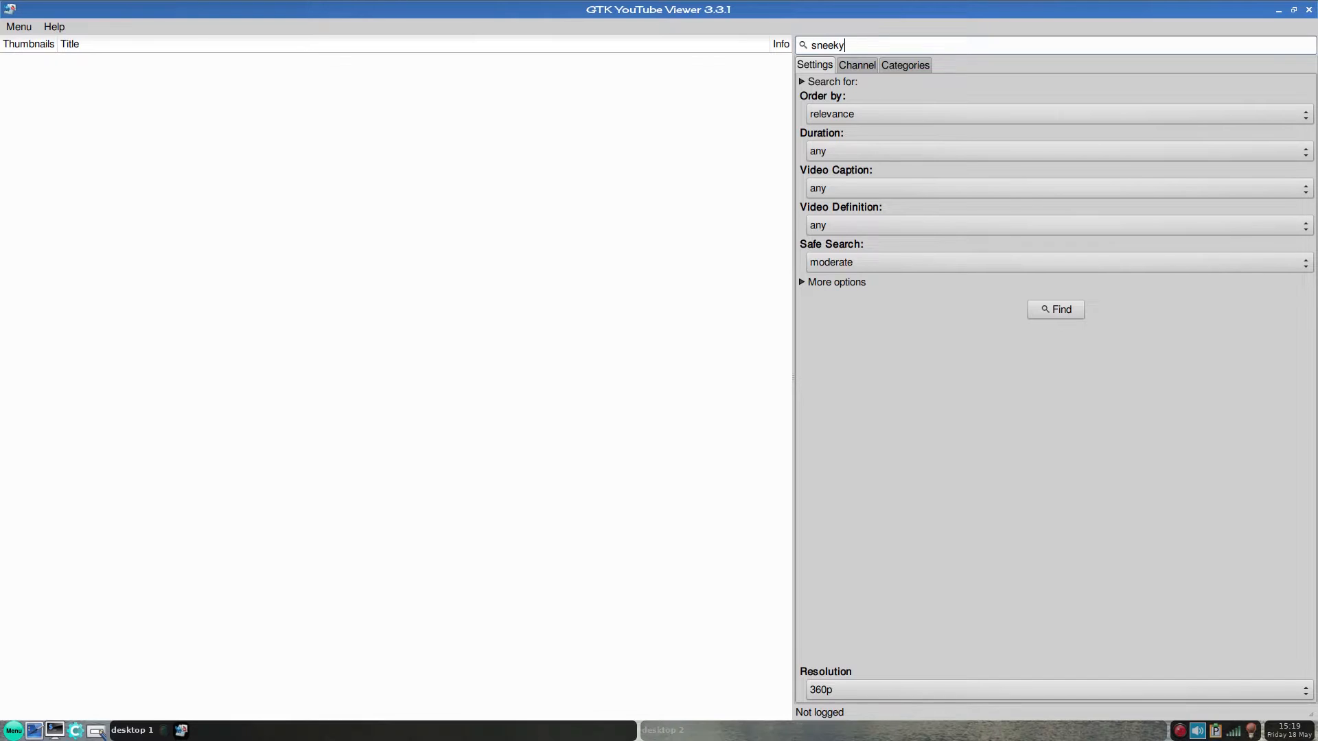
pyautogui.write('linux')
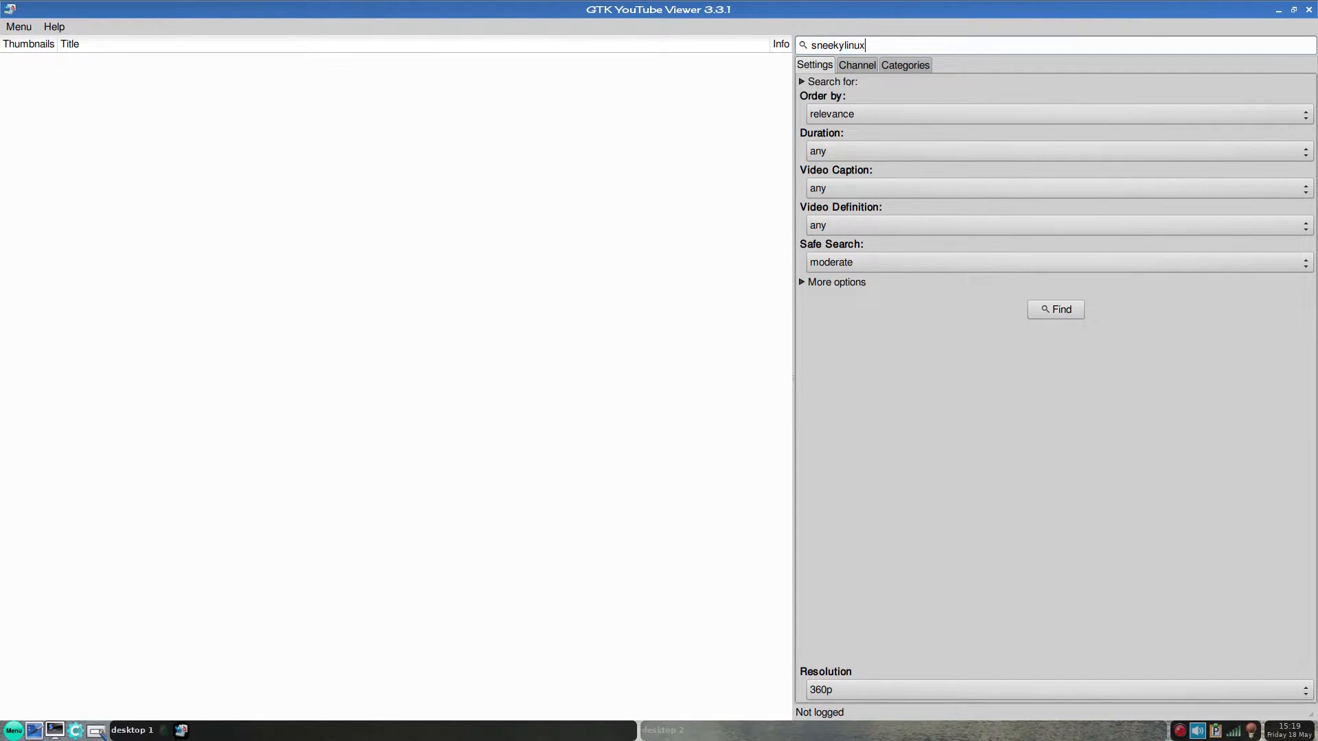
pyautogui.click(1056, 311)
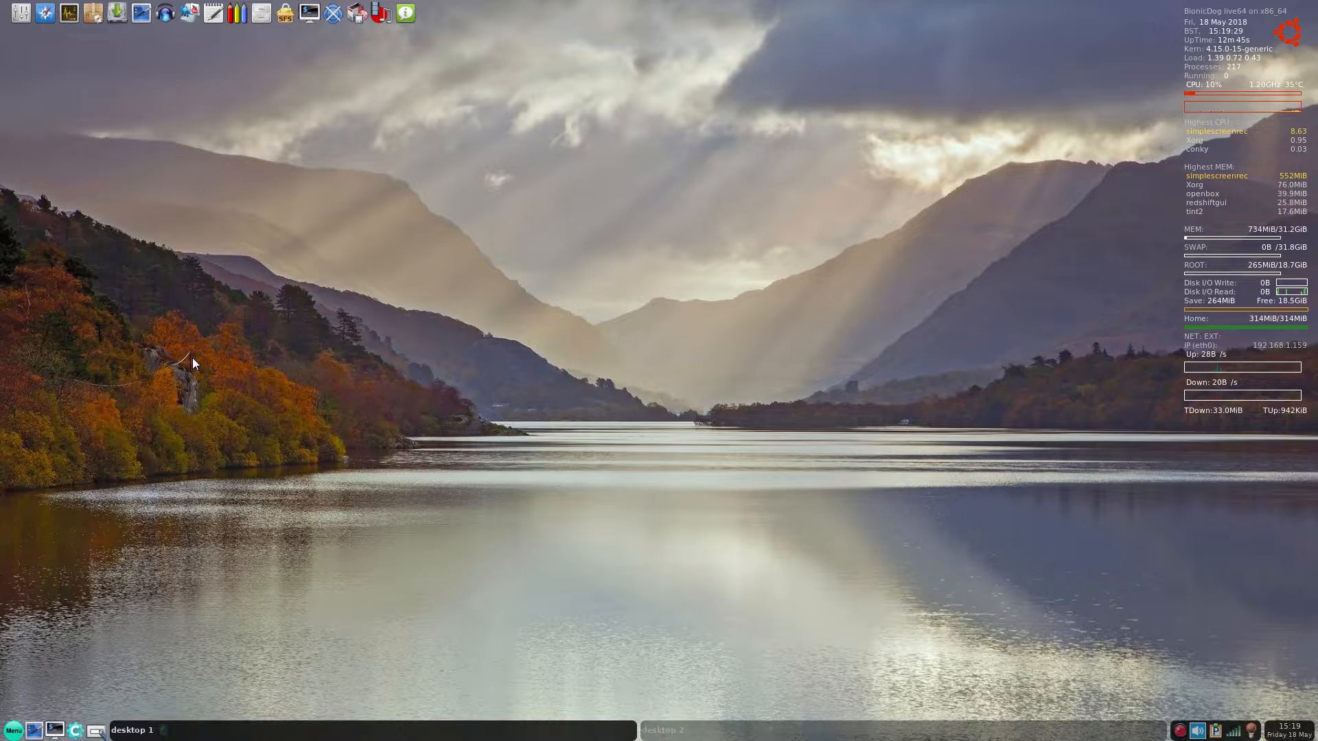
pyautogui.moveTo(168, 16)
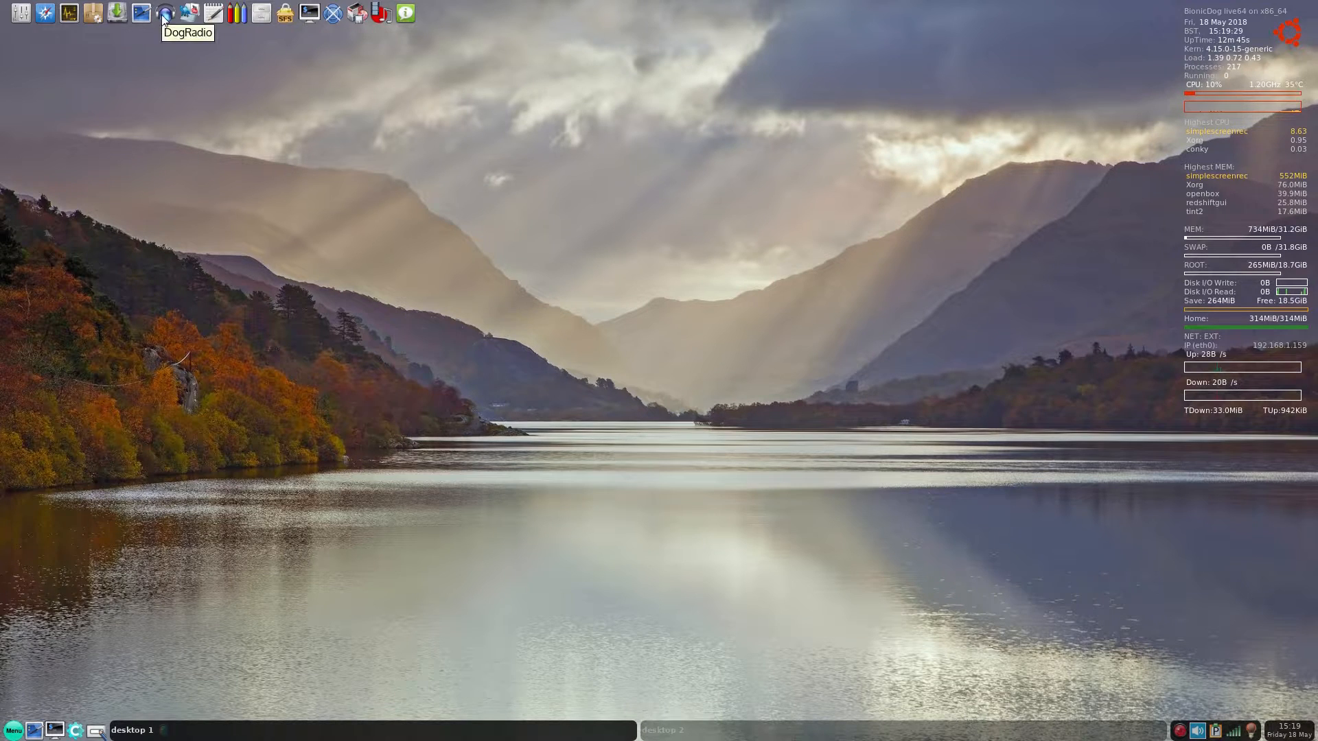
pyautogui.click(168, 14)
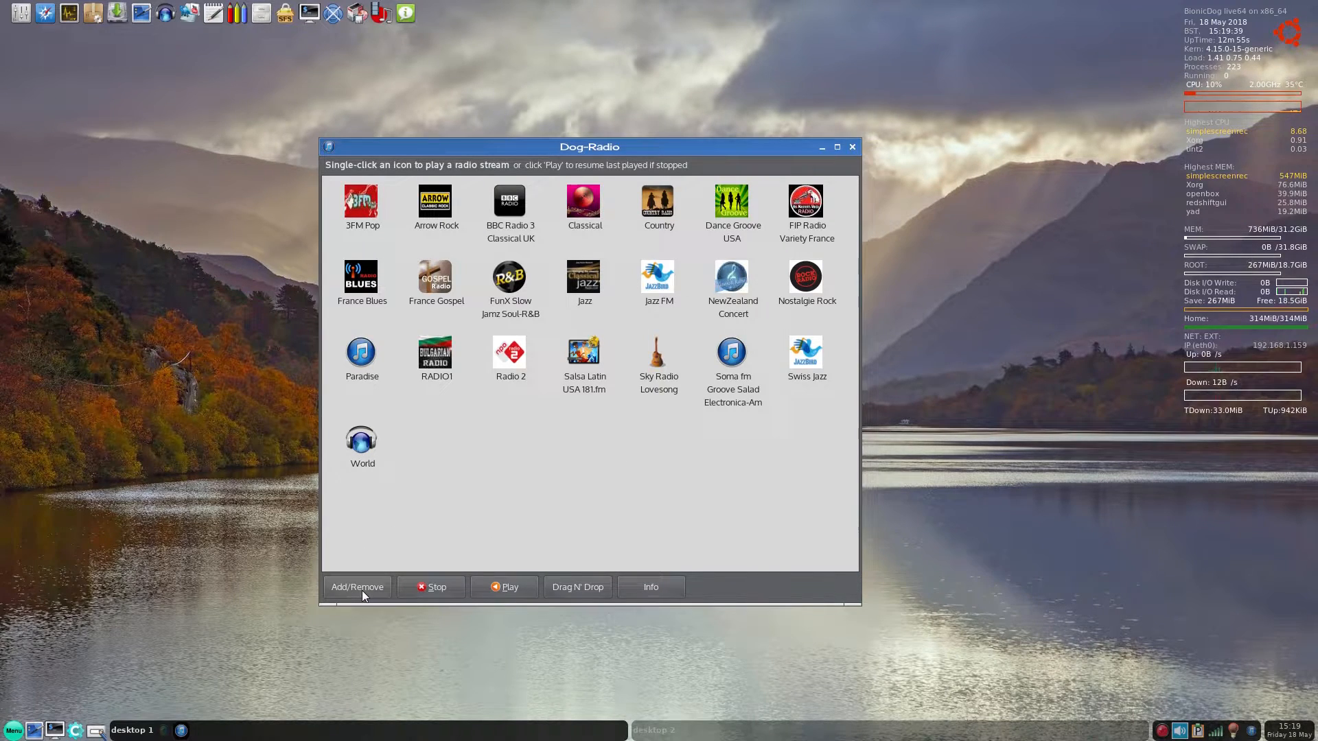
pyautogui.click(357, 588)
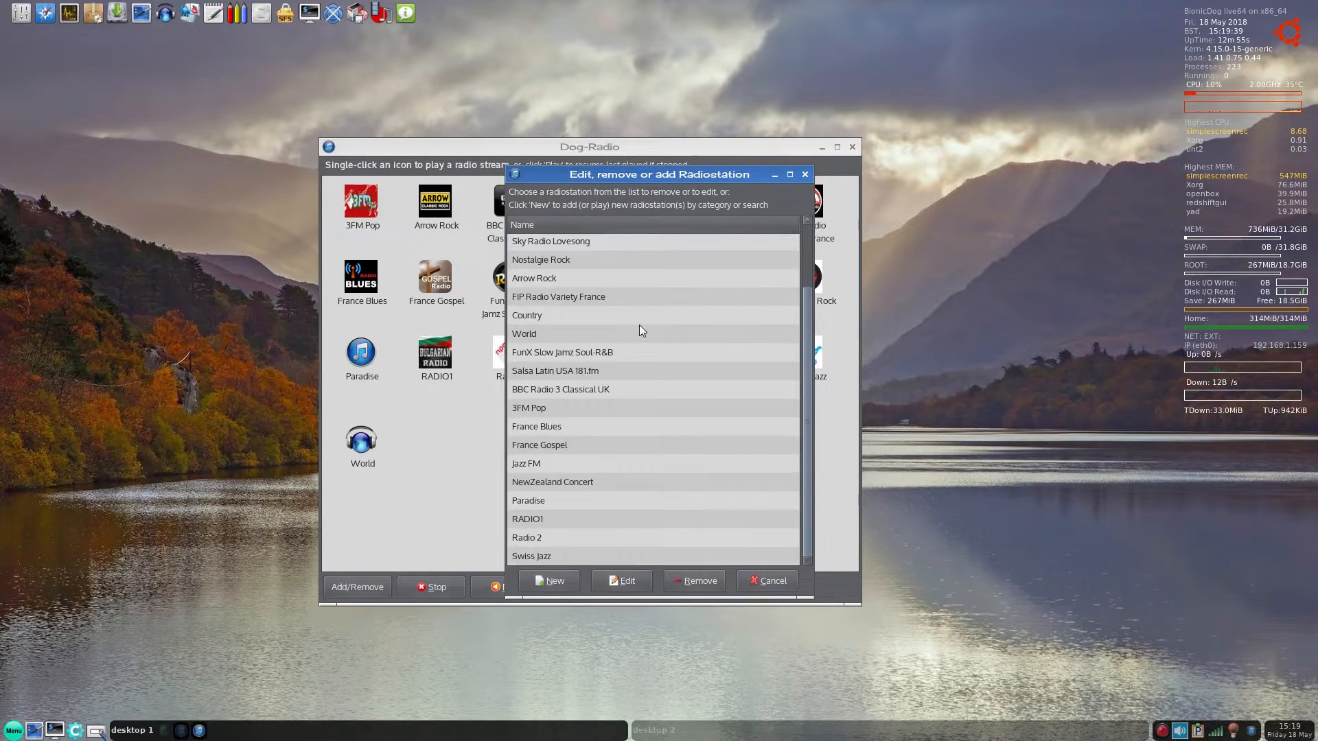
pyautogui.moveTo(731, 522)
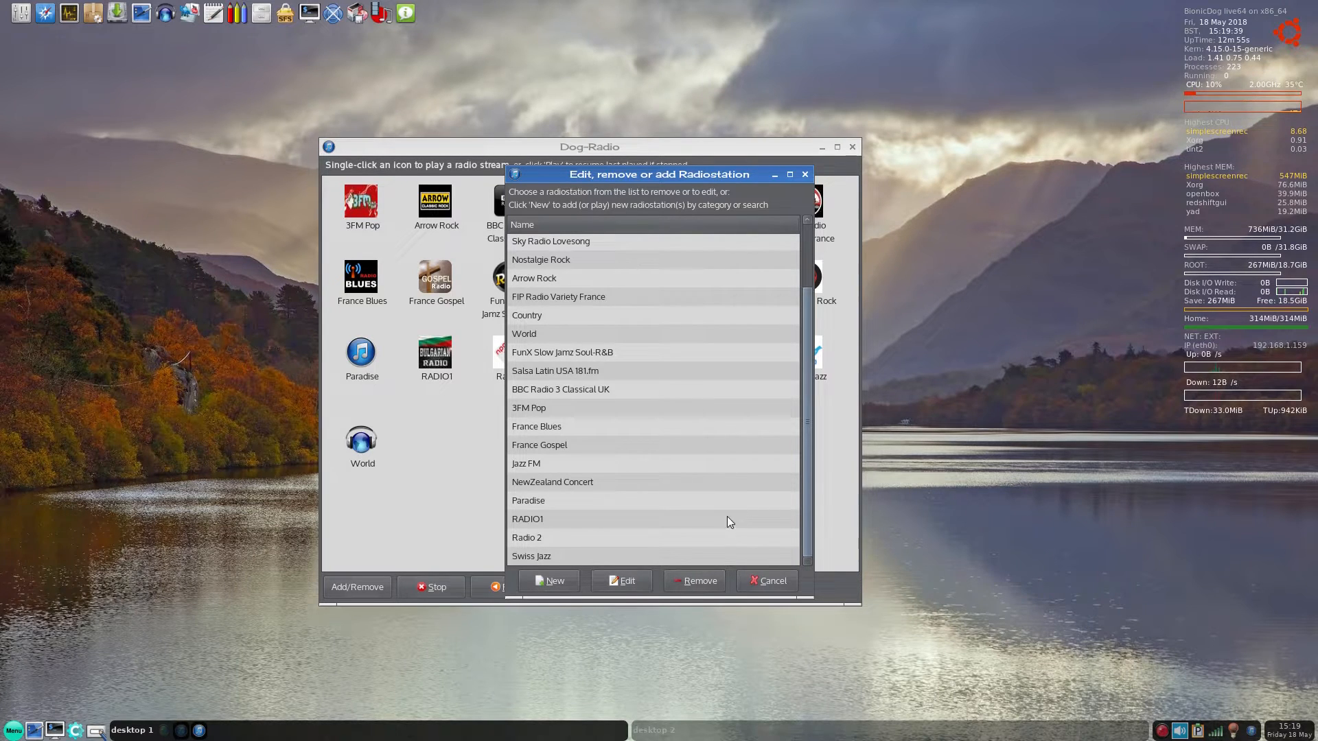
pyautogui.click(766, 580)
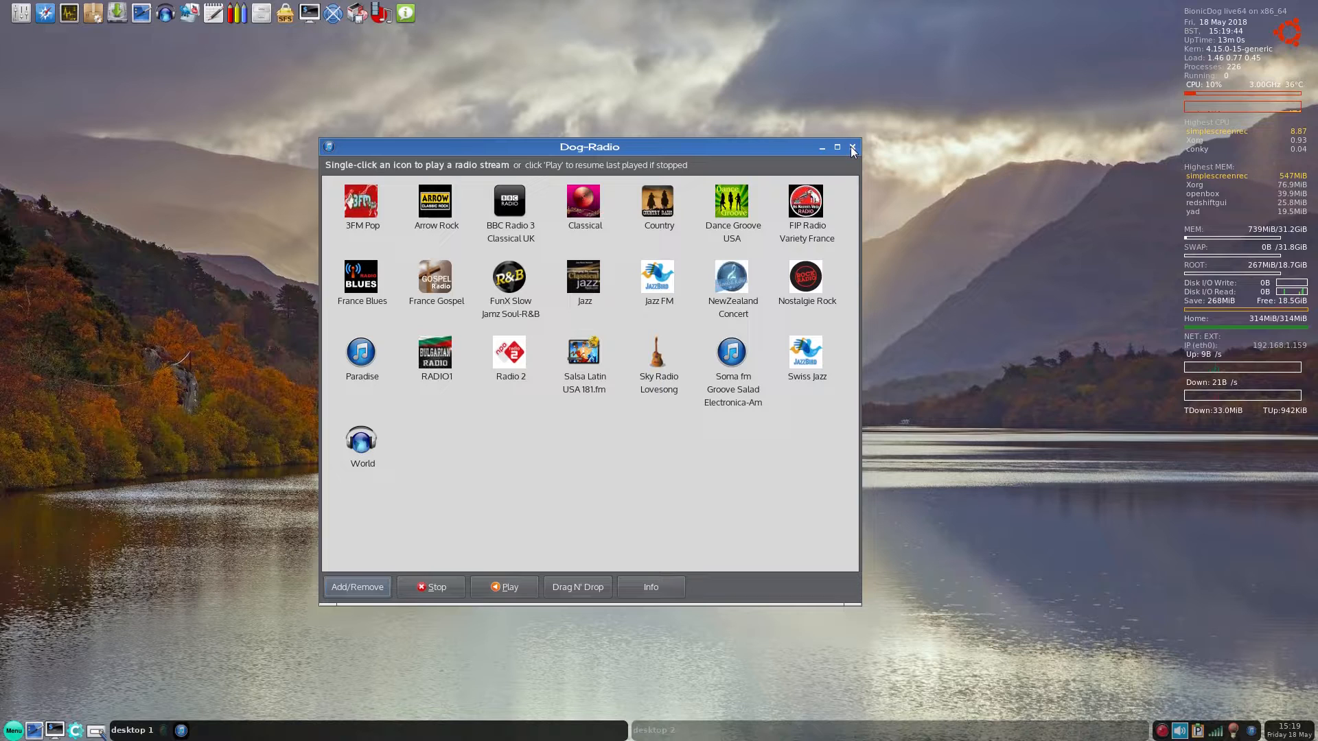
pyautogui.click(851, 148)
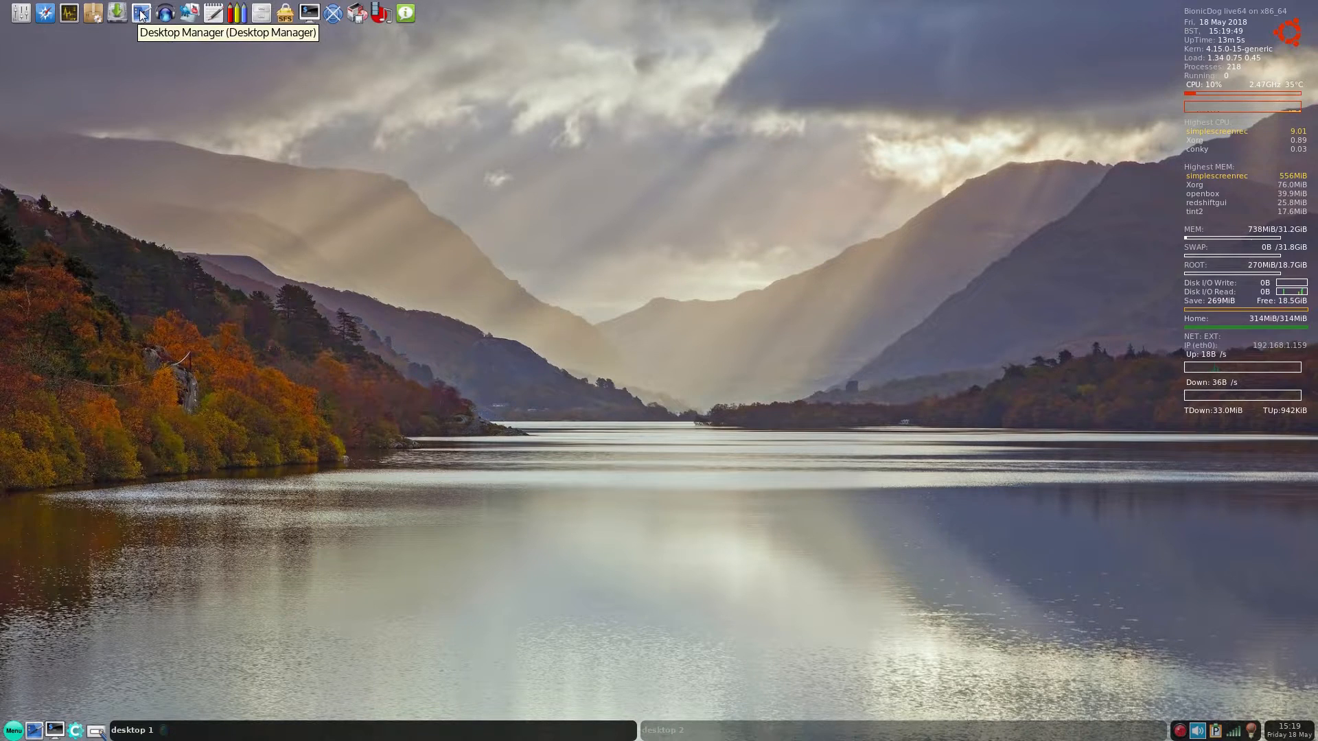
pyautogui.click(139, 15)
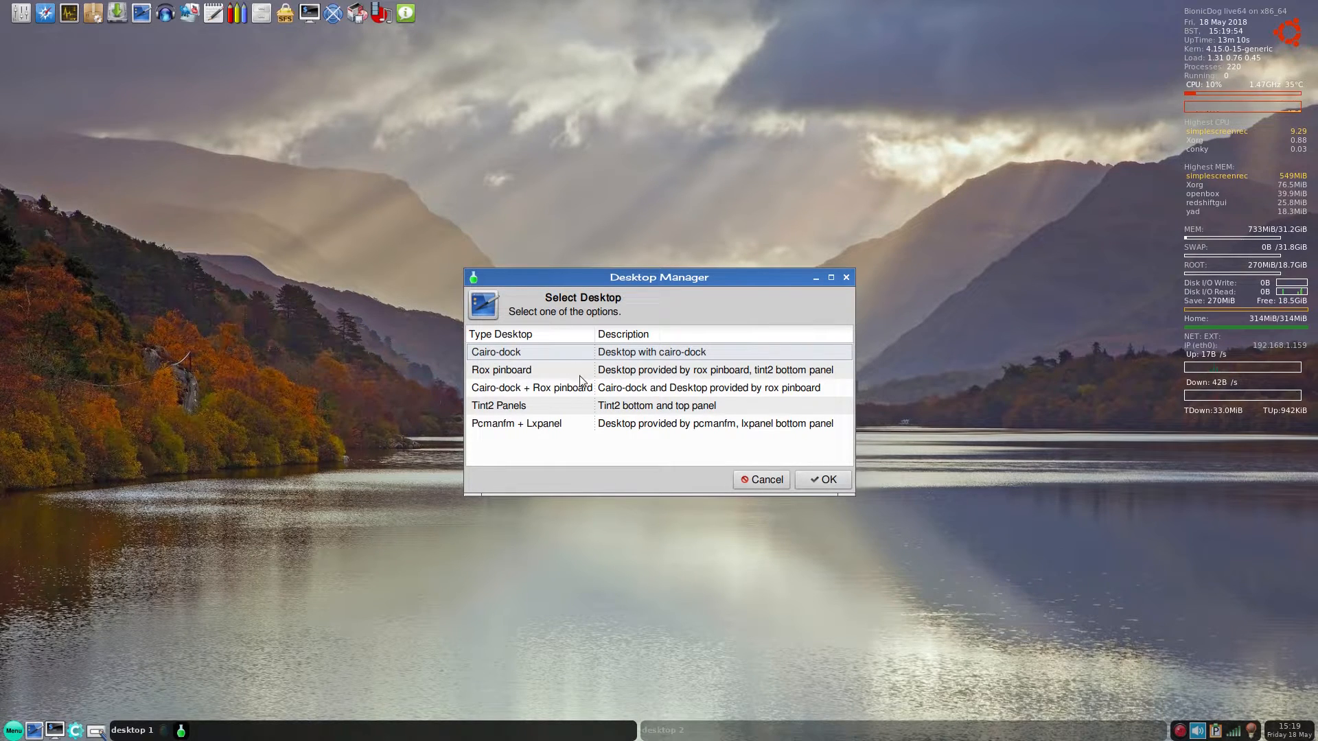
pyautogui.moveTo(568, 411)
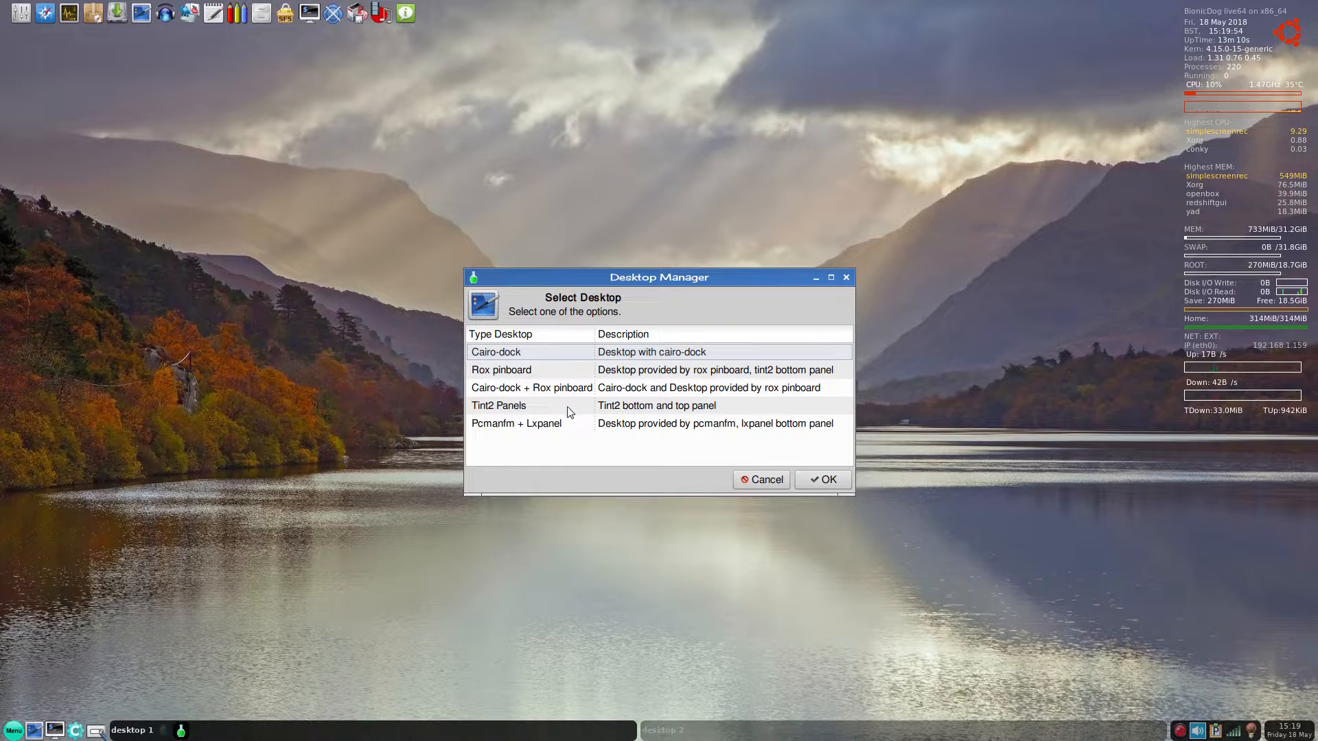
pyautogui.moveTo(570, 431)
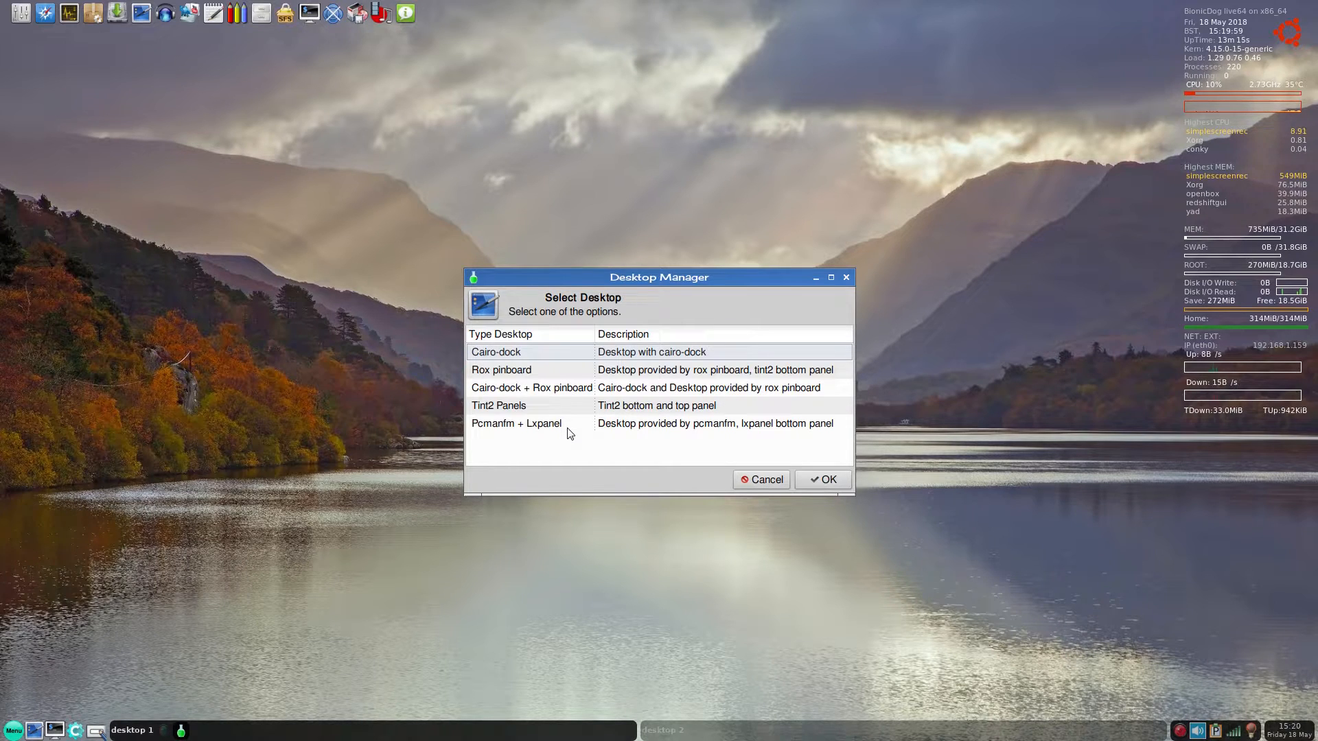
pyautogui.moveTo(755, 454)
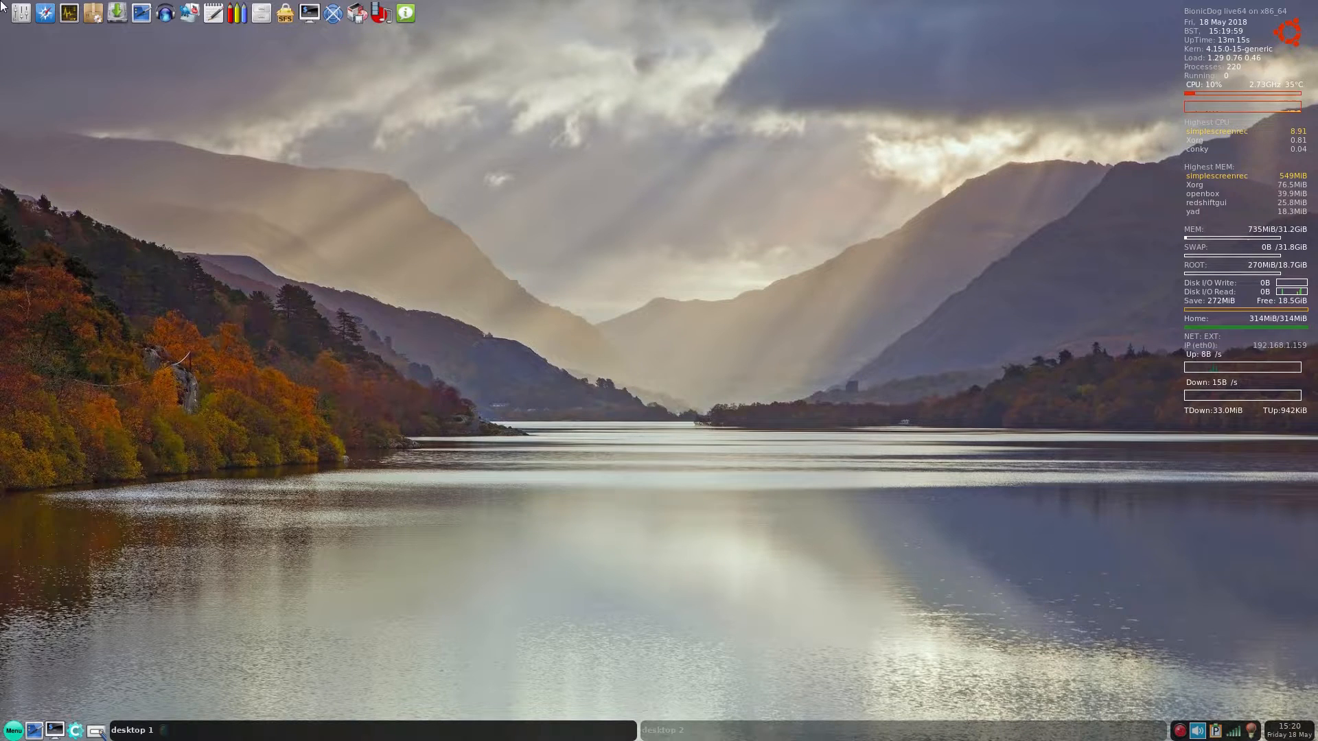
pyautogui.moveTo(115, 13)
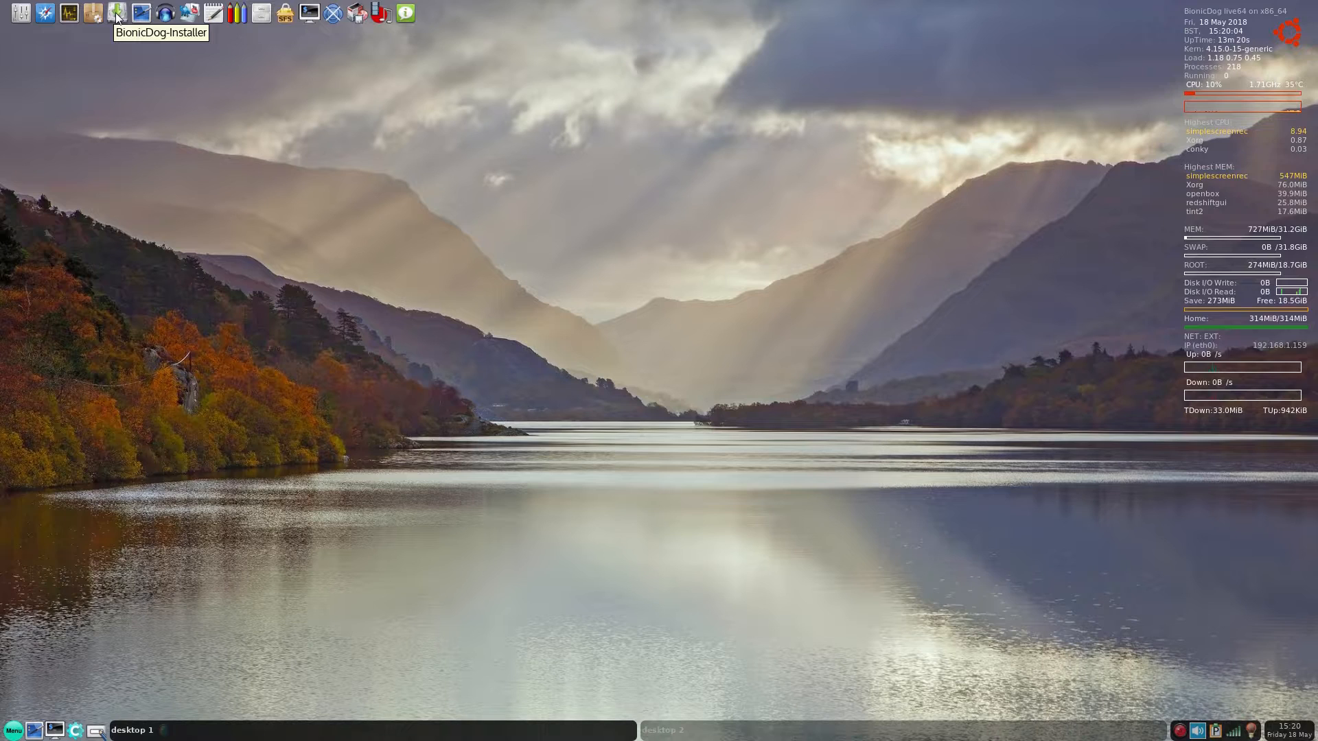
pyautogui.moveTo(93, 15)
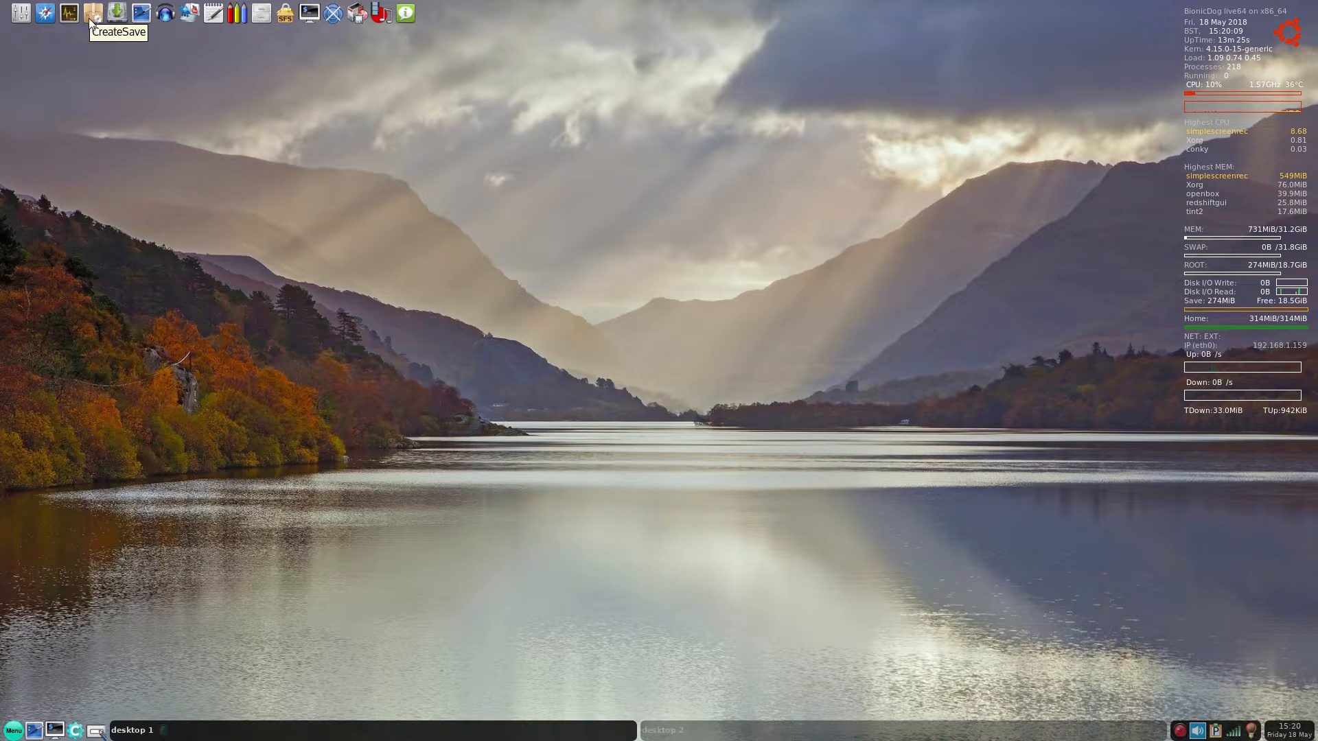
# - Start Firefox from the Browse icon in the top launcher bar
pyautogui.click(67, 13)
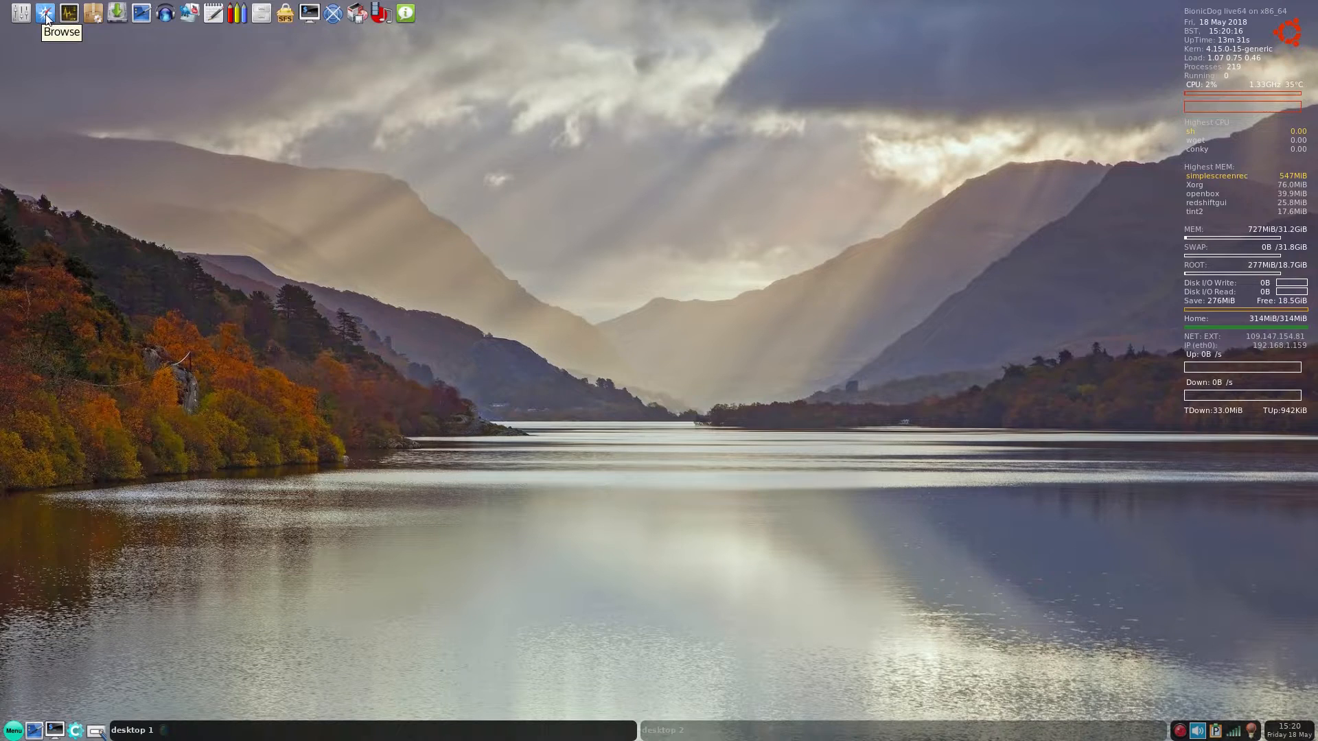
pyautogui.click(44, 14)
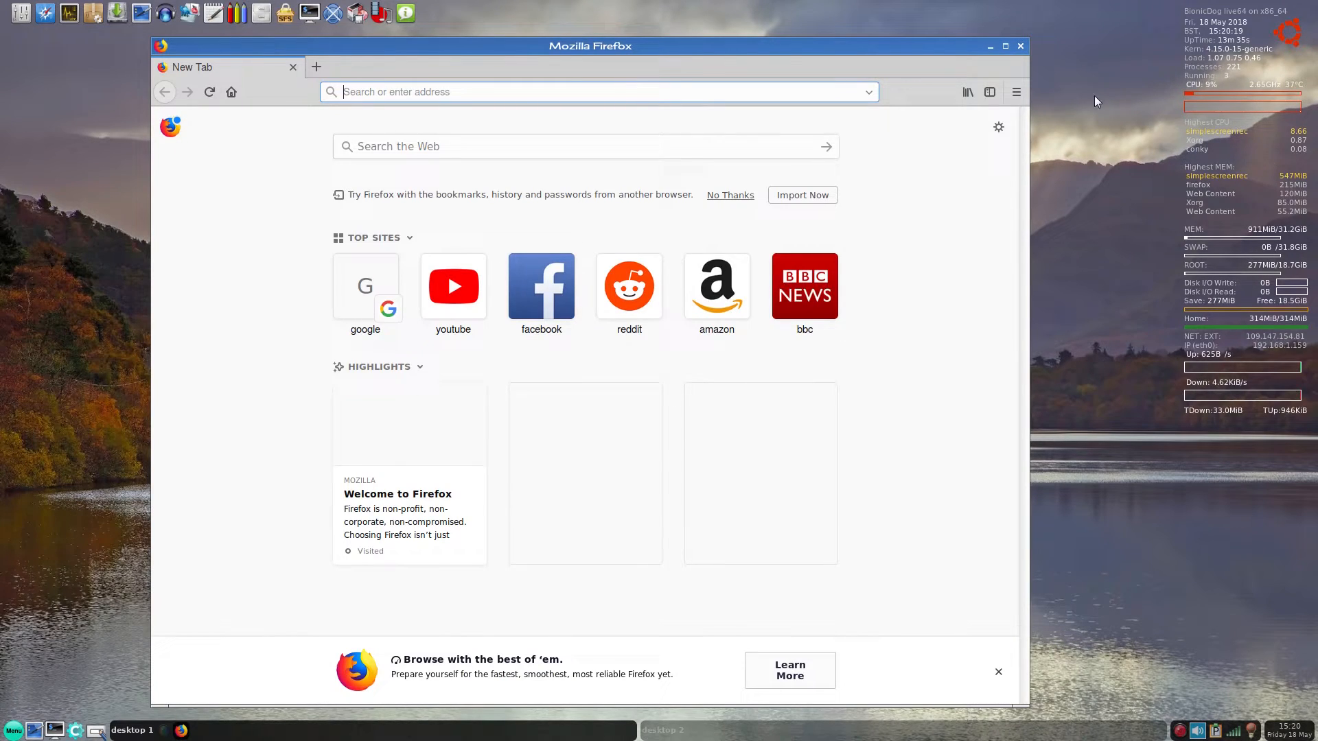
# - Maximize Firefox, load bbc.co.uk and accept the BBC cookie notice
pyautogui.click(1005, 47)
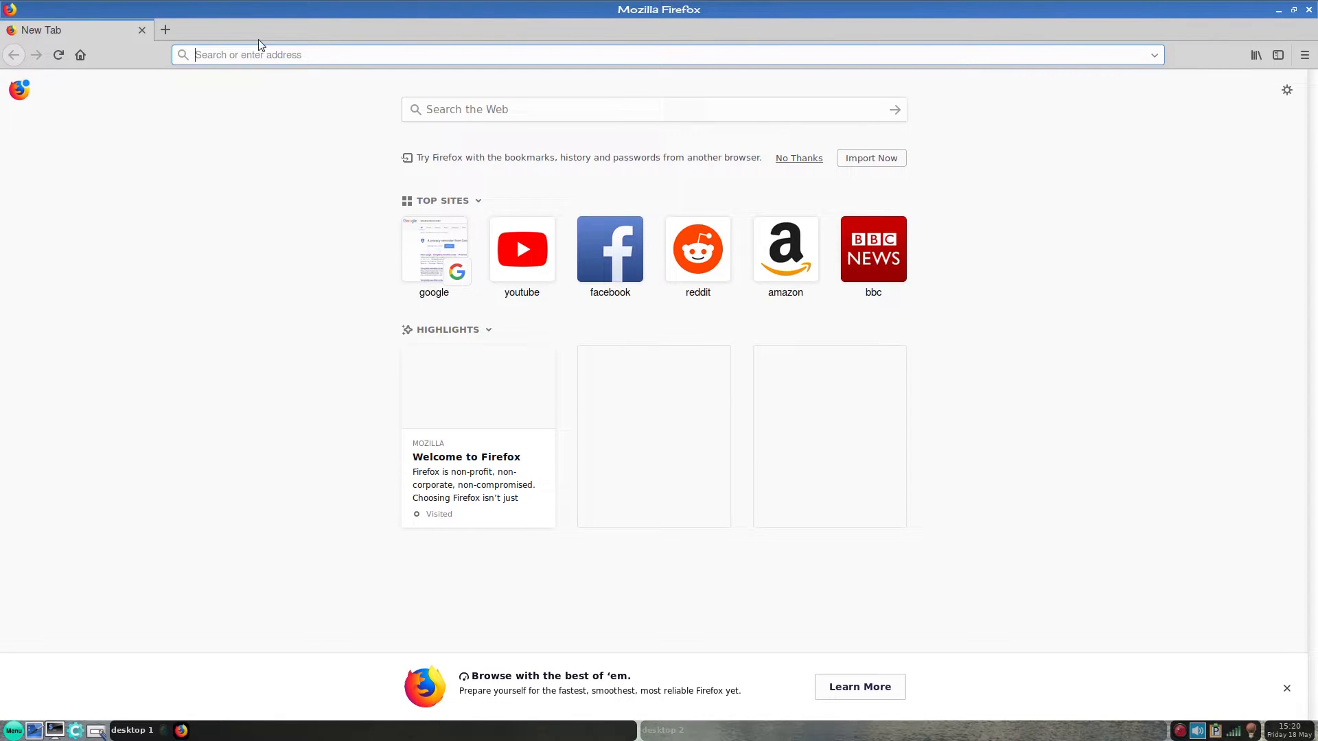
pyautogui.write('bbc.co.uk')
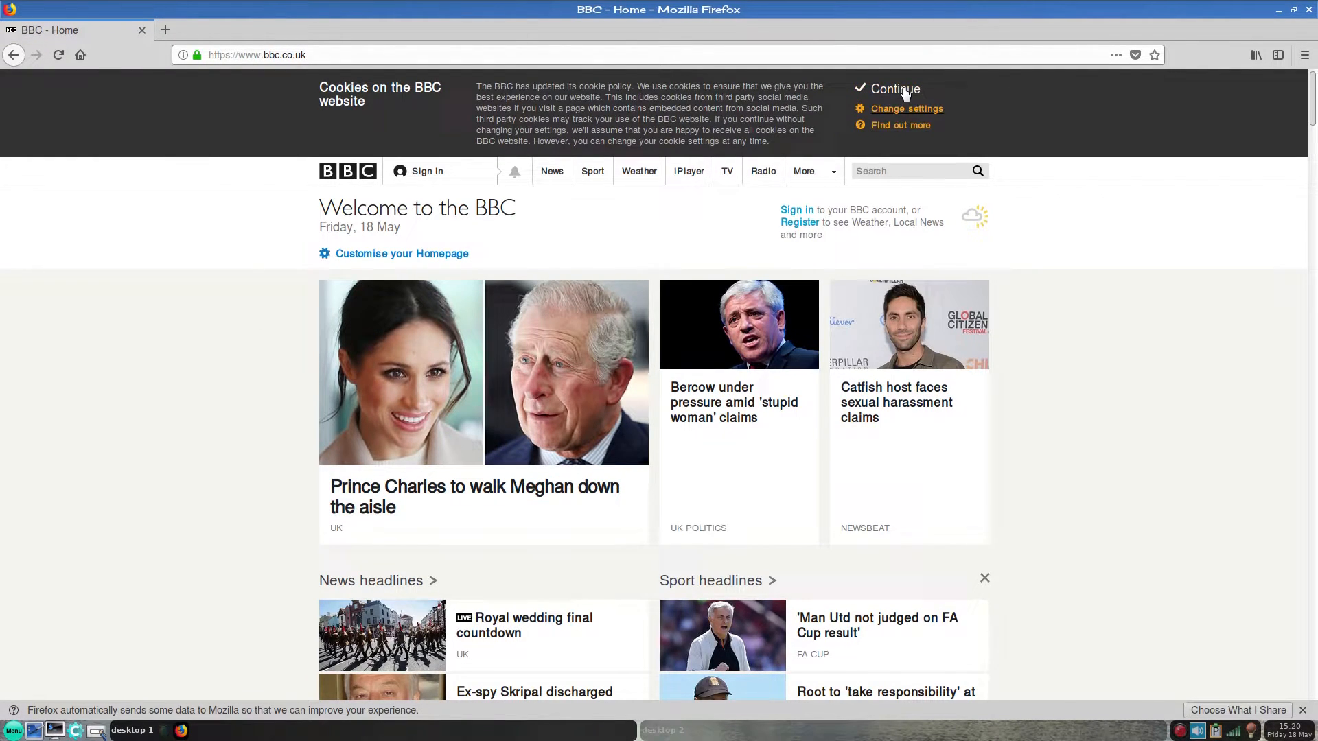
pyautogui.click(895, 88)
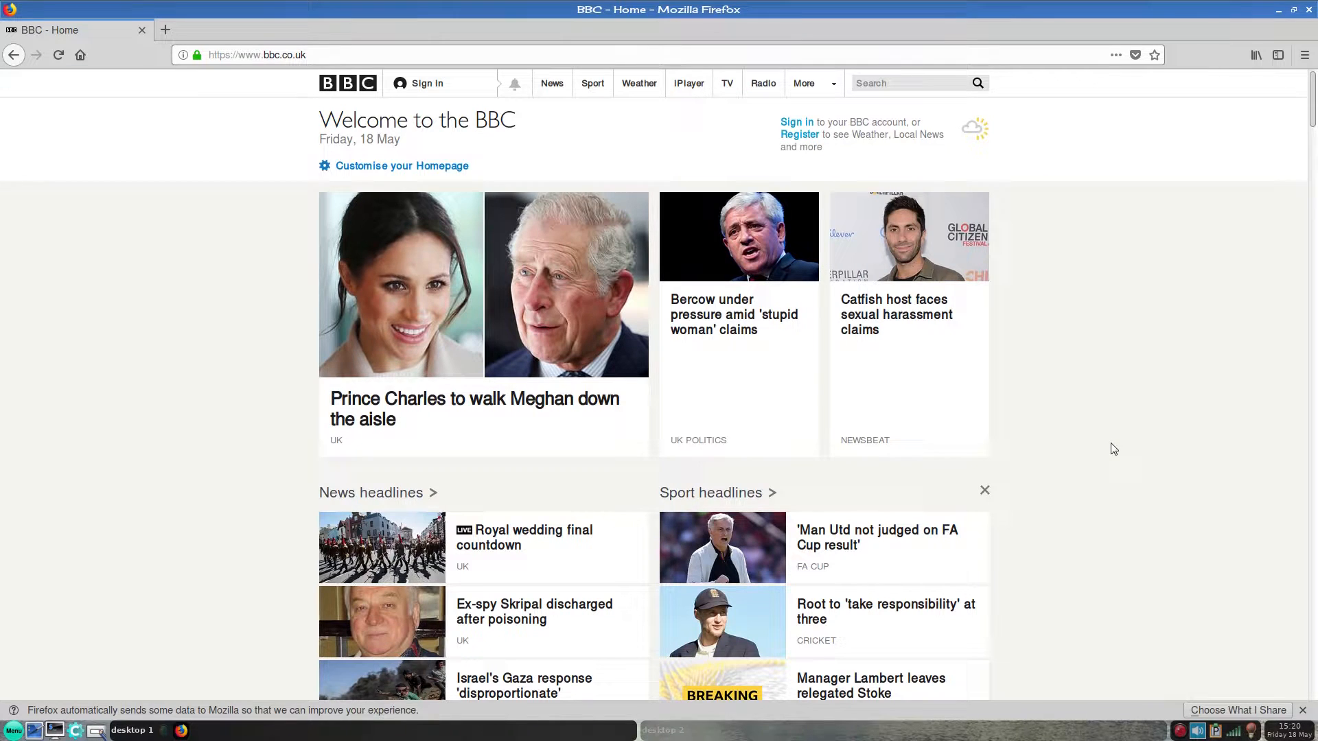
pyautogui.scroll(-3)
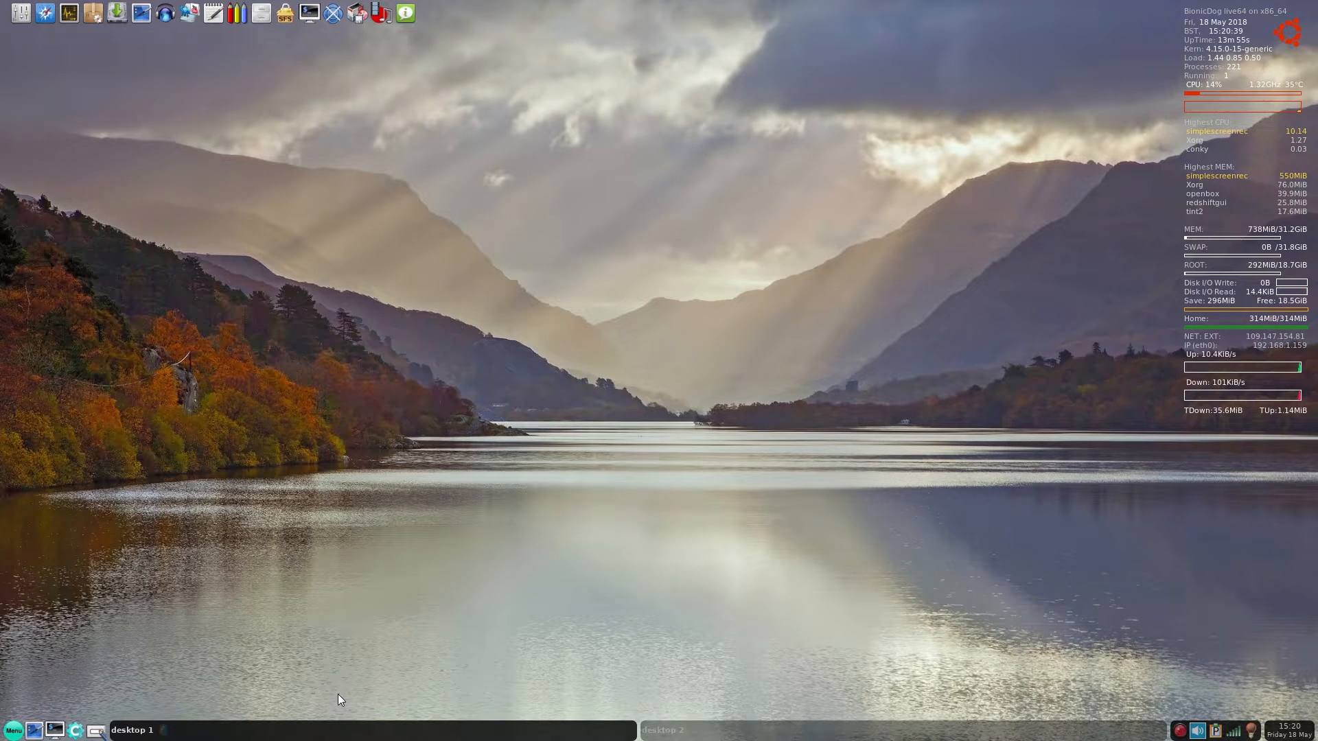
pyautogui.moveTo(31, 691)
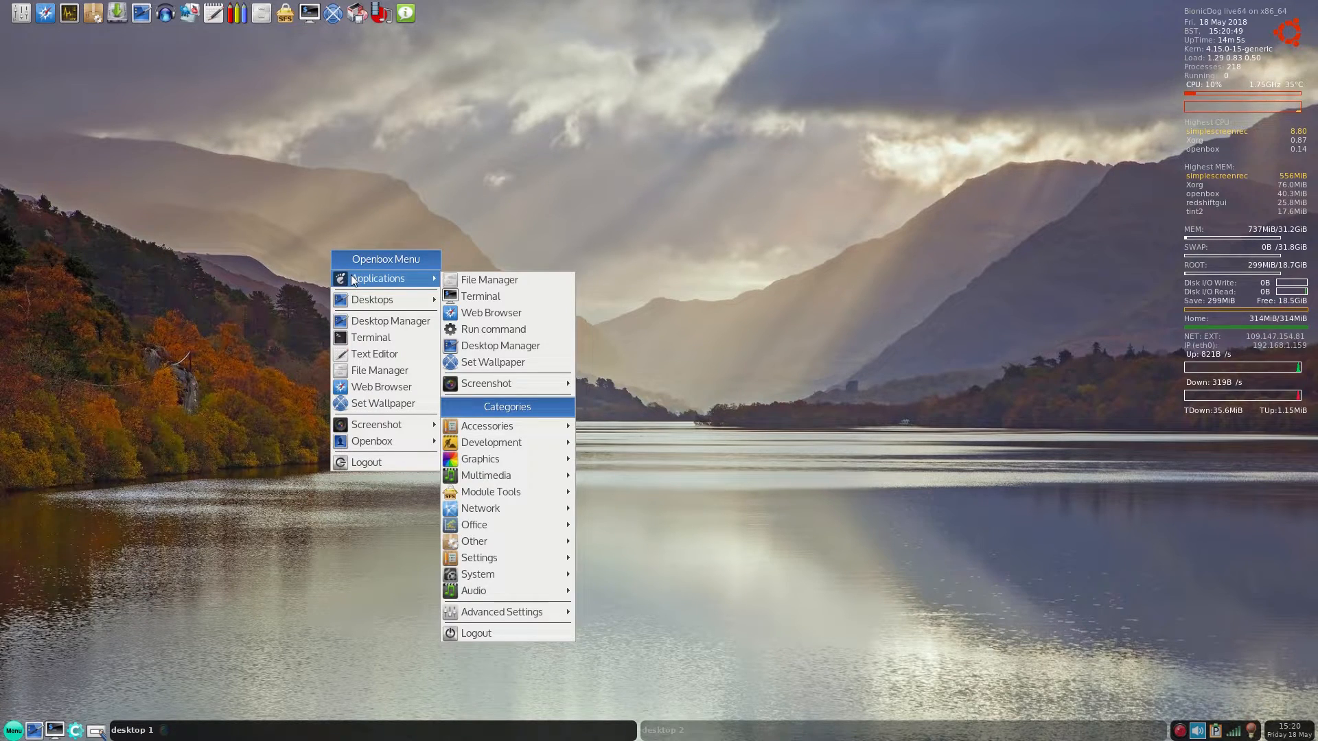
pyautogui.moveTo(489, 280)
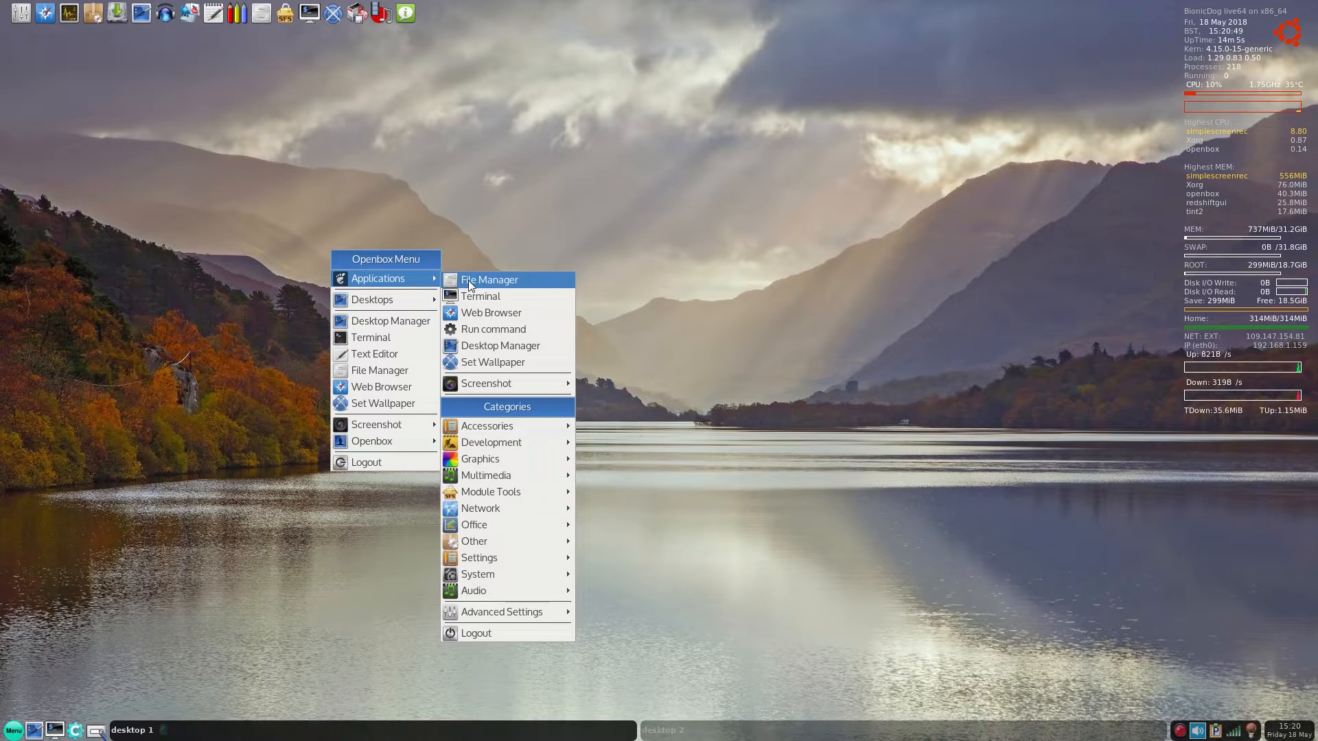
pyautogui.moveTo(486, 330)
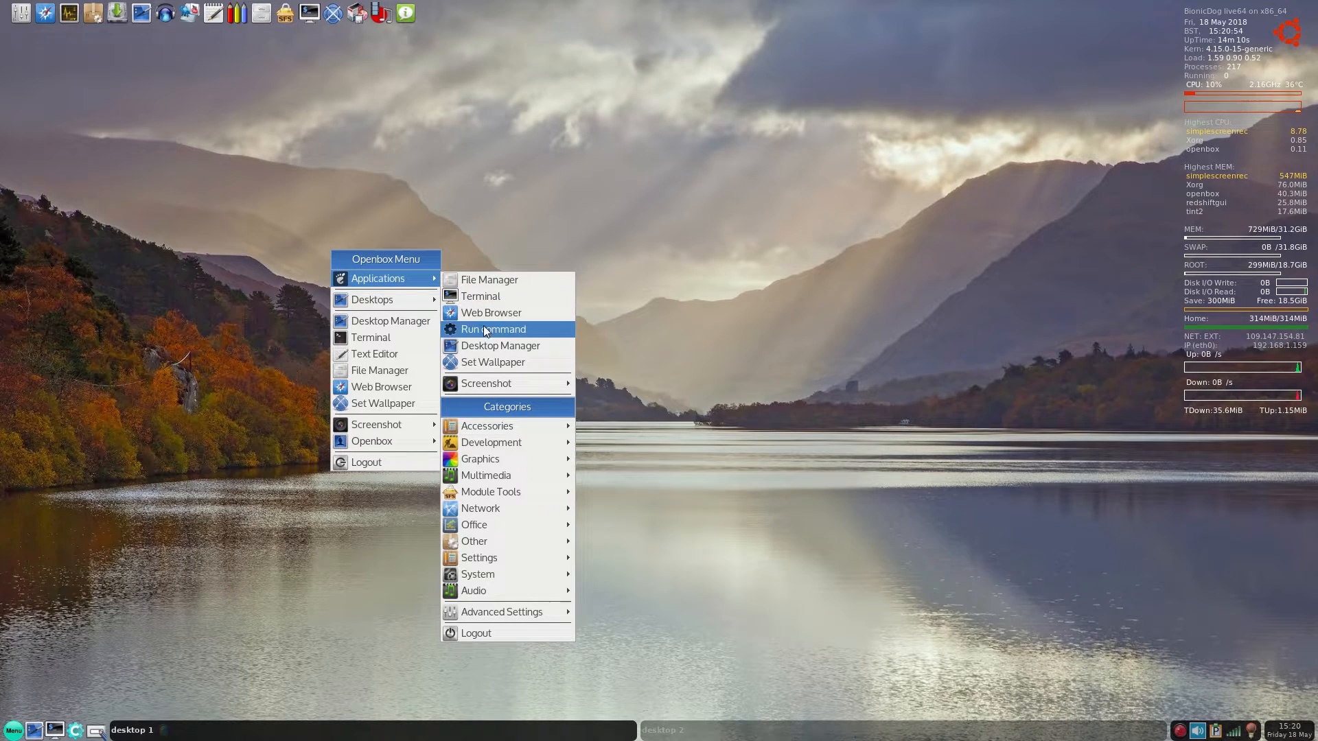
# - Launch the Nitrogen wallpaper chooser from the desktop Applications menu
pyautogui.click(489, 371)
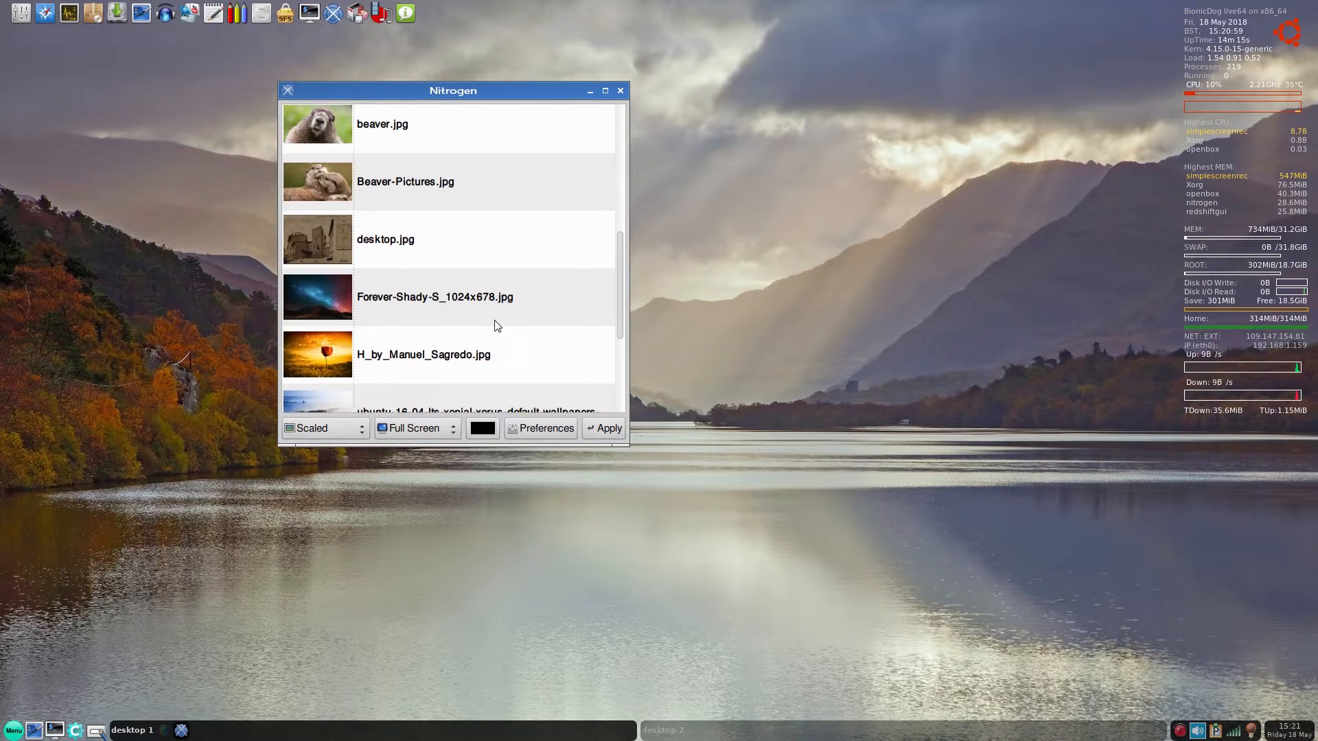
# - Scroll through Nitrogen's wallpaper image list without applying a new one
pyautogui.scroll(-3)
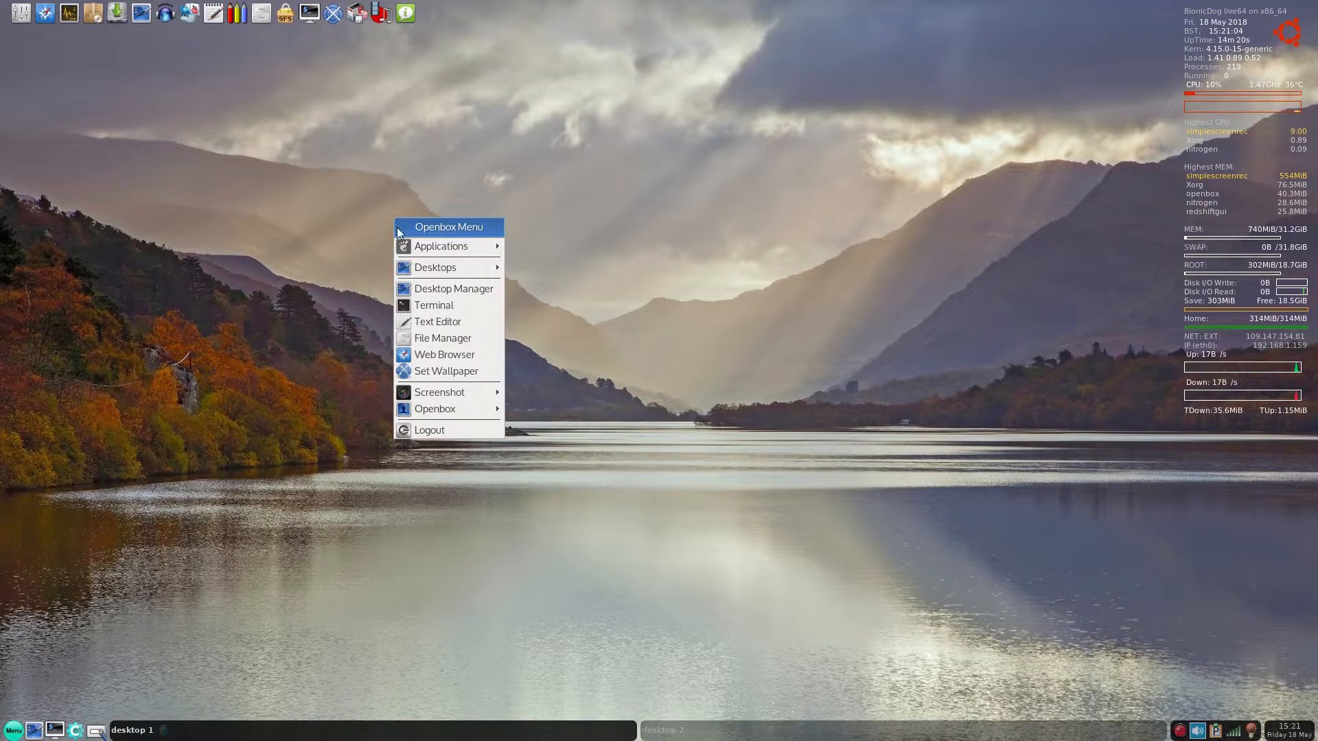
# - Bring up the Openbox menu and browse the Applications > Accessories entries
pyautogui.click(441, 246)
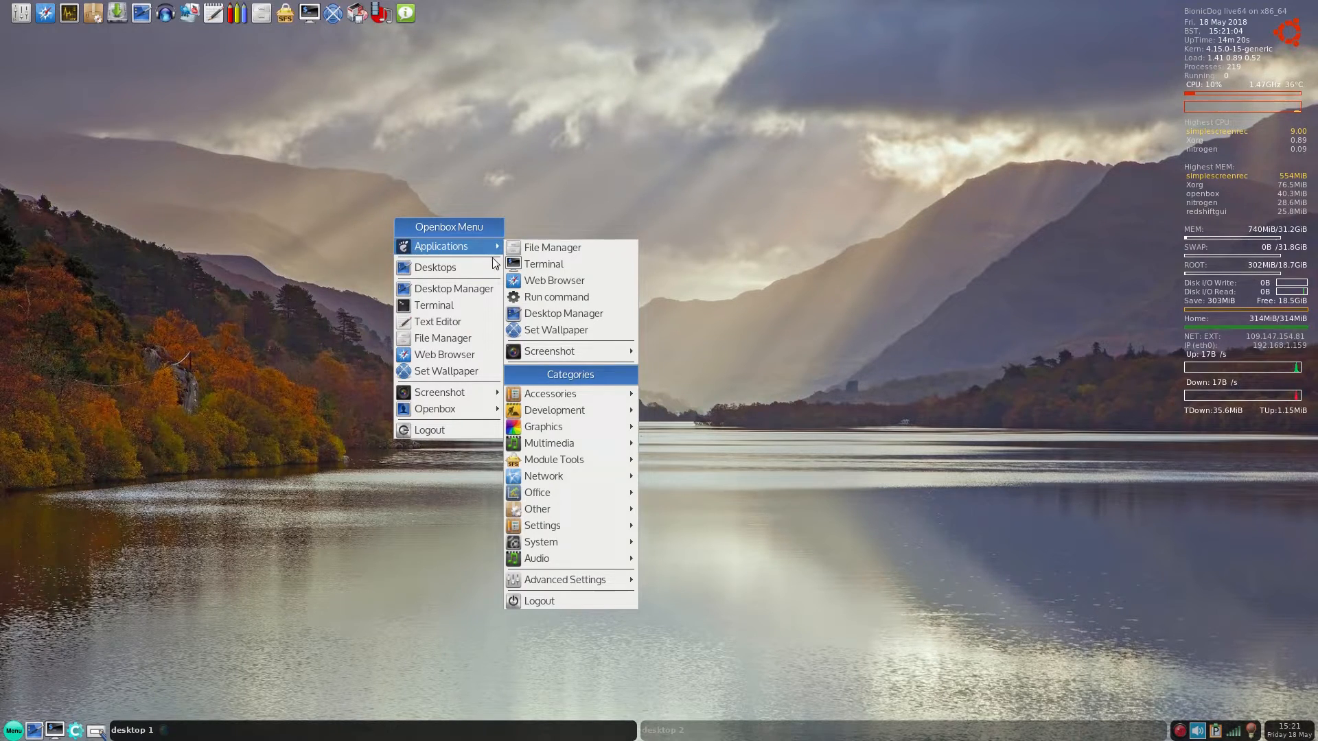
pyautogui.click(549, 393)
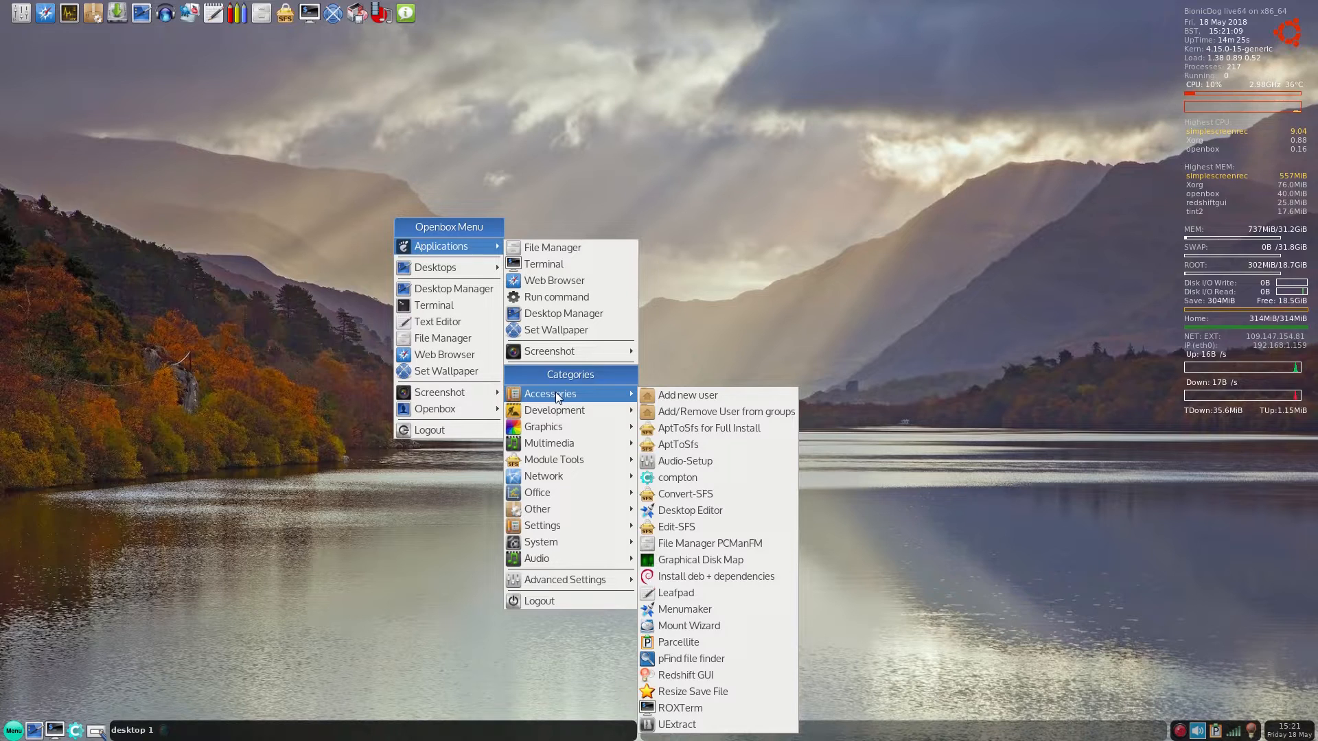
pyautogui.moveTo(688, 396)
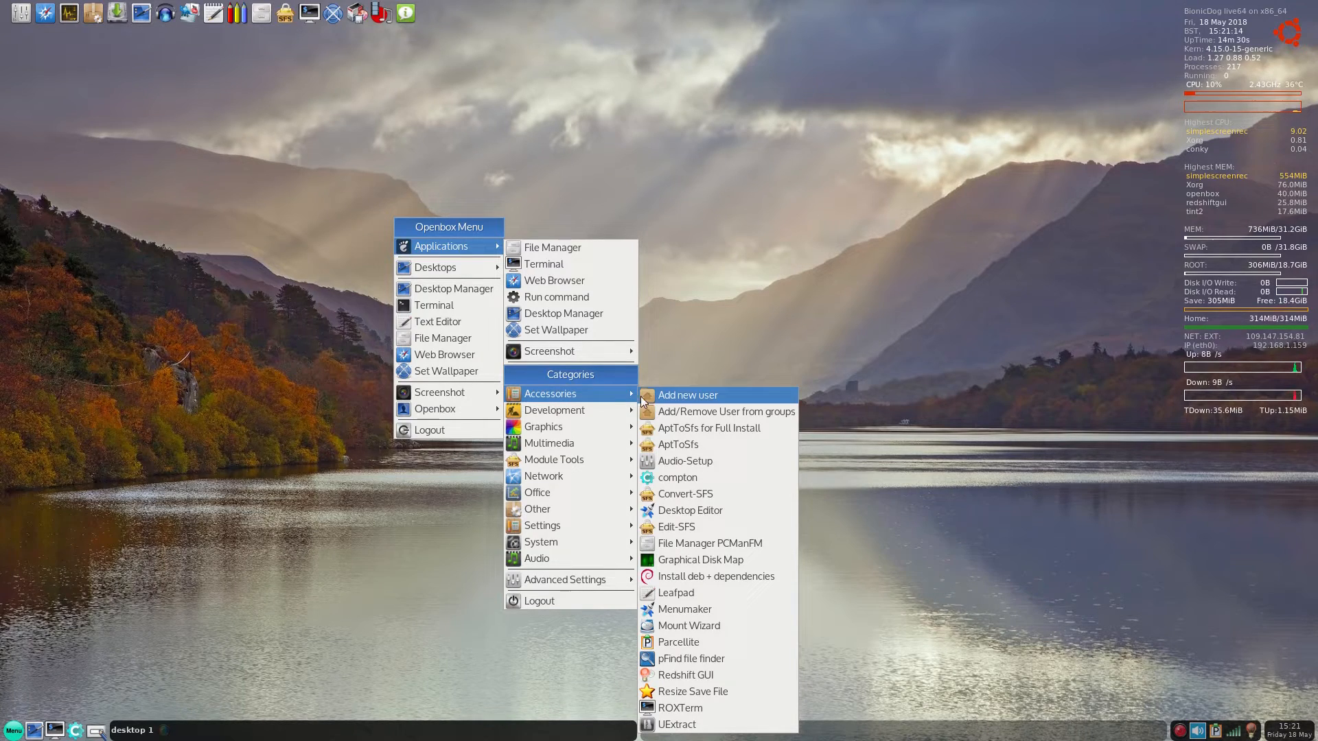
pyautogui.moveTo(709, 428)
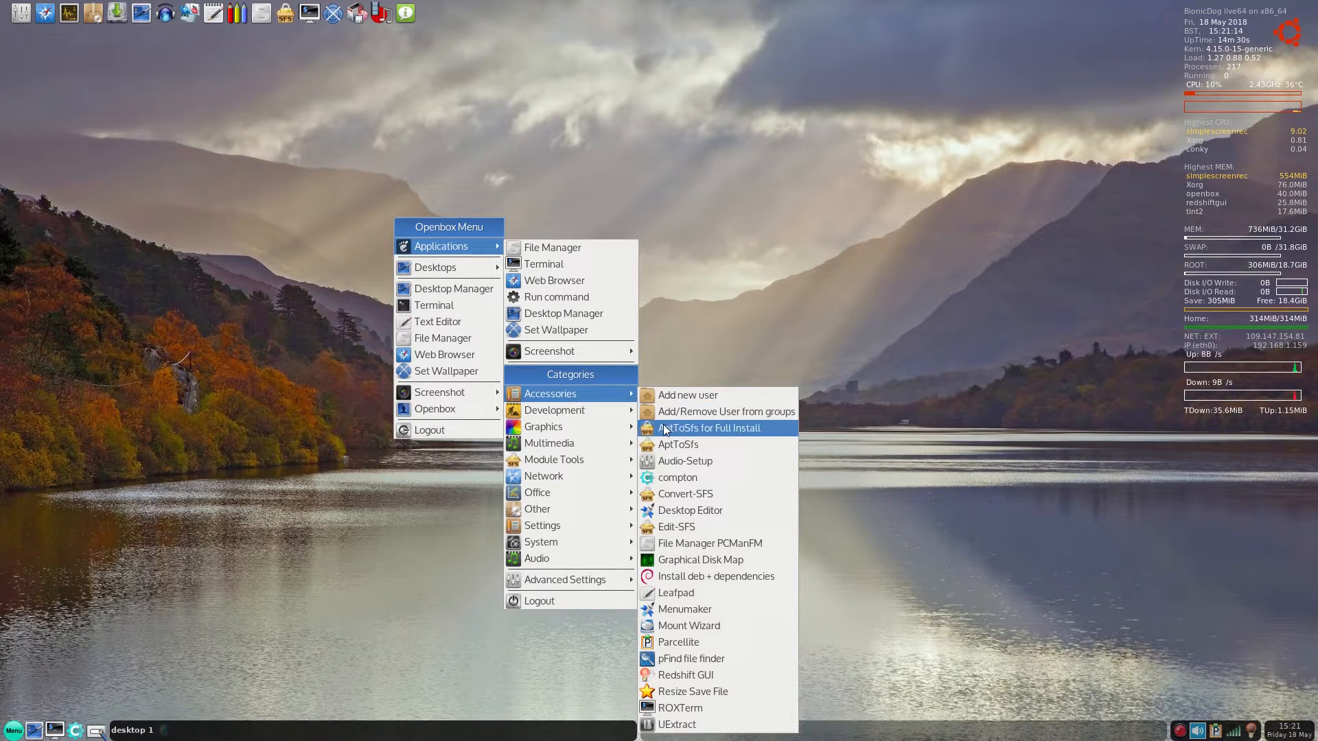
pyautogui.moveTo(670, 429)
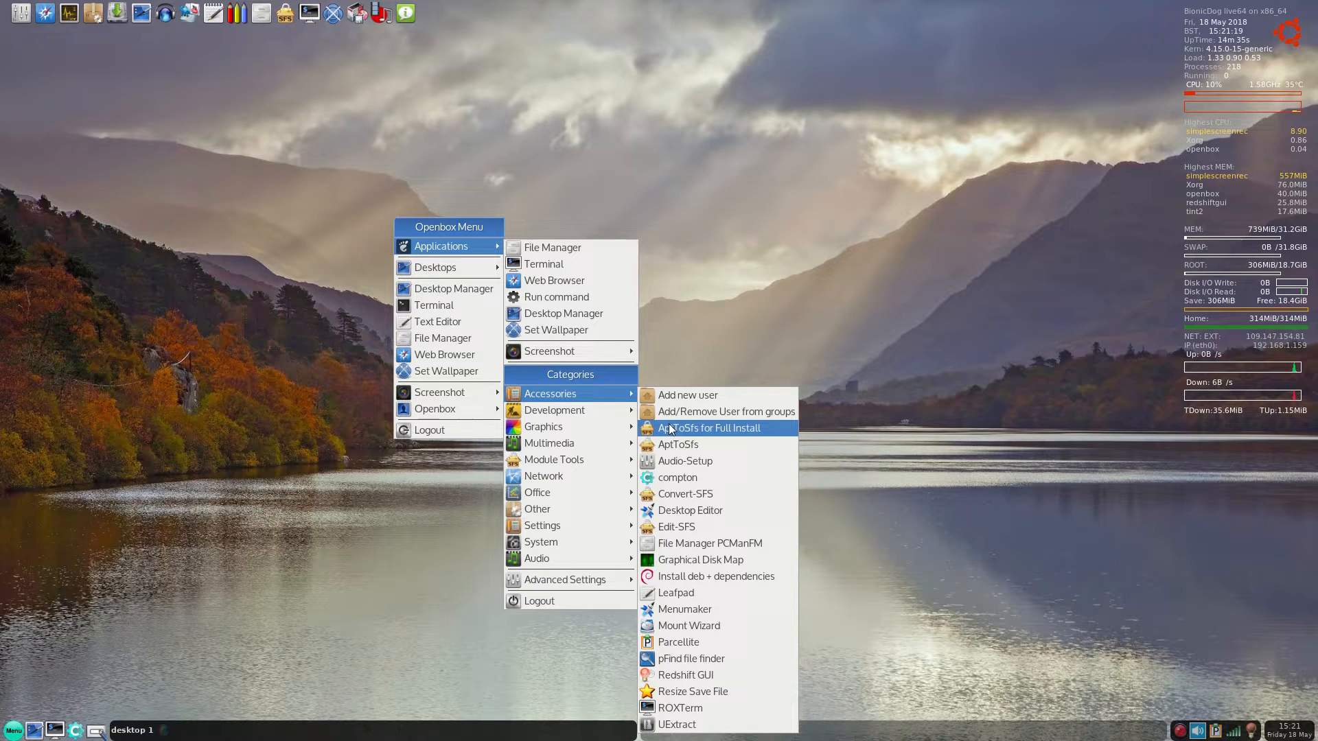
pyautogui.moveTo(685, 492)
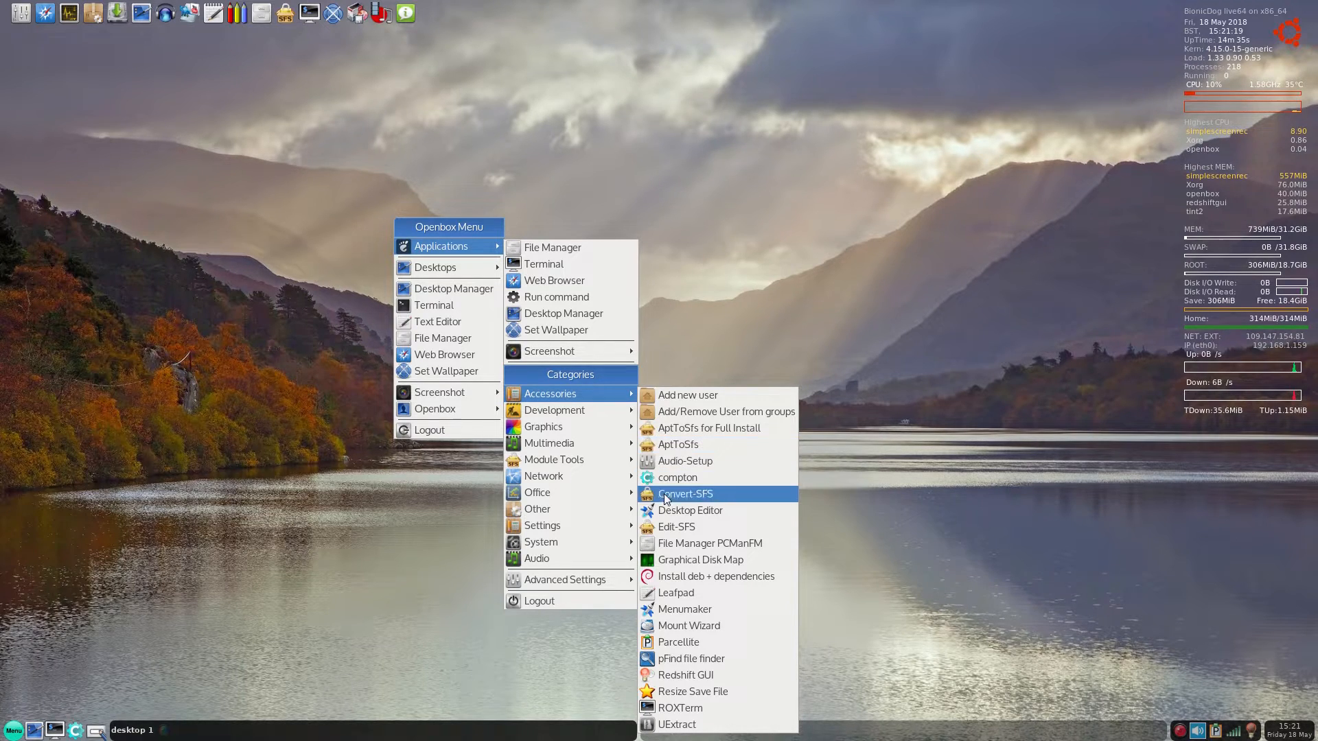
pyautogui.moveTo(700, 560)
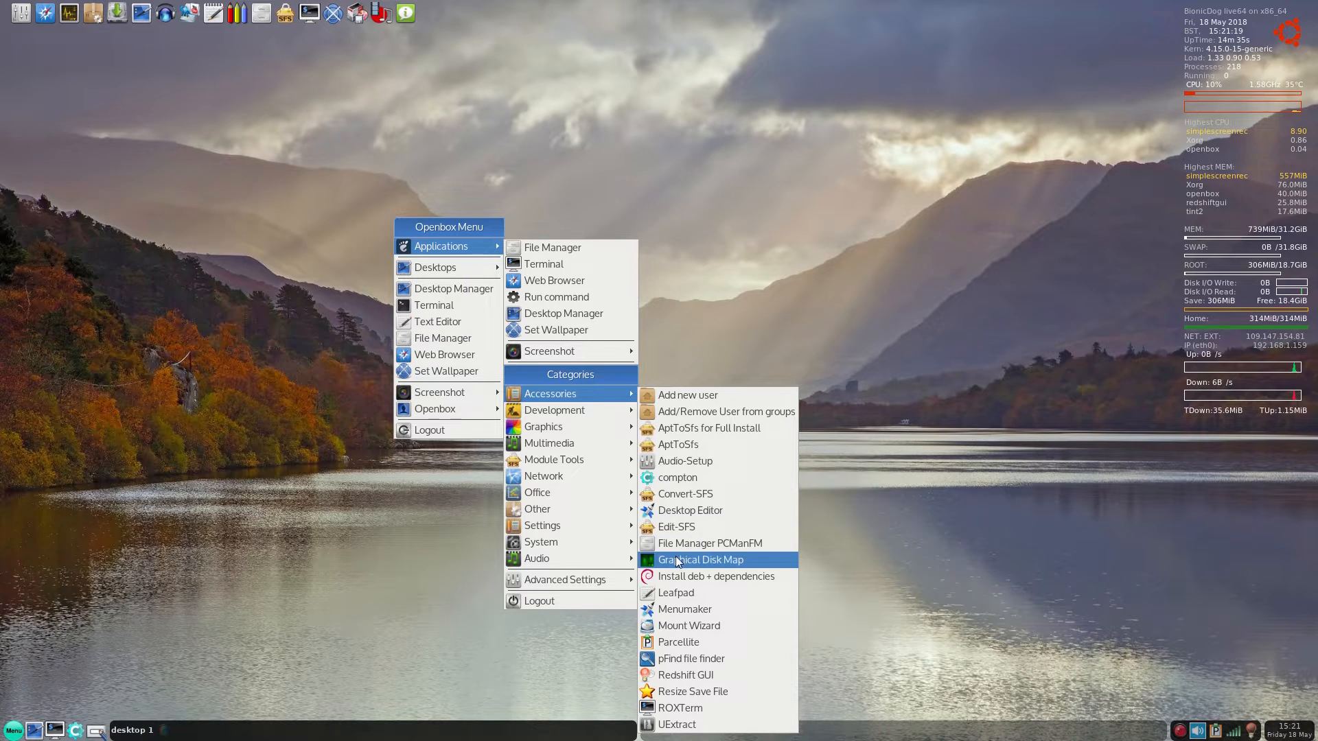
pyautogui.moveTo(688, 575)
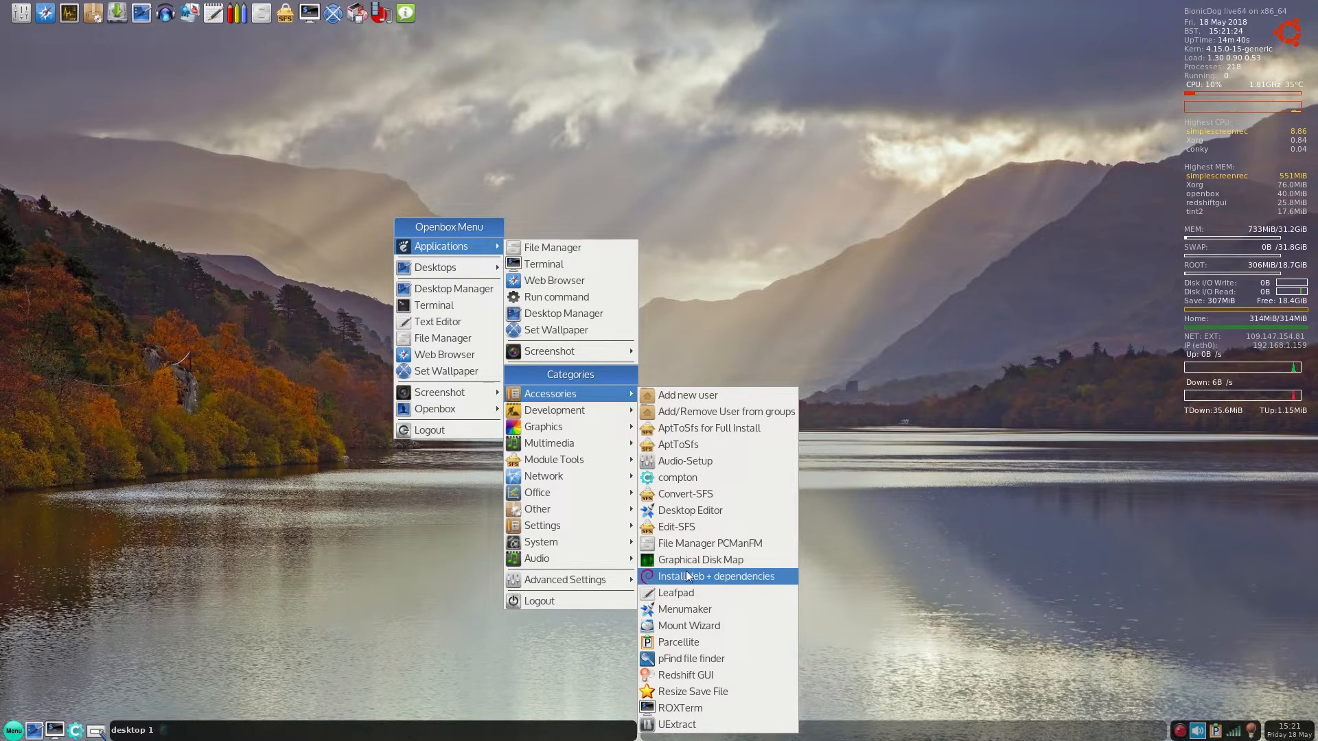
pyautogui.moveTo(684, 626)
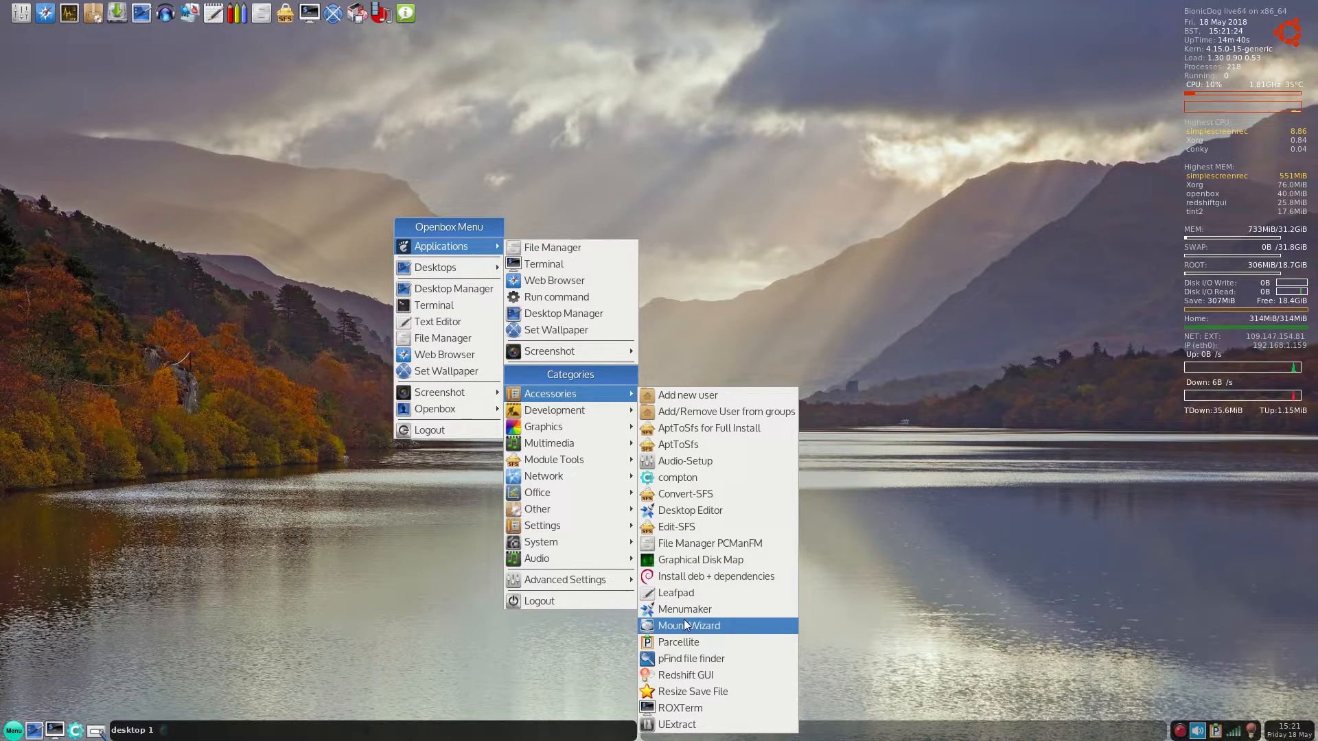
pyautogui.moveTo(709, 674)
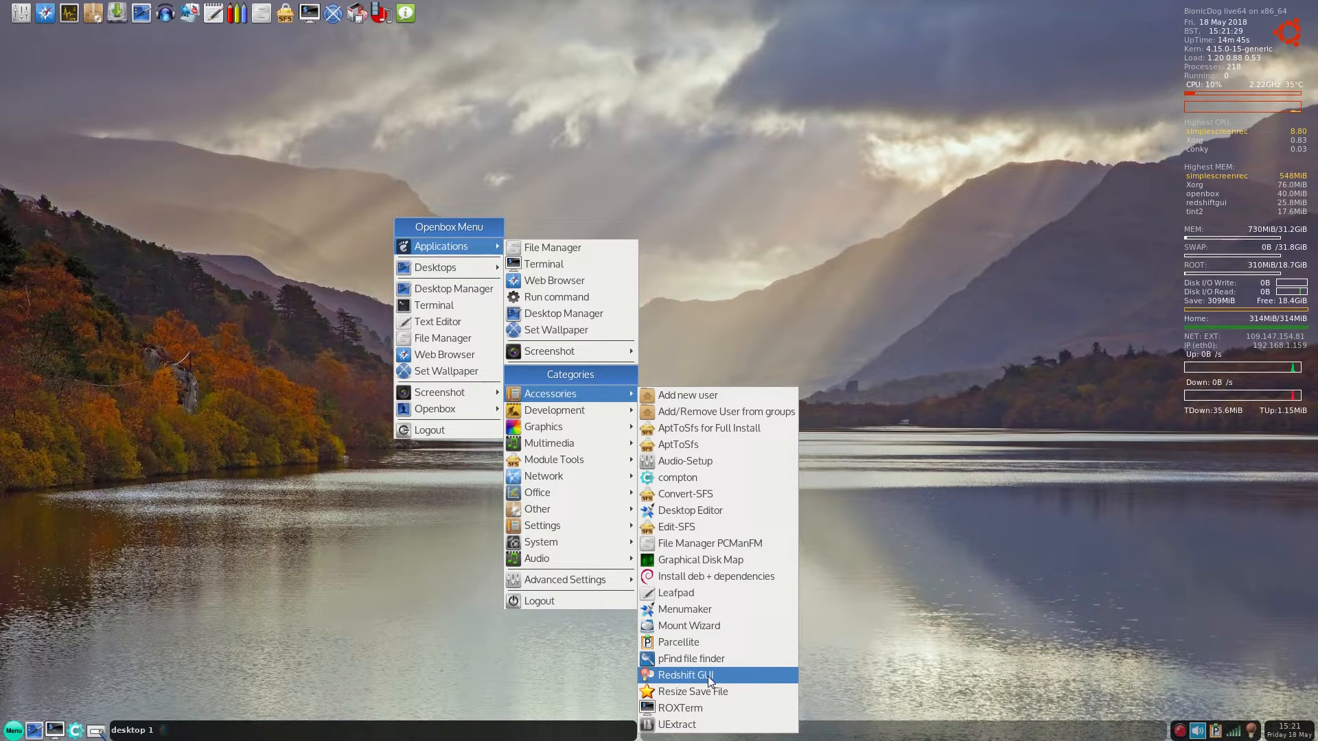
pyautogui.moveTo(581, 411)
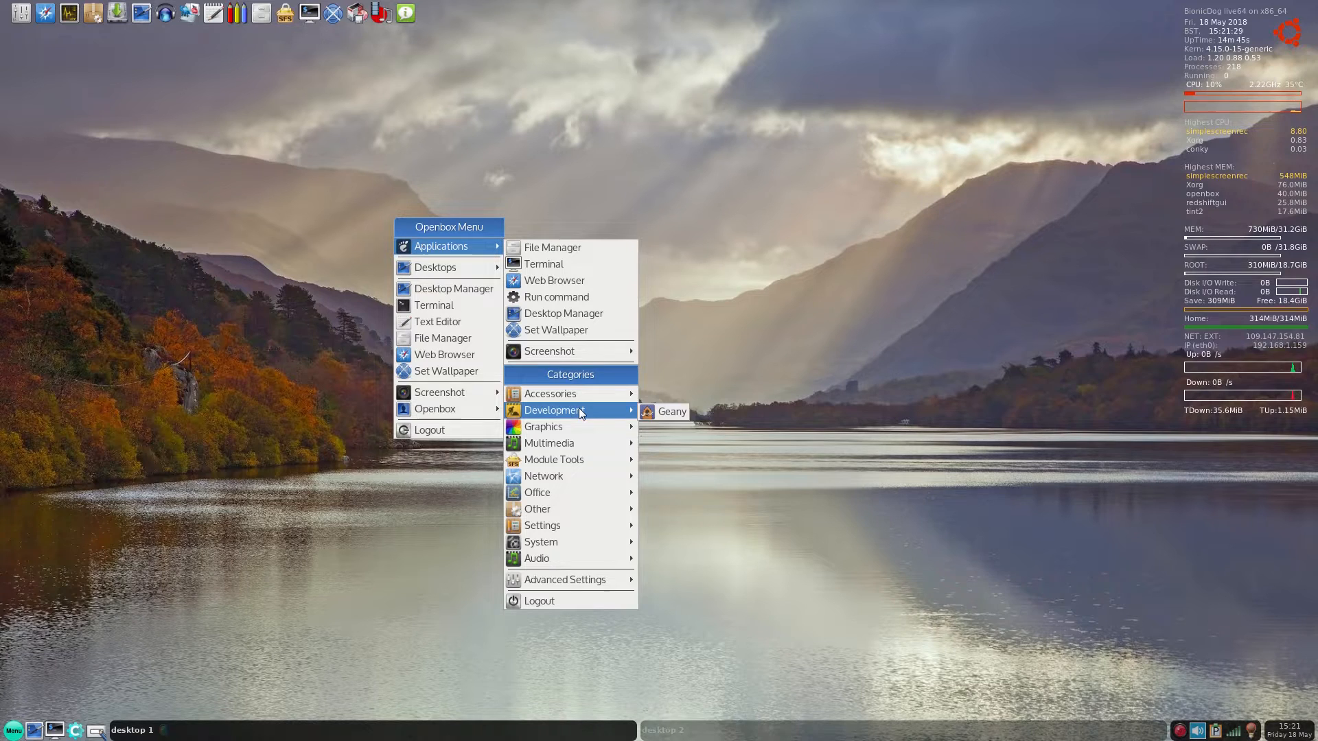
pyautogui.moveTo(557, 425)
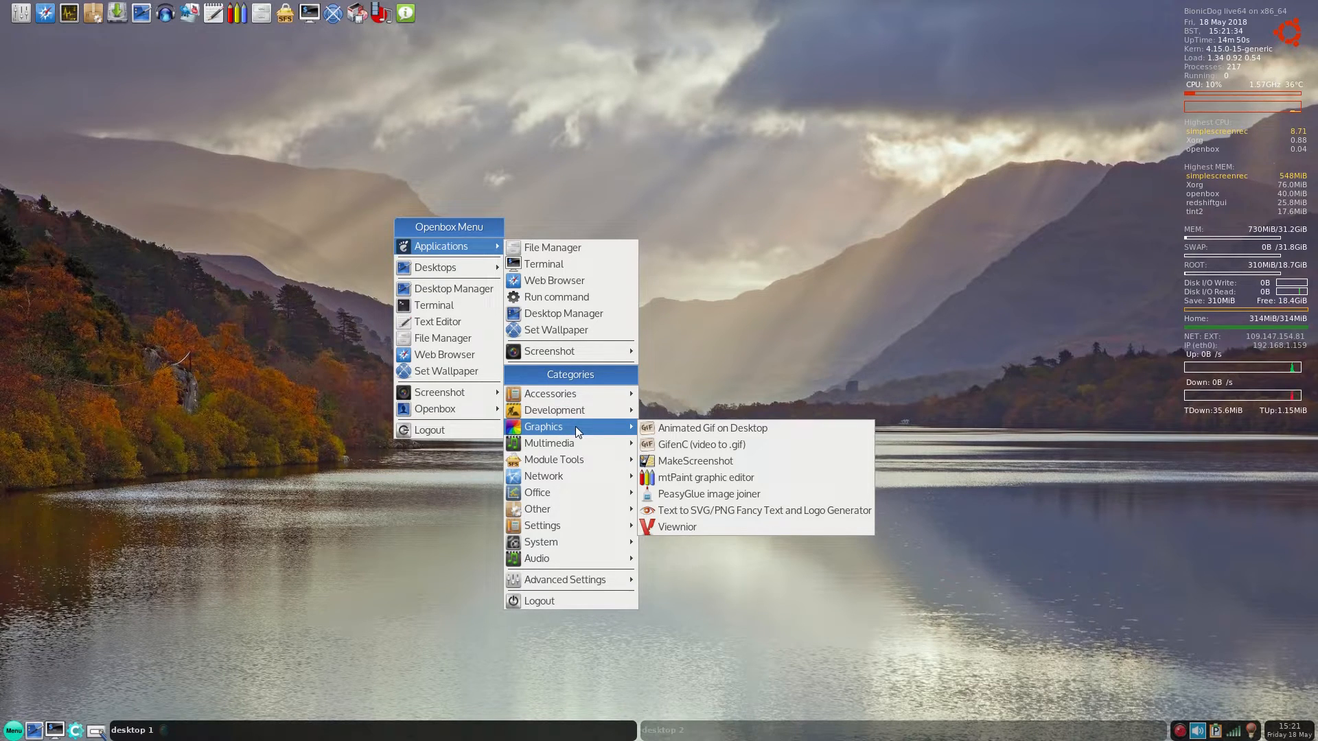
pyautogui.moveTo(712, 429)
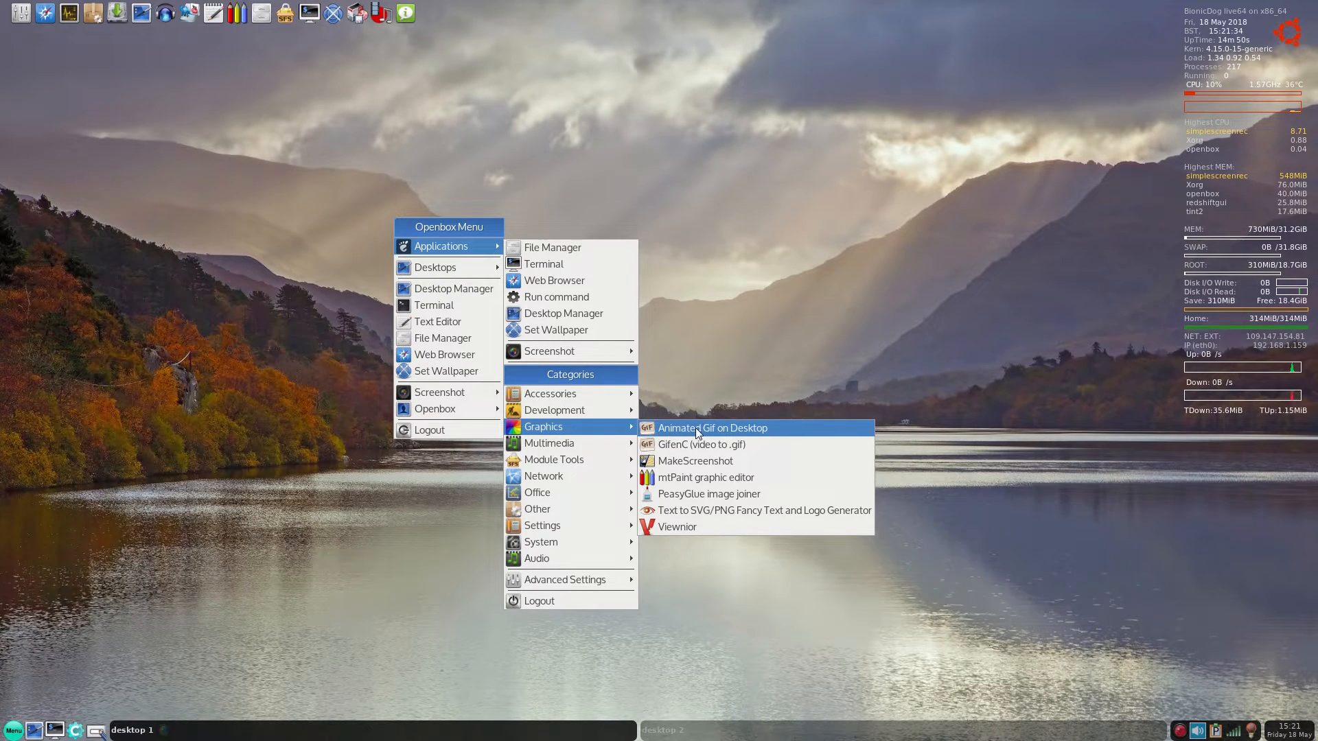
pyautogui.moveTo(694, 488)
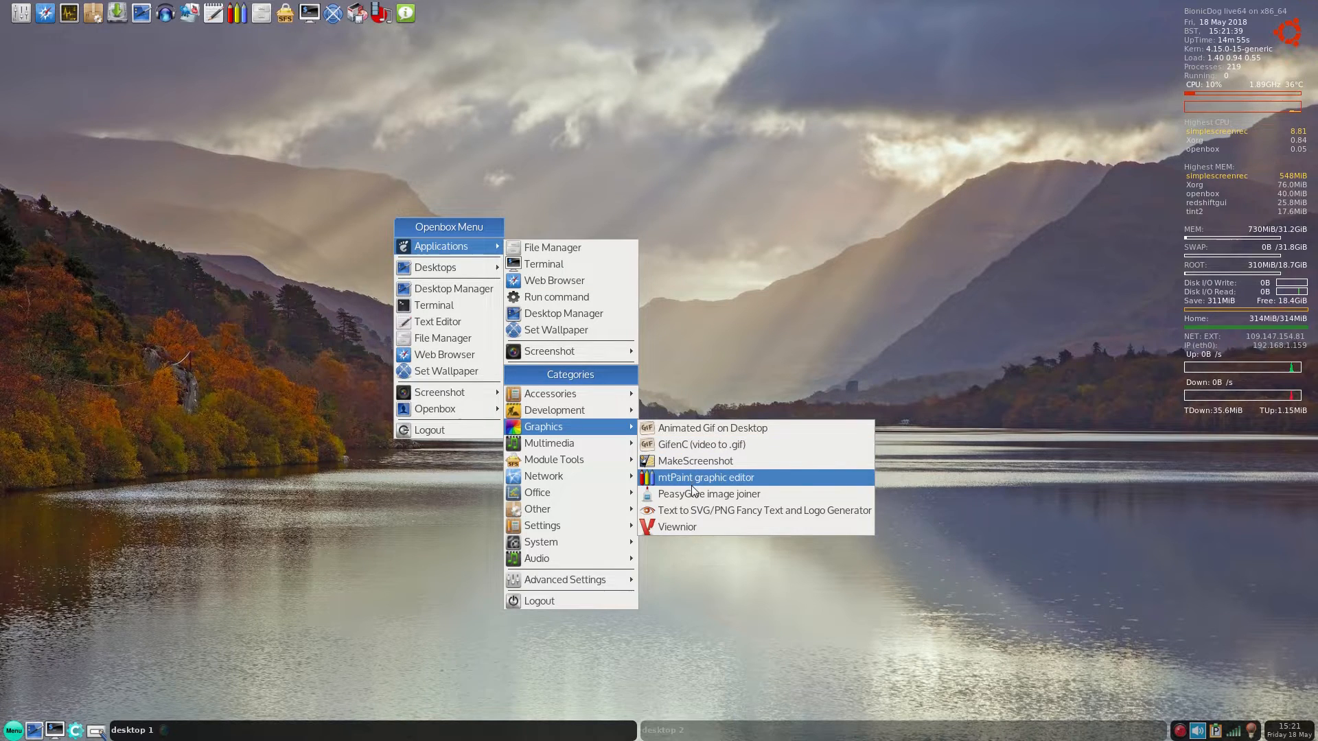
pyautogui.moveTo(696, 499)
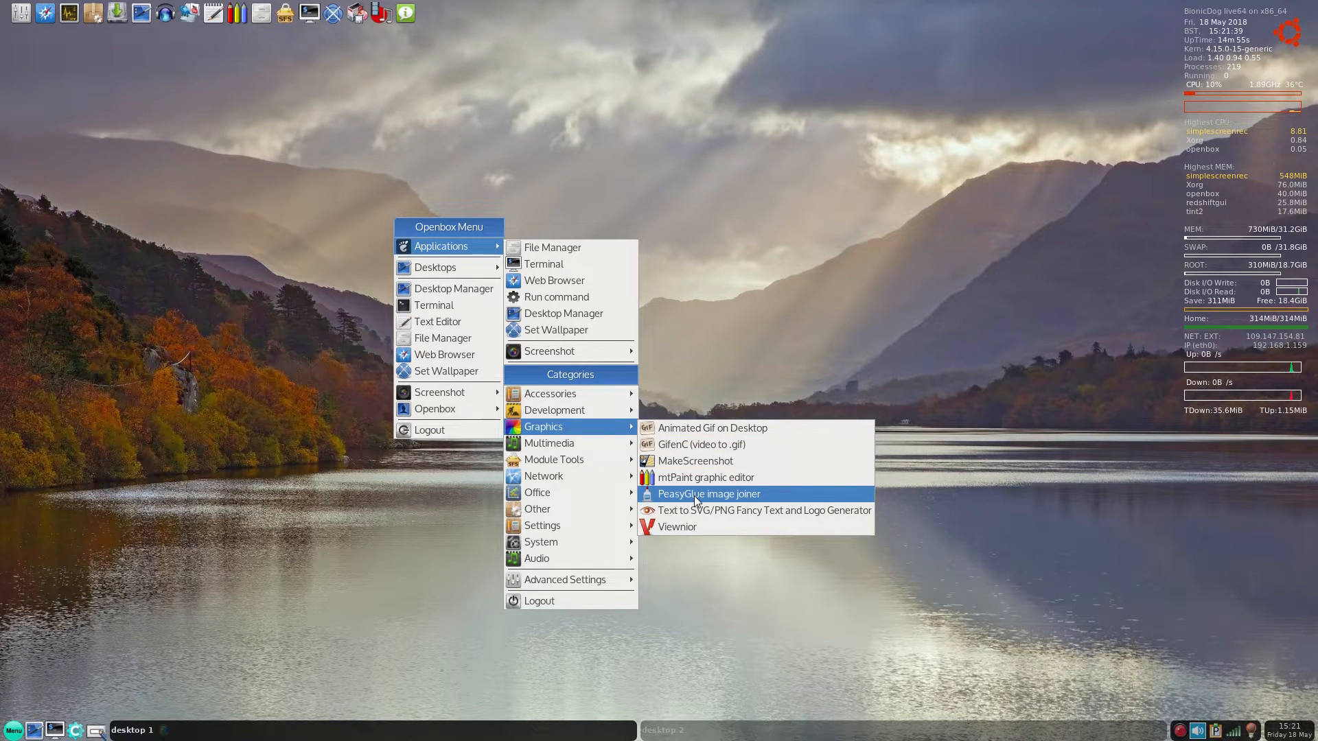
pyautogui.moveTo(700, 519)
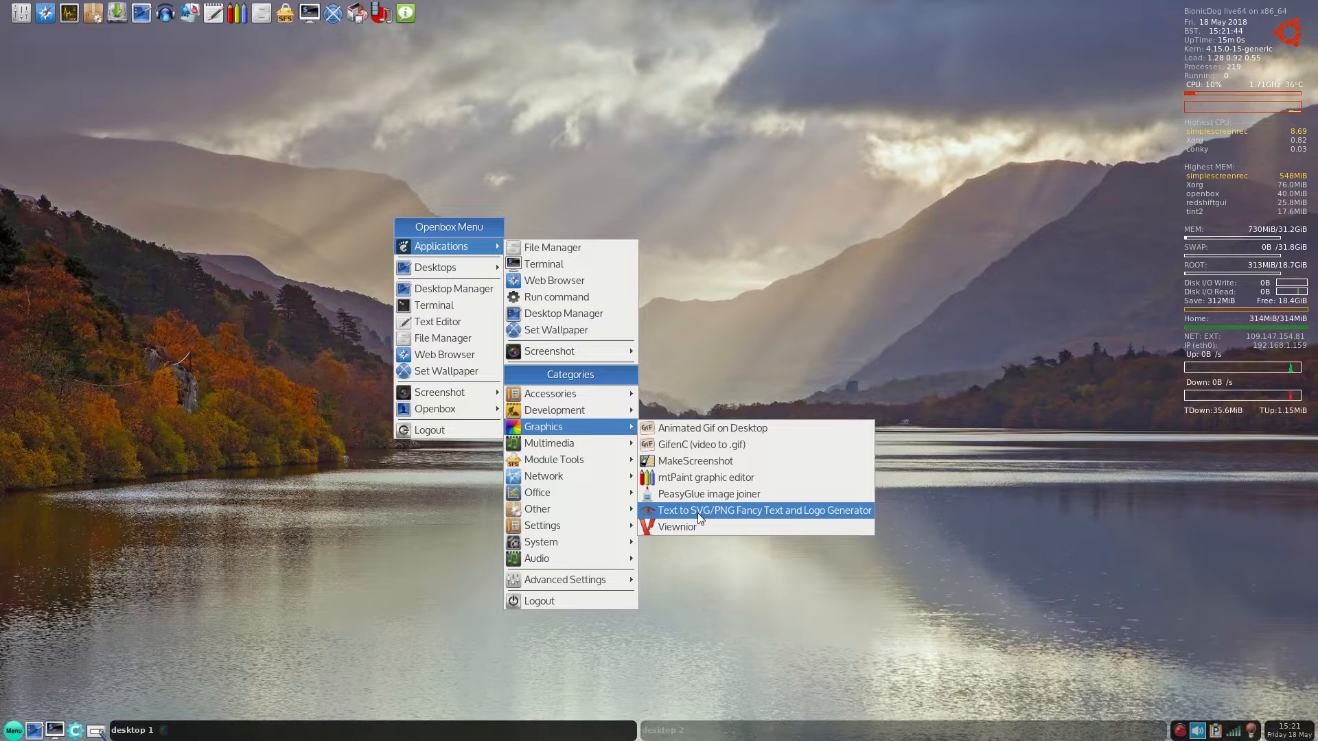
pyautogui.moveTo(578, 464)
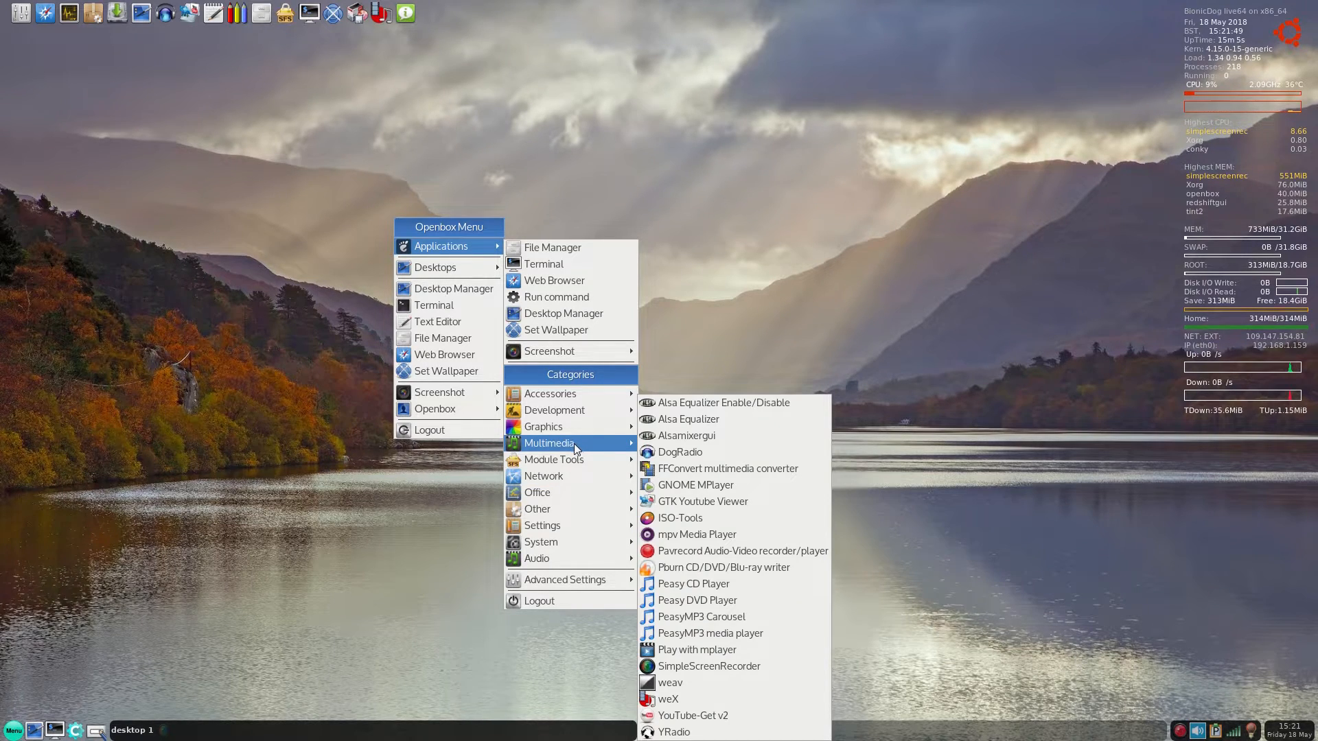
pyautogui.moveTo(693, 435)
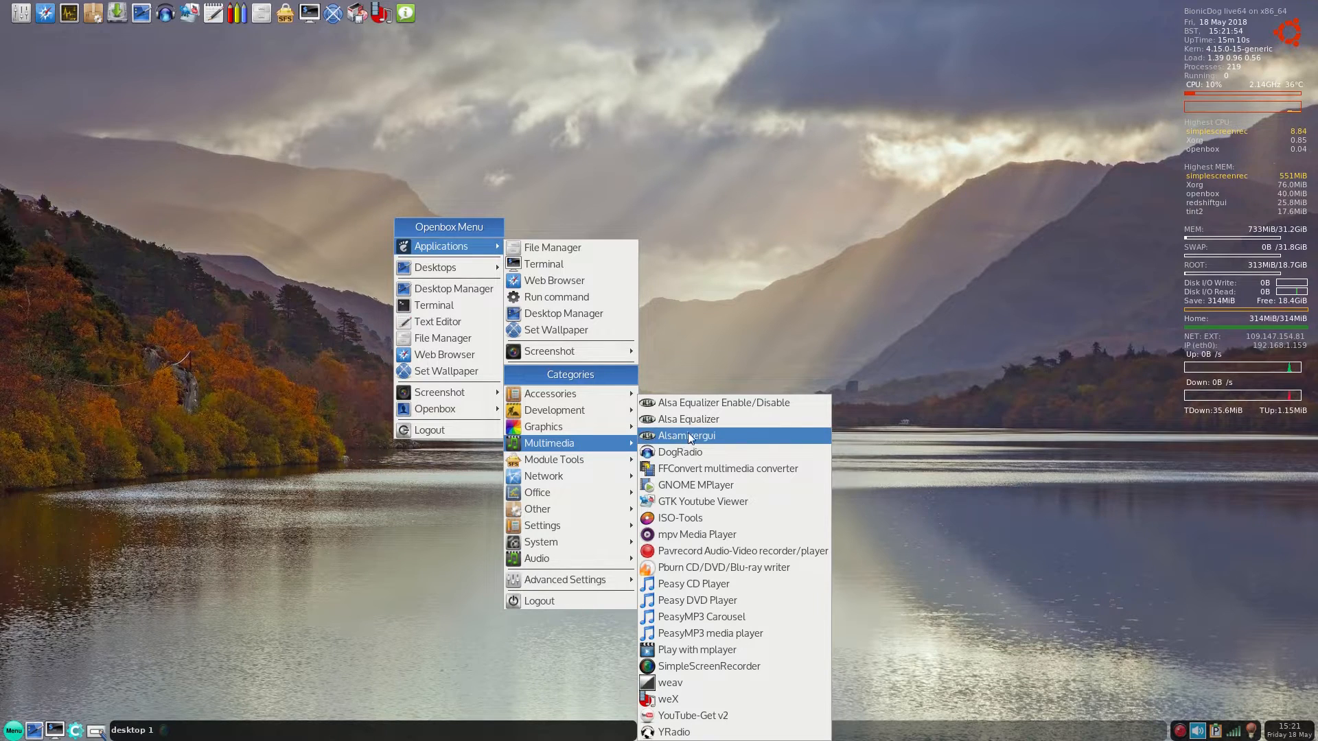
pyautogui.moveTo(688, 453)
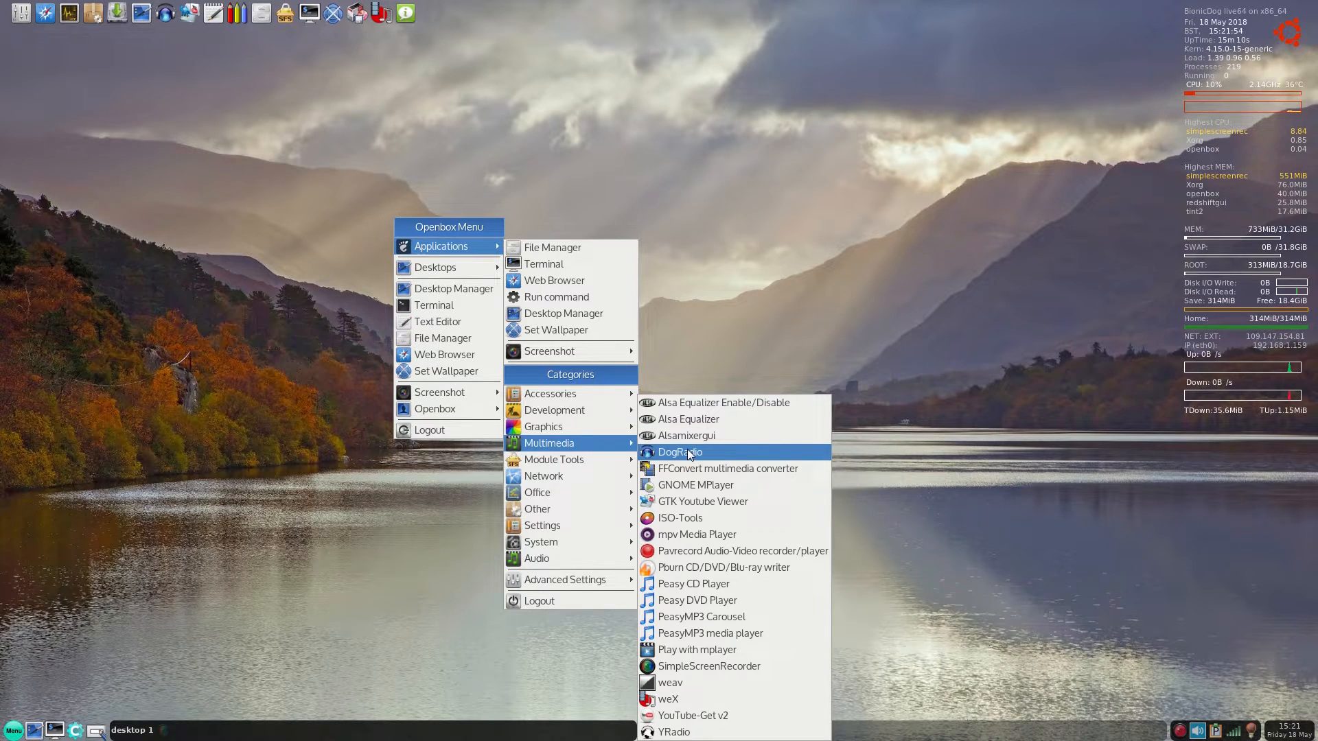
pyautogui.moveTo(694, 468)
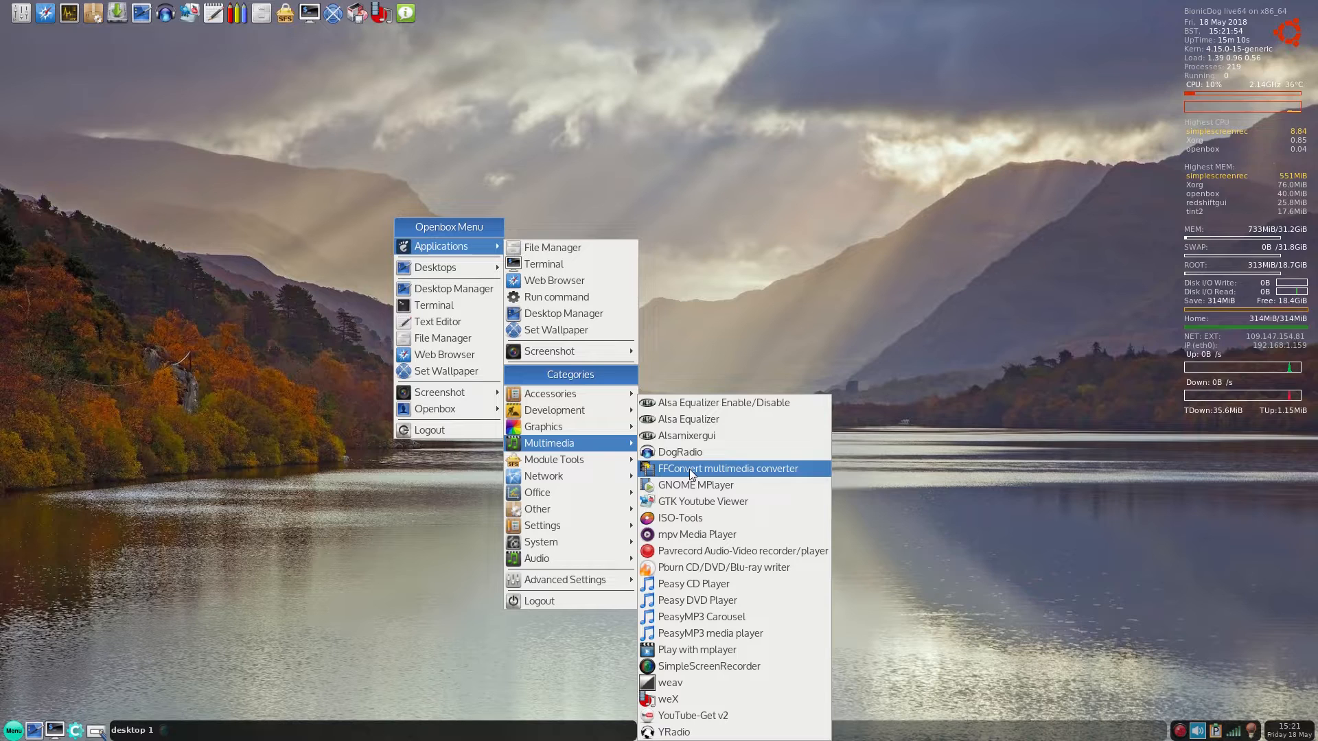
pyautogui.moveTo(713, 585)
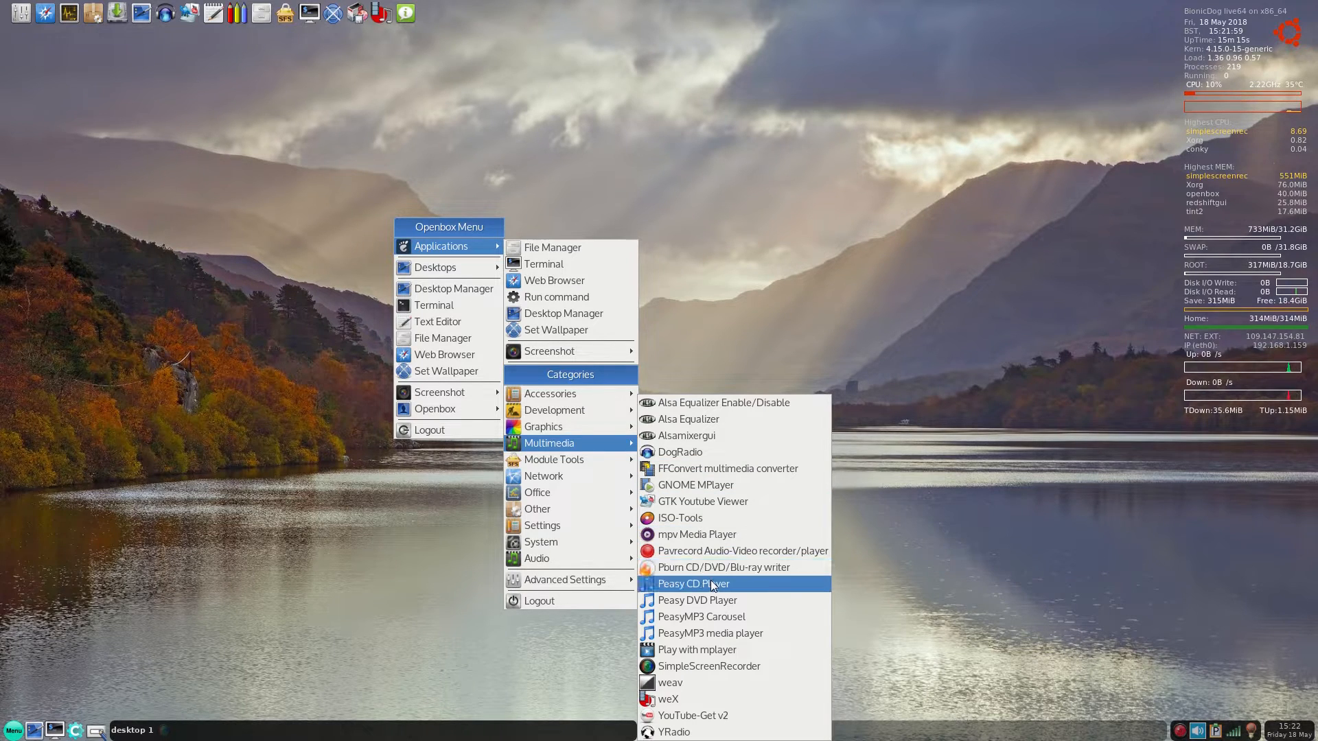
pyautogui.moveTo(714, 616)
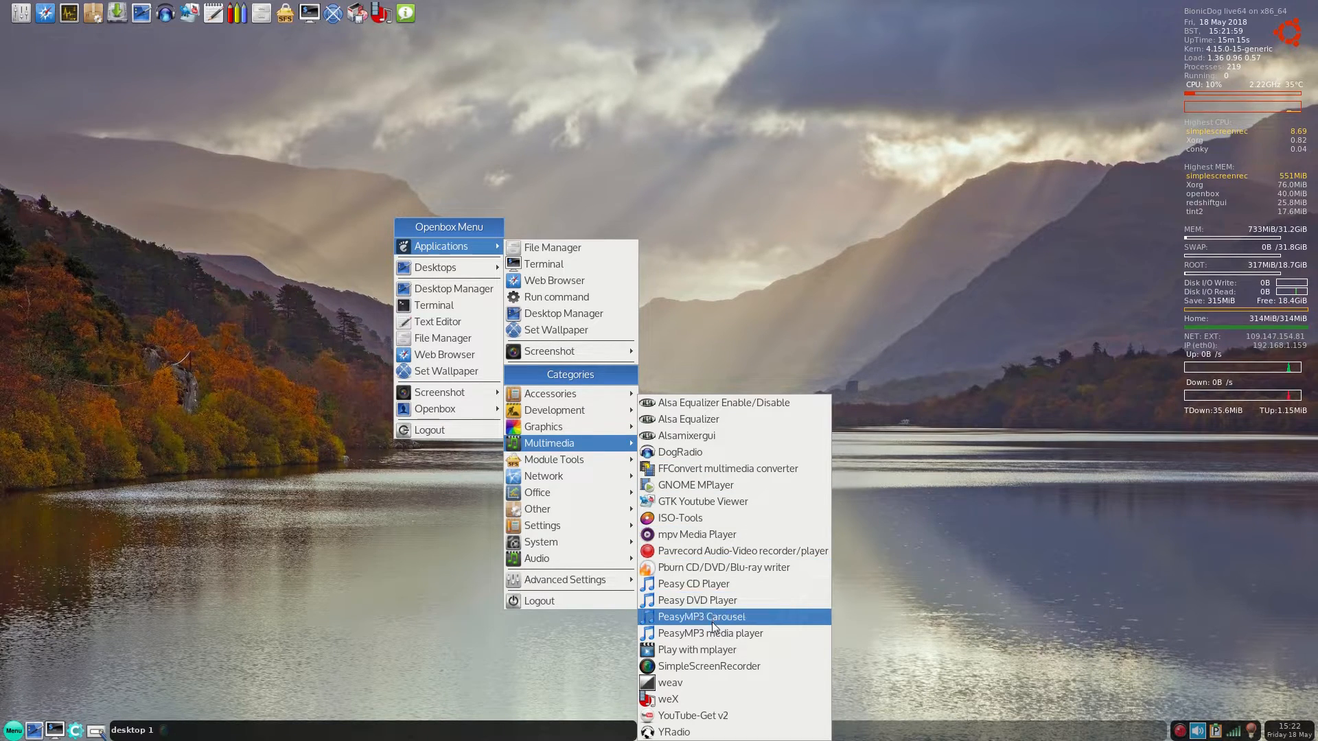
pyautogui.moveTo(713, 654)
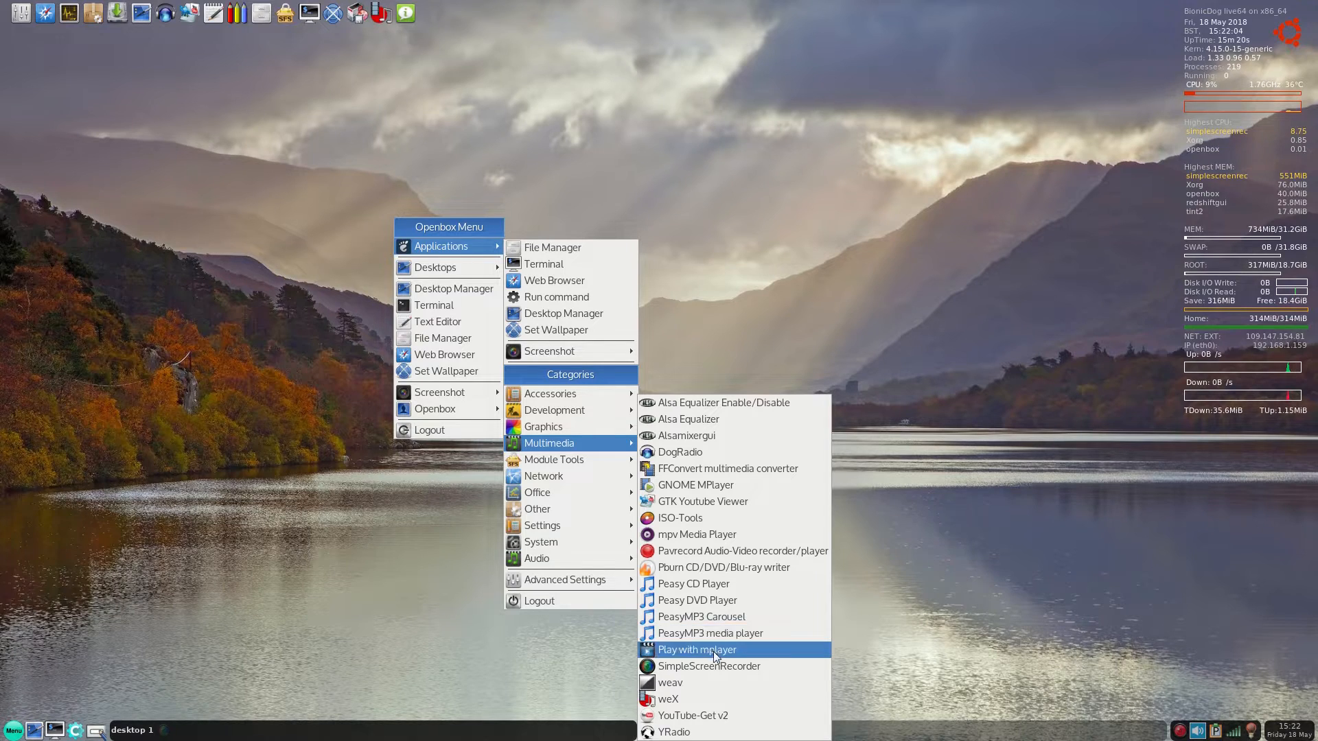
pyautogui.moveTo(715, 666)
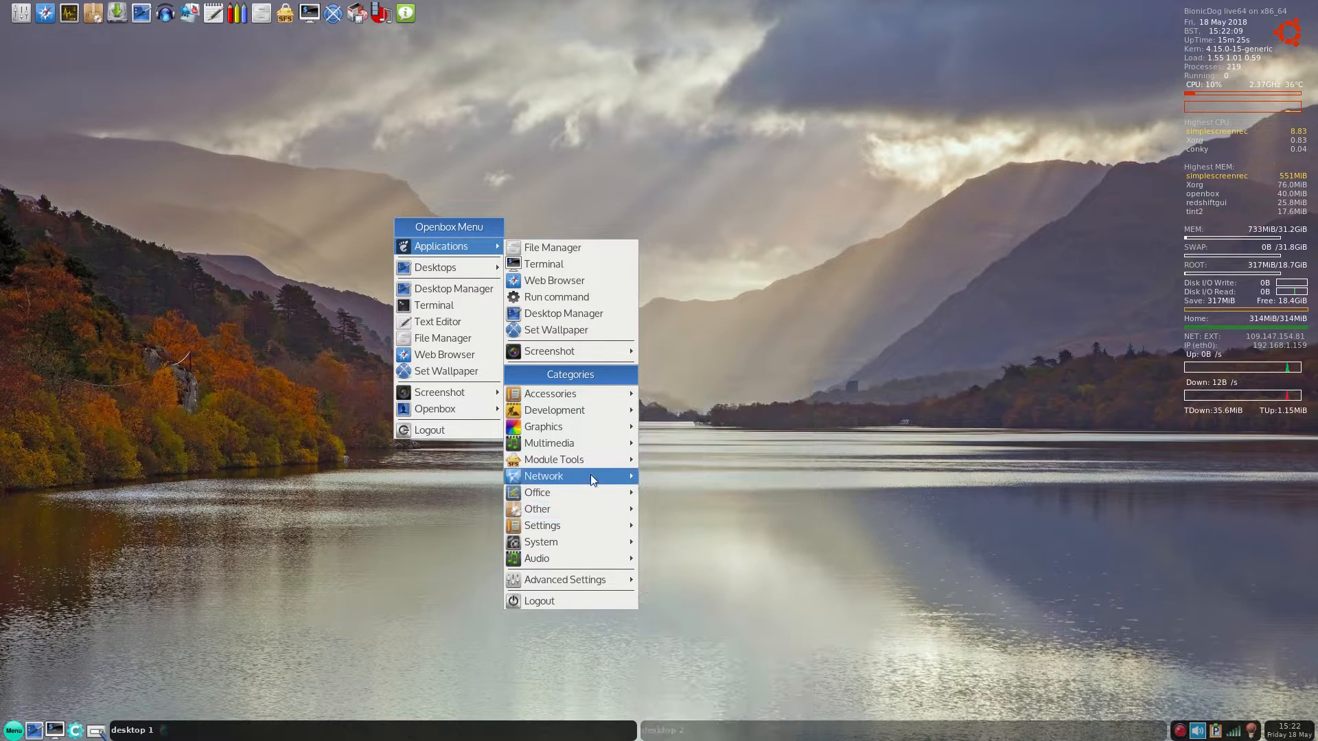
pyautogui.moveTo(555, 459)
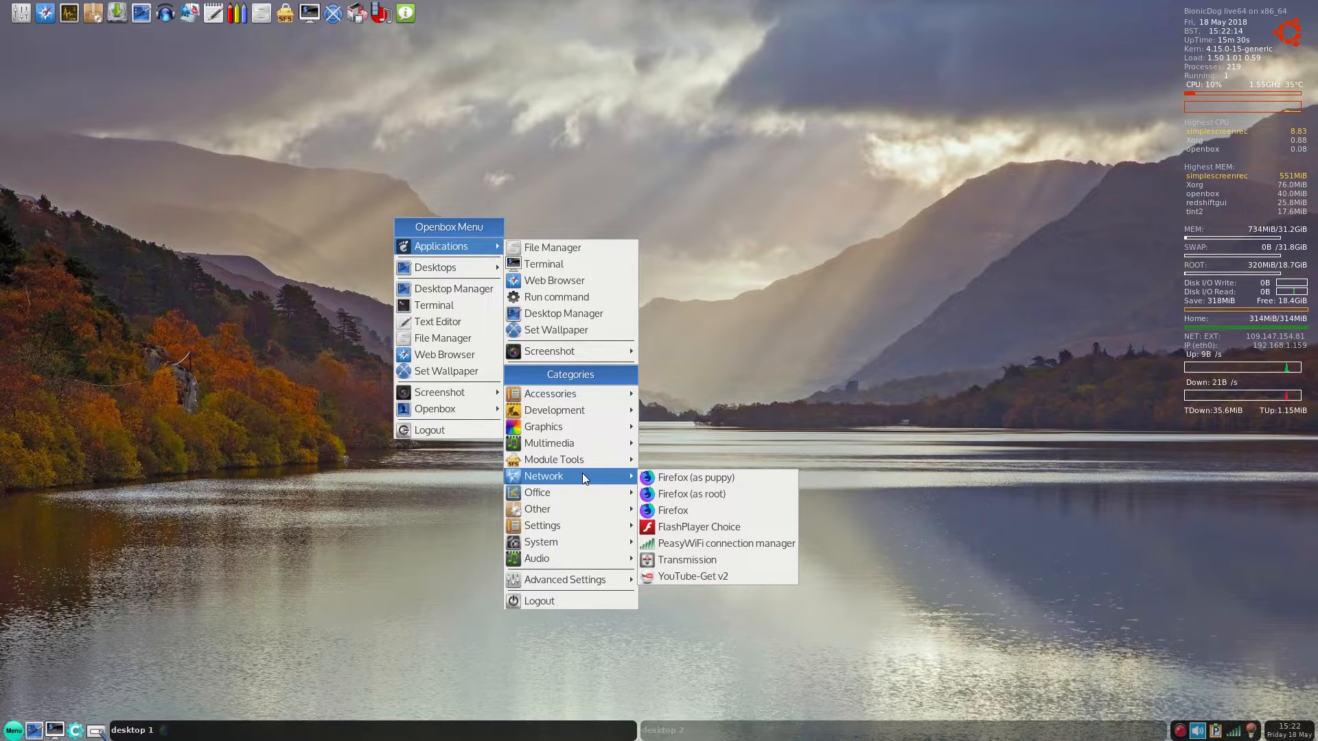
pyautogui.moveTo(587, 497)
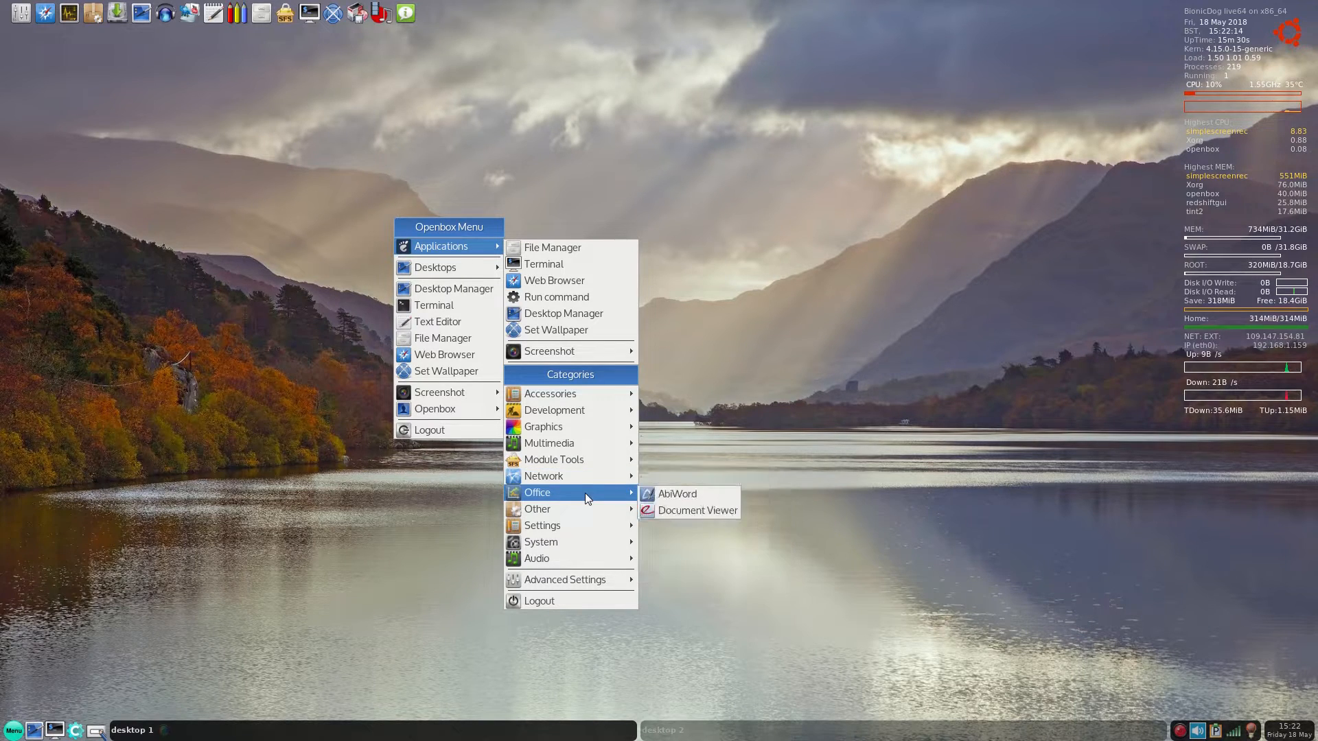
# - Launch AbiWord and view its About dialog showing version 3.0.2, then dismiss it
pyautogui.click(656, 499)
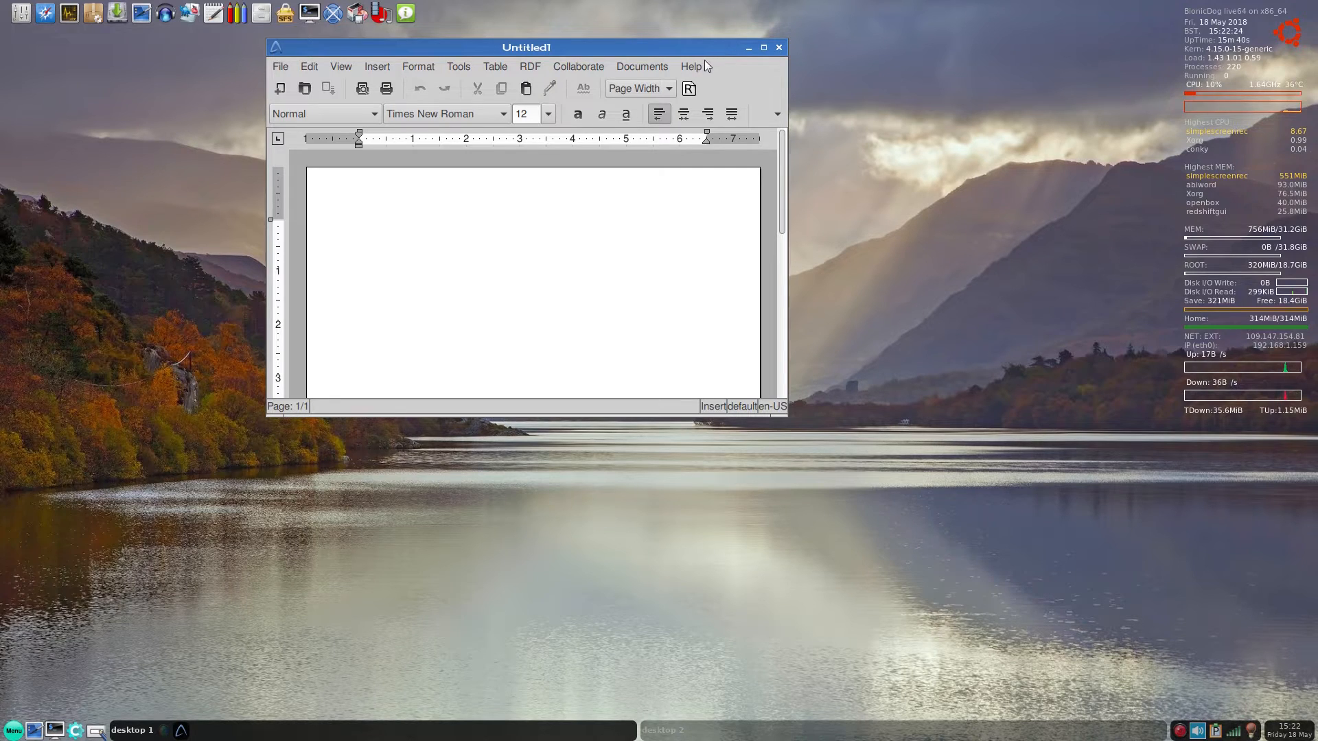
pyautogui.click(691, 66)
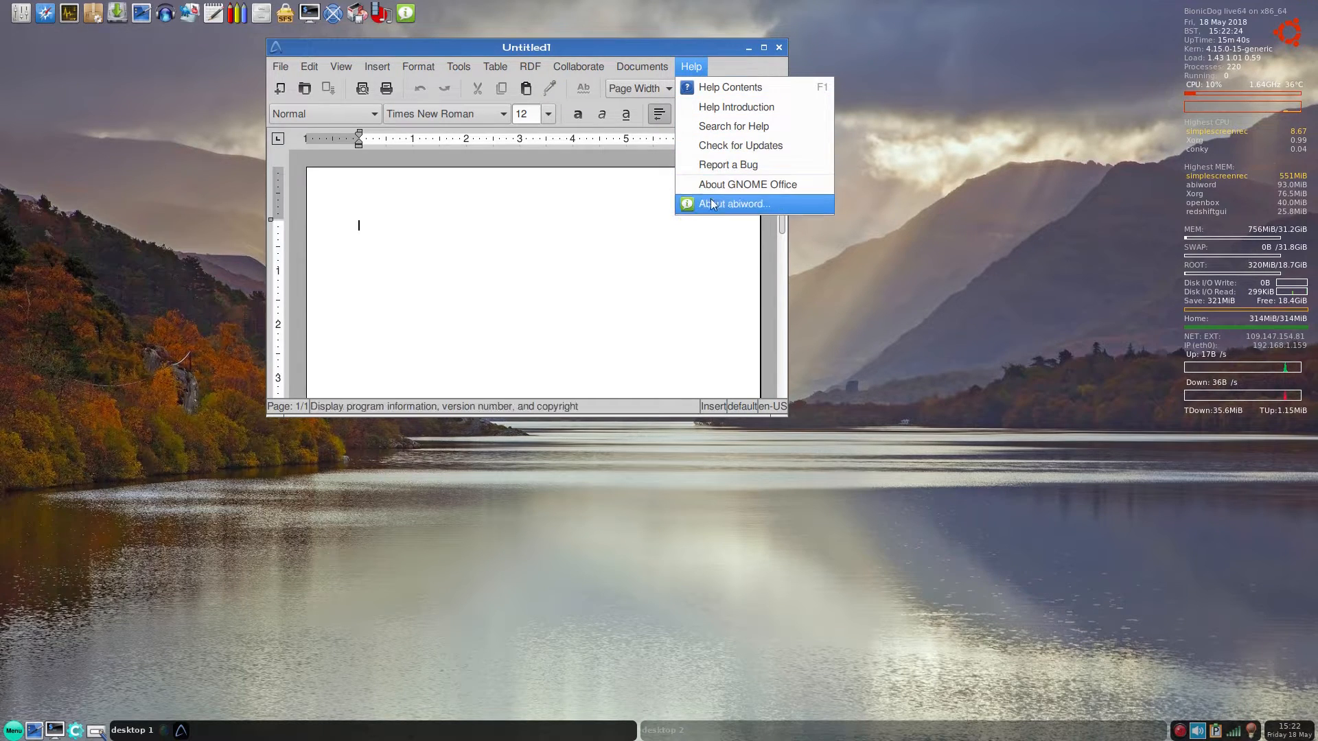
pyautogui.click(739, 203)
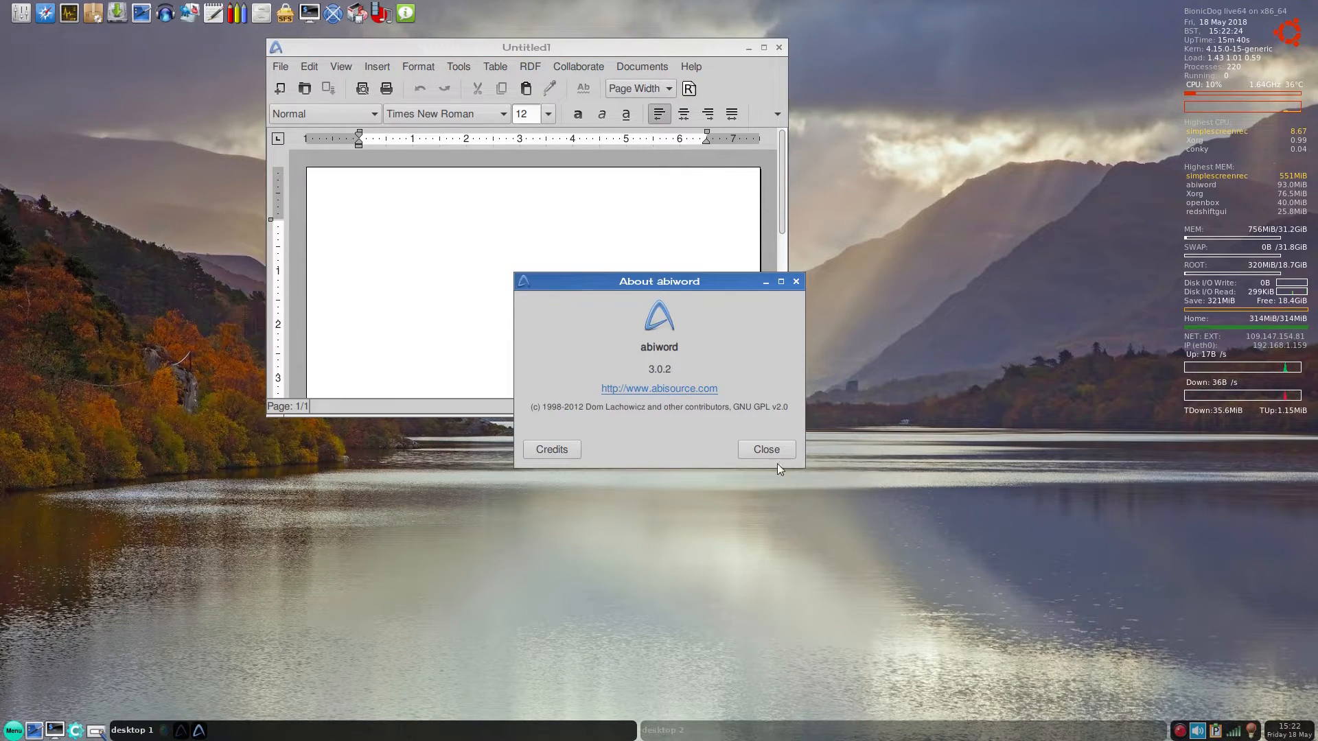
pyautogui.click(767, 449)
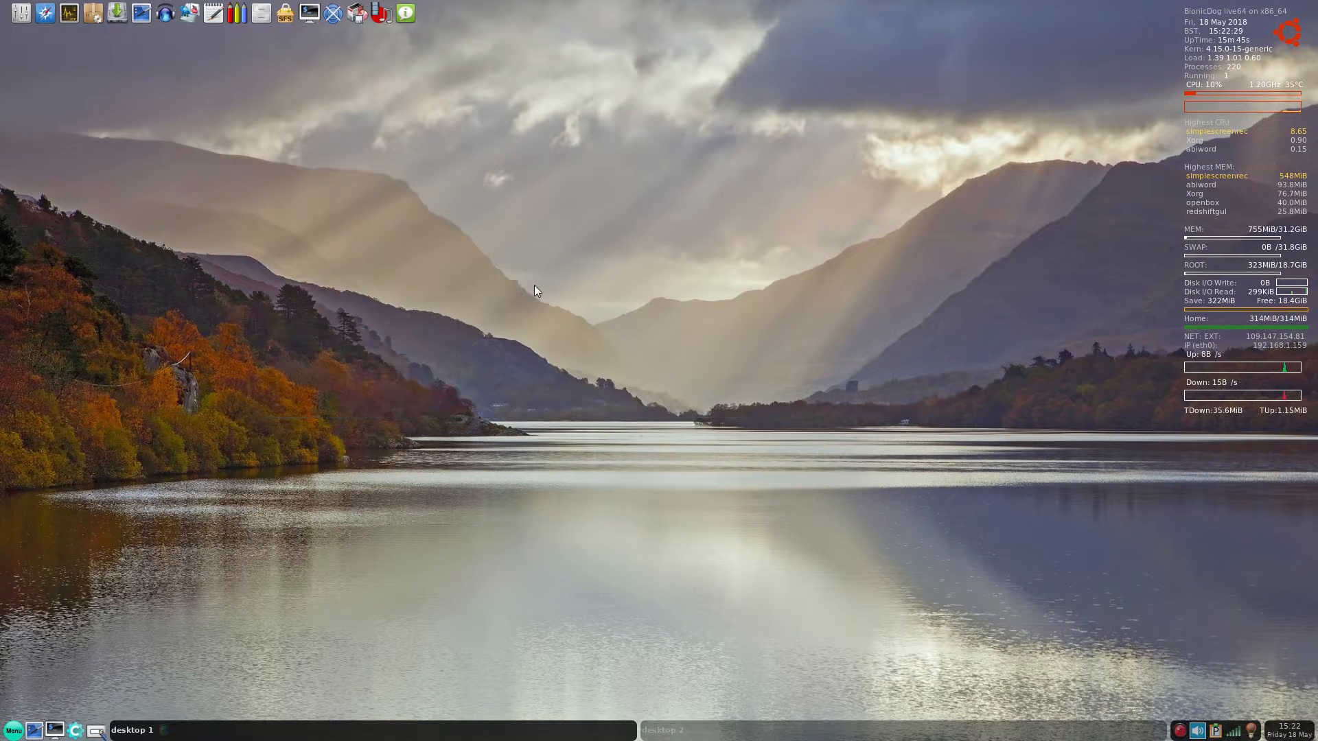
pyautogui.rightClick(535, 290)
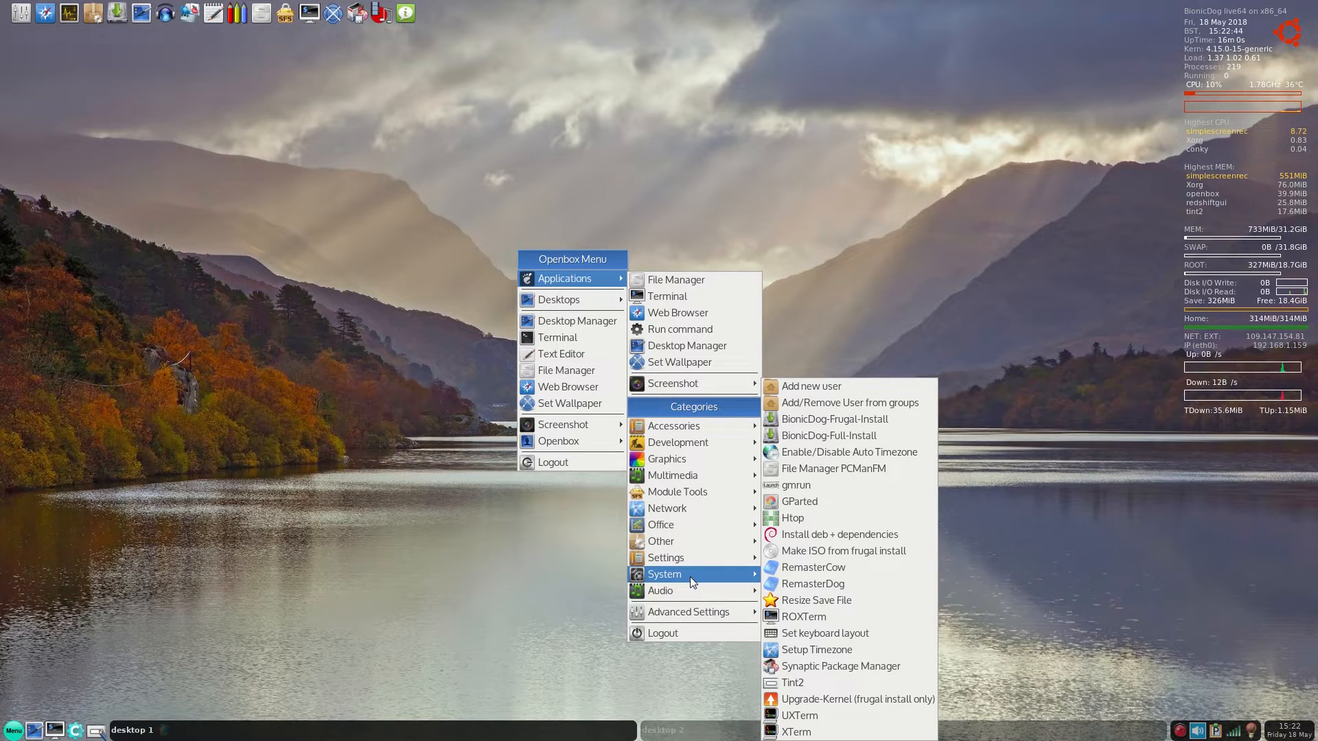
pyautogui.moveTo(791, 584)
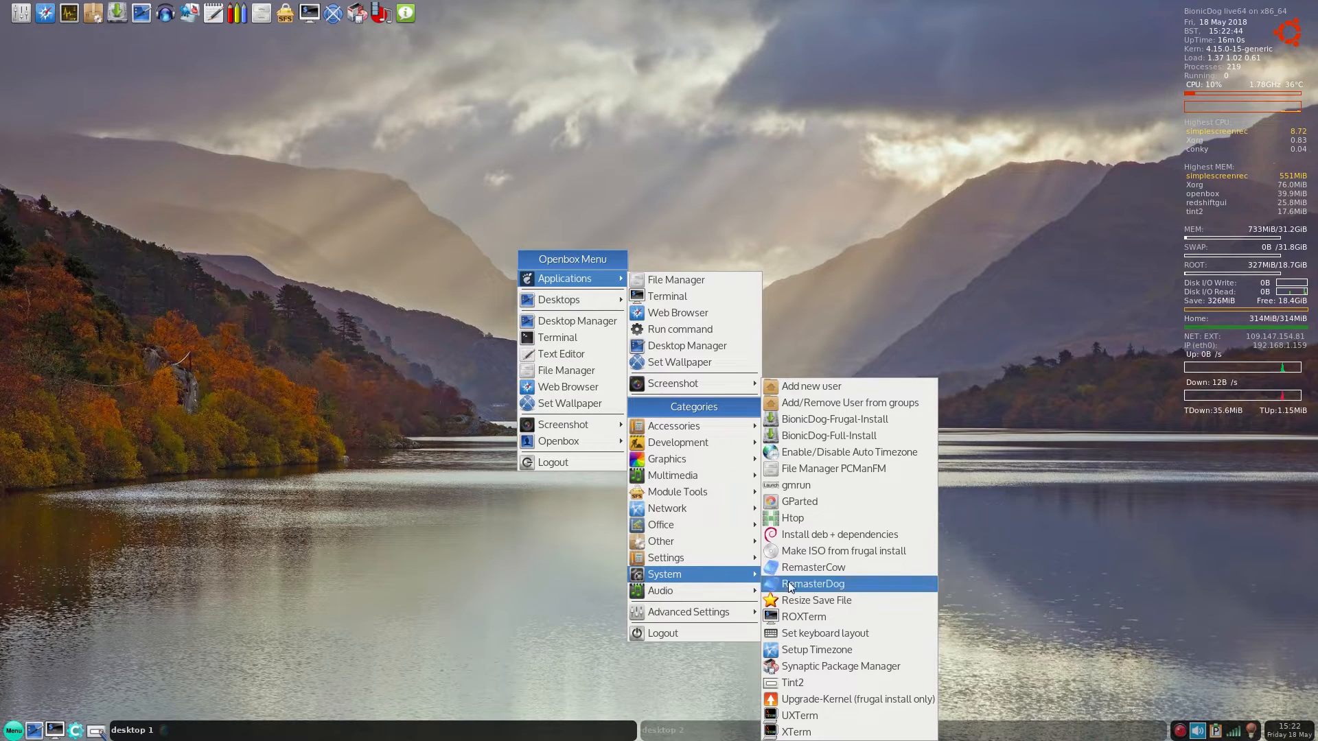
pyautogui.moveTo(817, 600)
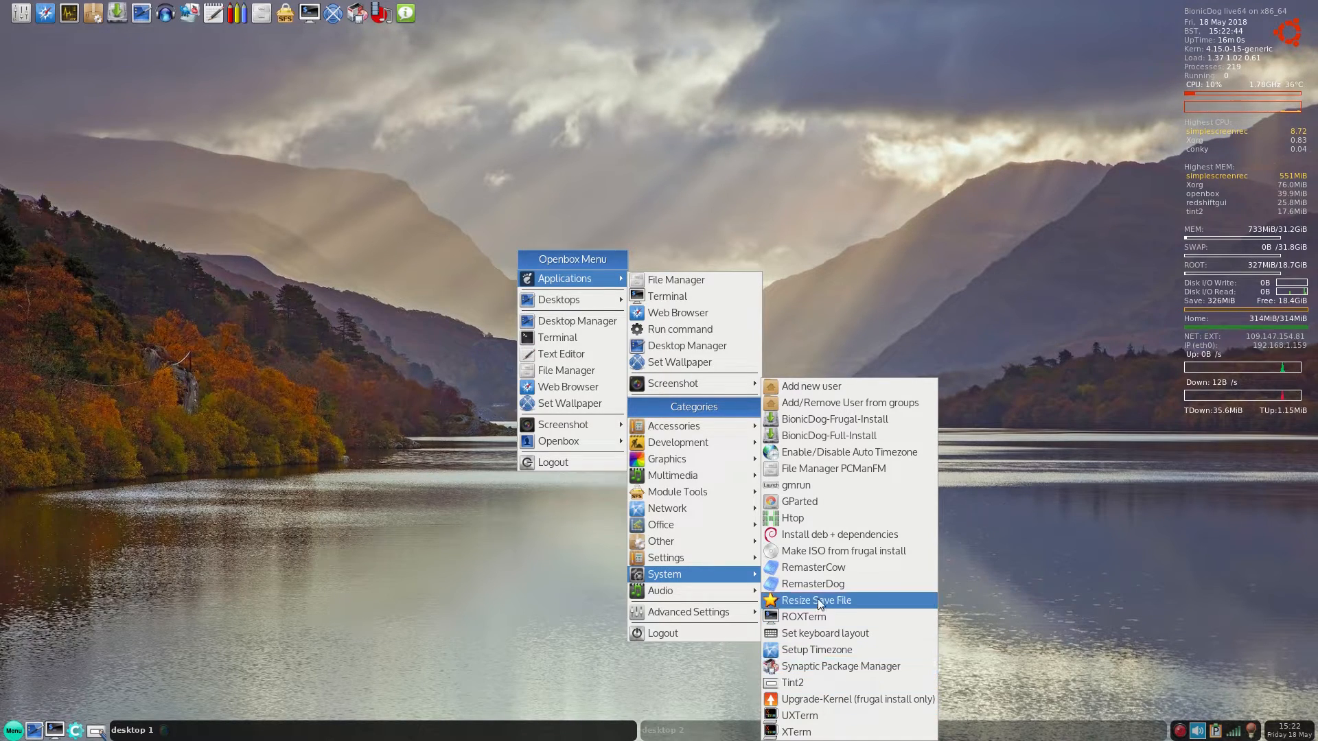
pyautogui.moveTo(824, 699)
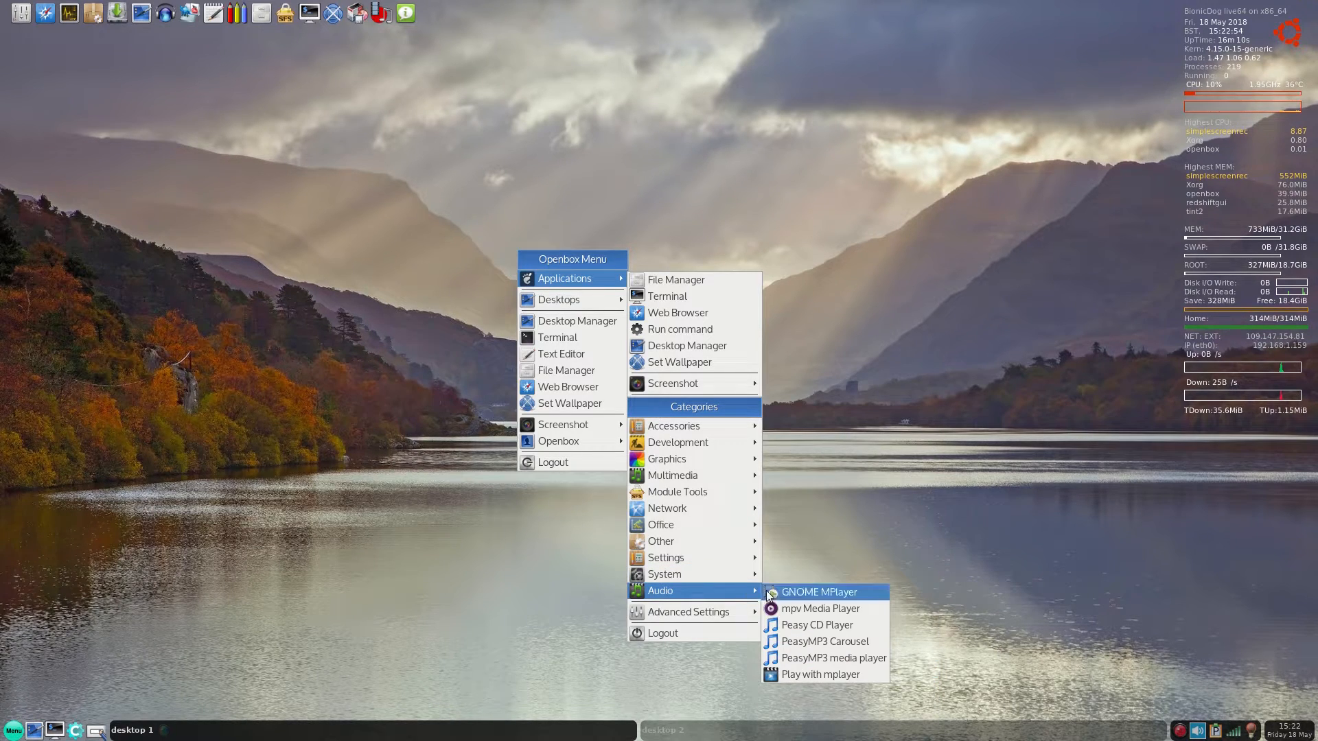
pyautogui.click(335, 250)
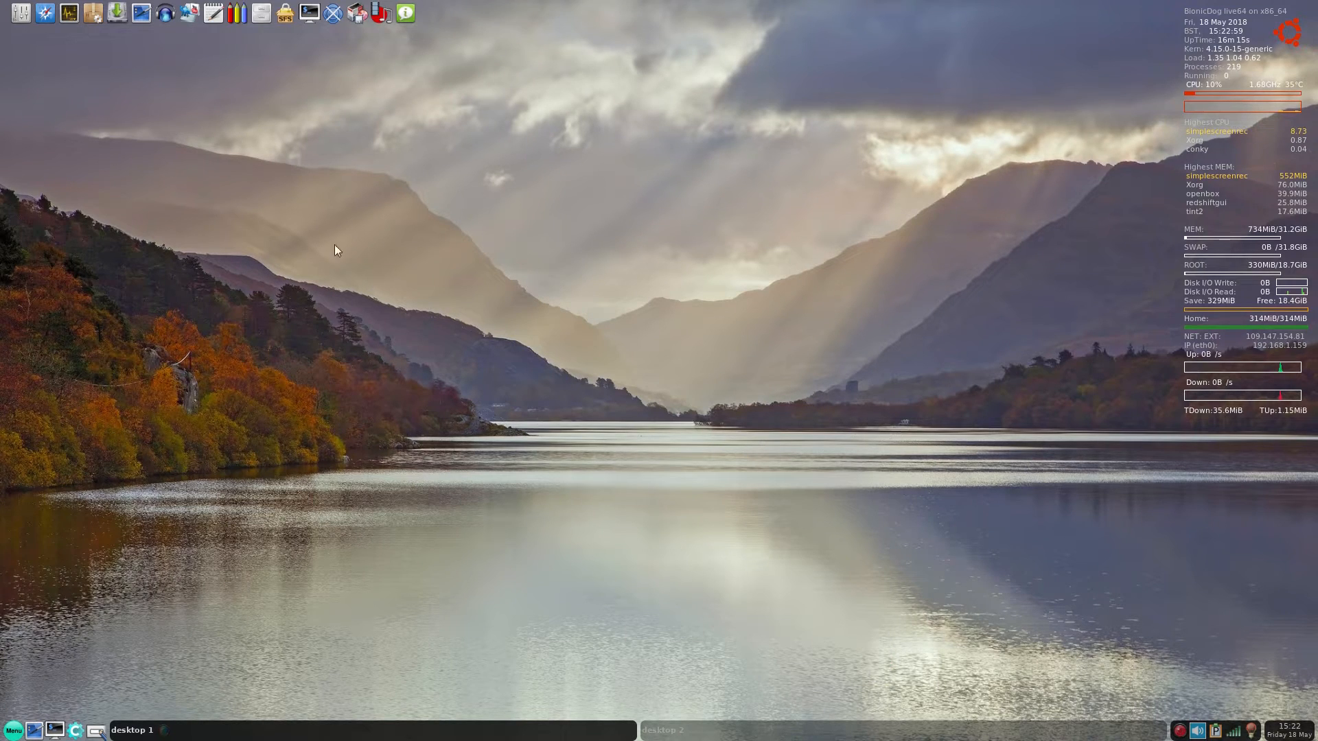
pyautogui.moveTo(355, 14)
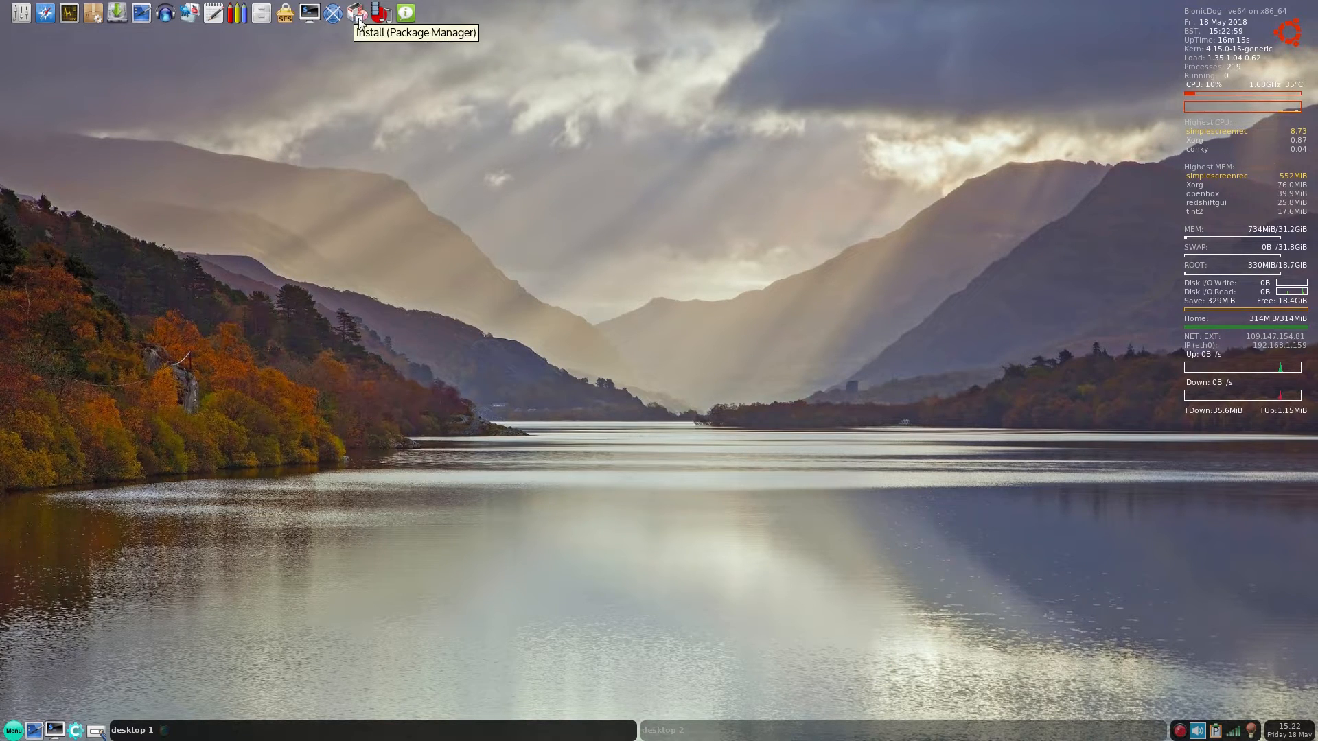
# - Launch Synaptic and search the package list for 'gimp'
pyautogui.click(355, 12)
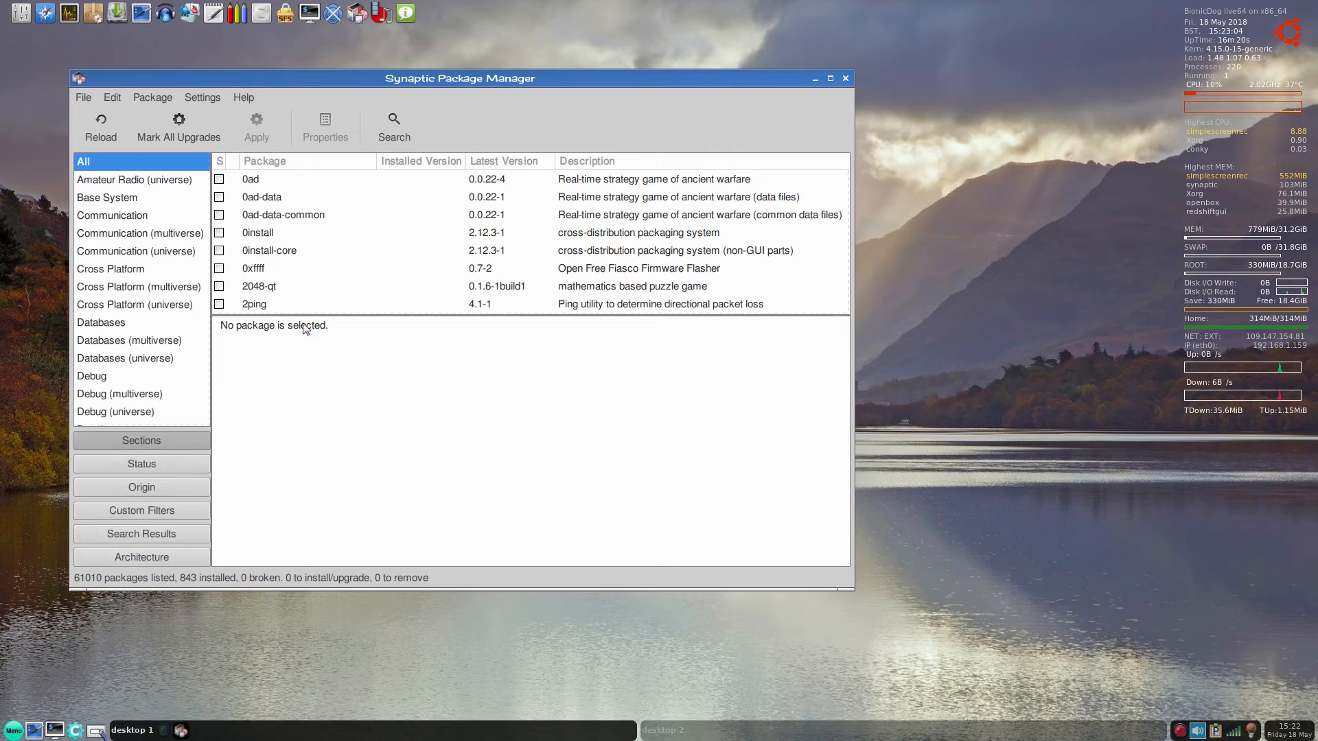
pyautogui.click(392, 121)
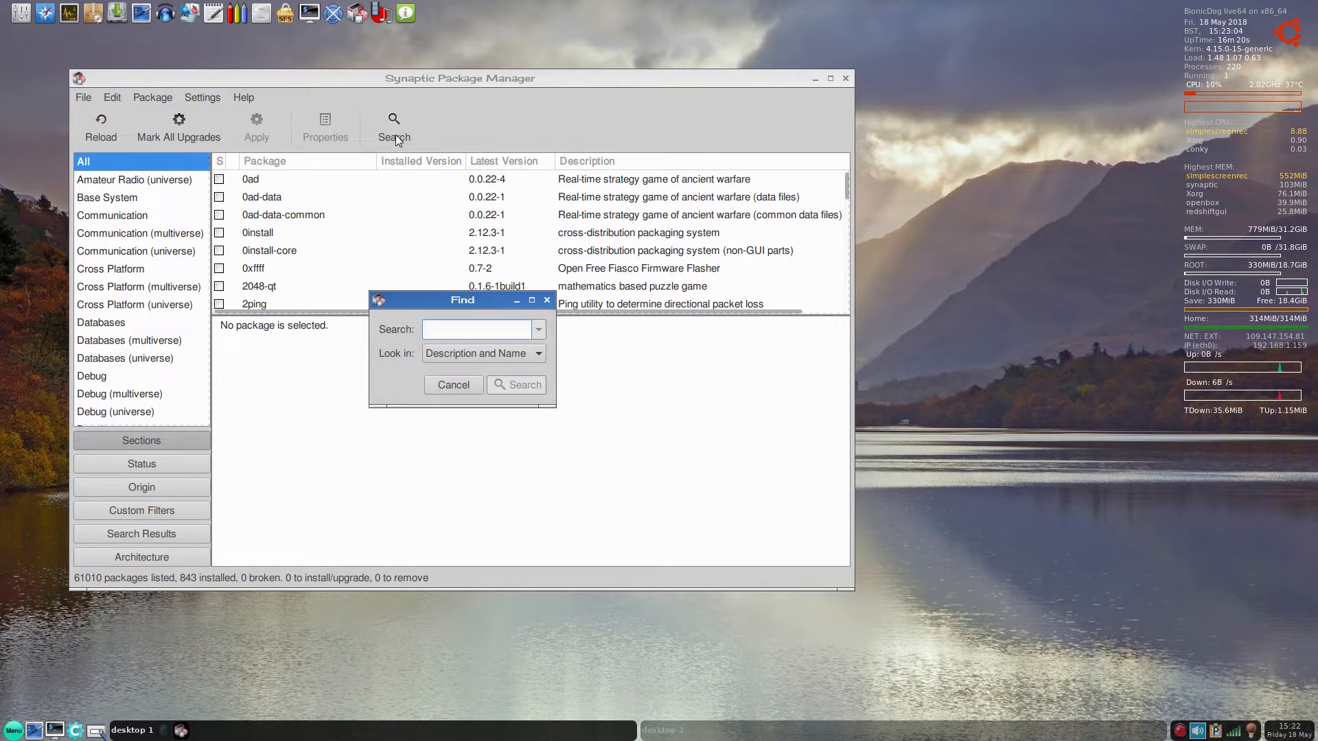
pyautogui.click(453, 385)
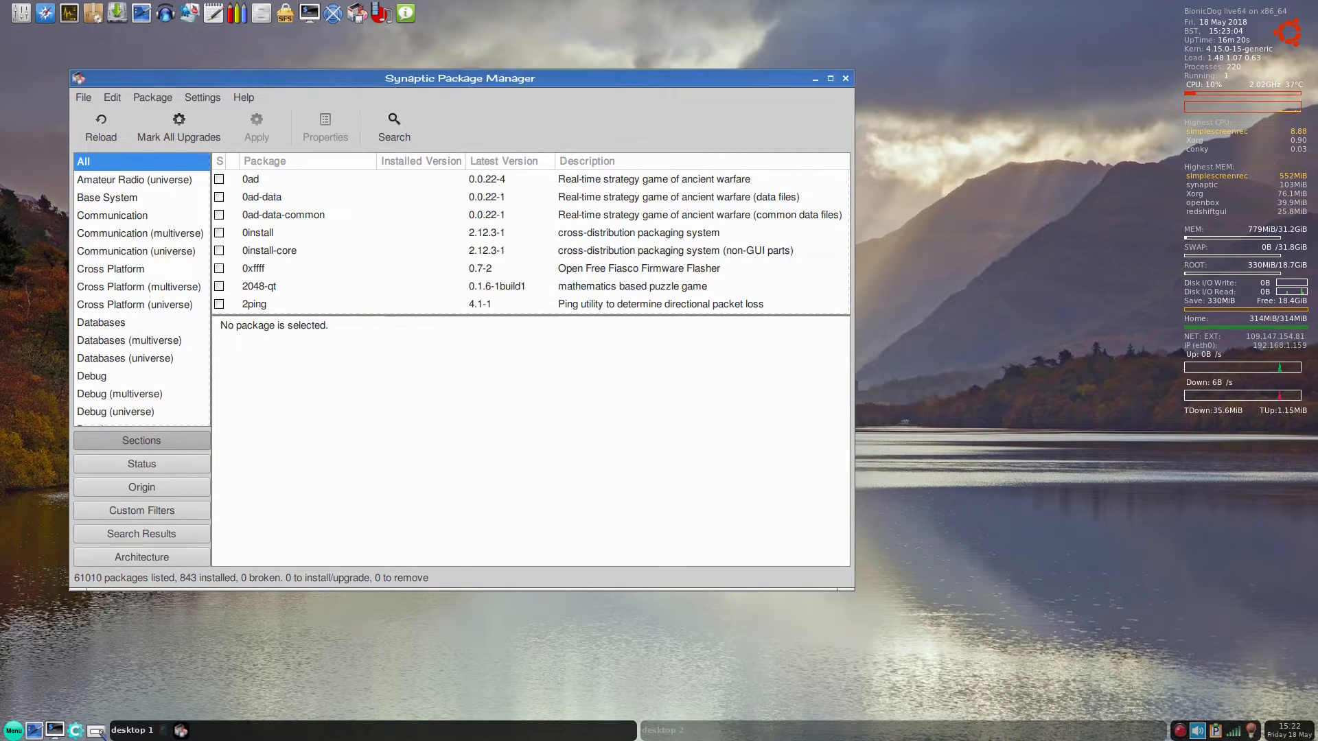
pyautogui.click(393, 126)
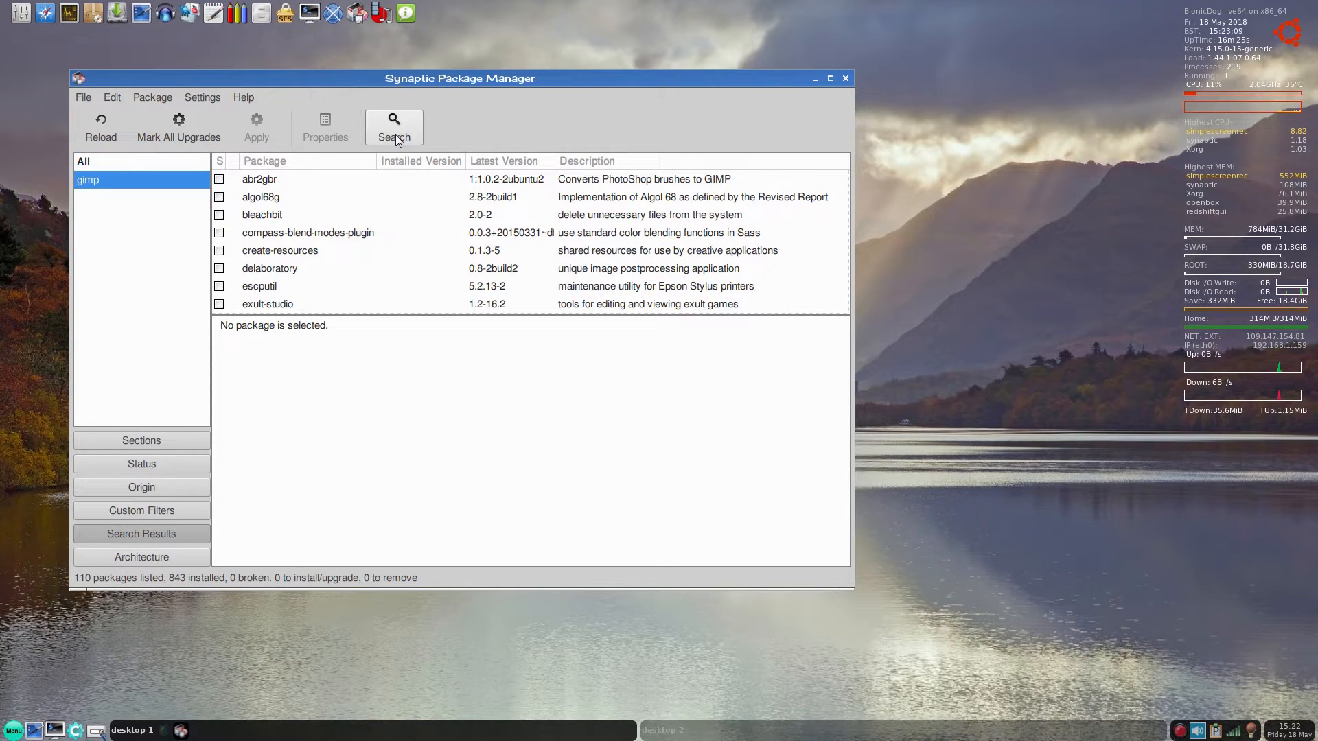
pyautogui.scroll(-3)
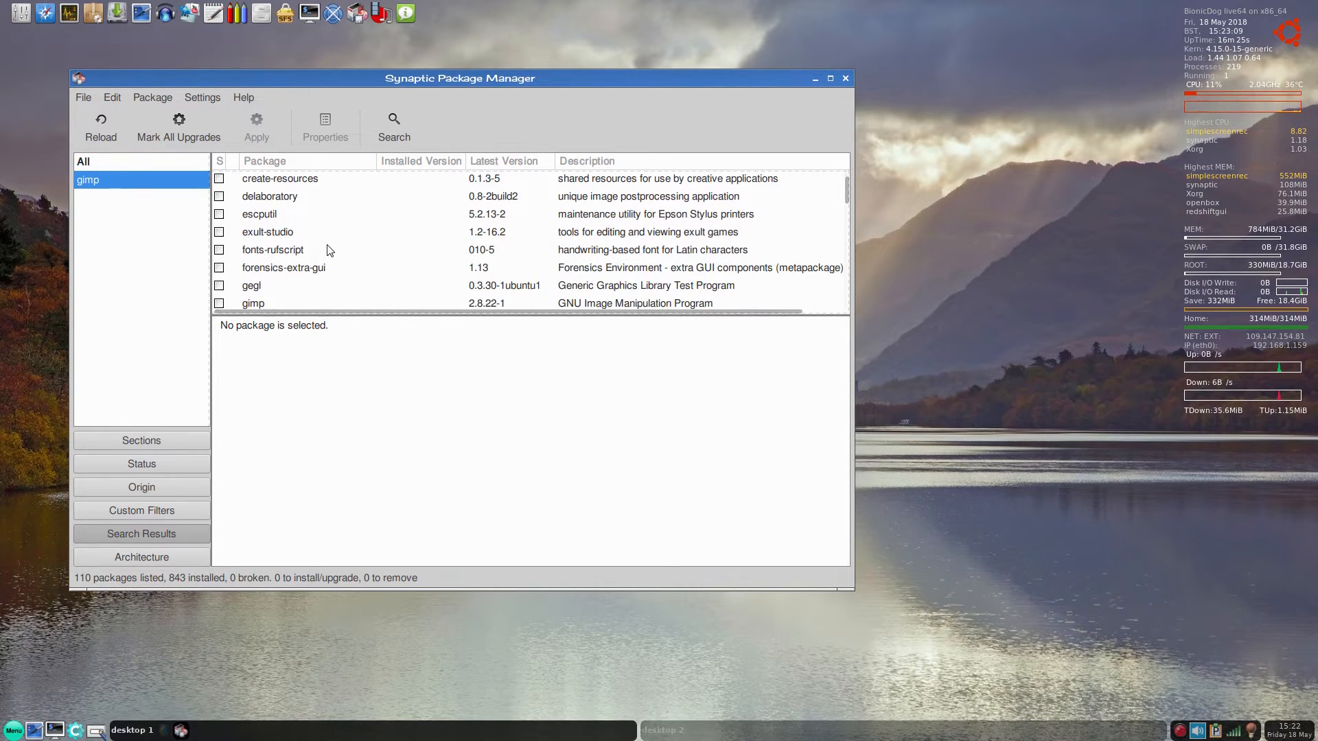
pyautogui.scroll(-3)
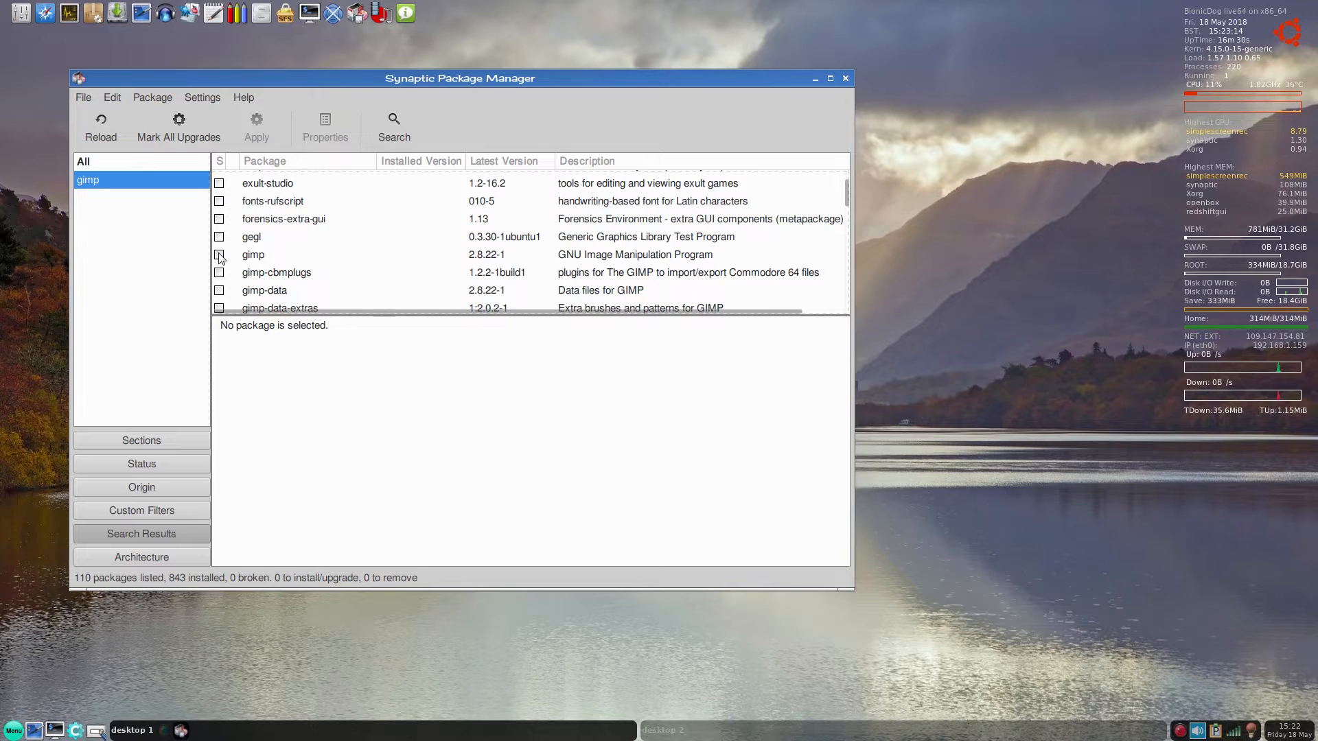
# - Mark gimp with its required dependencies for installation and start Apply
pyautogui.click(219, 256)
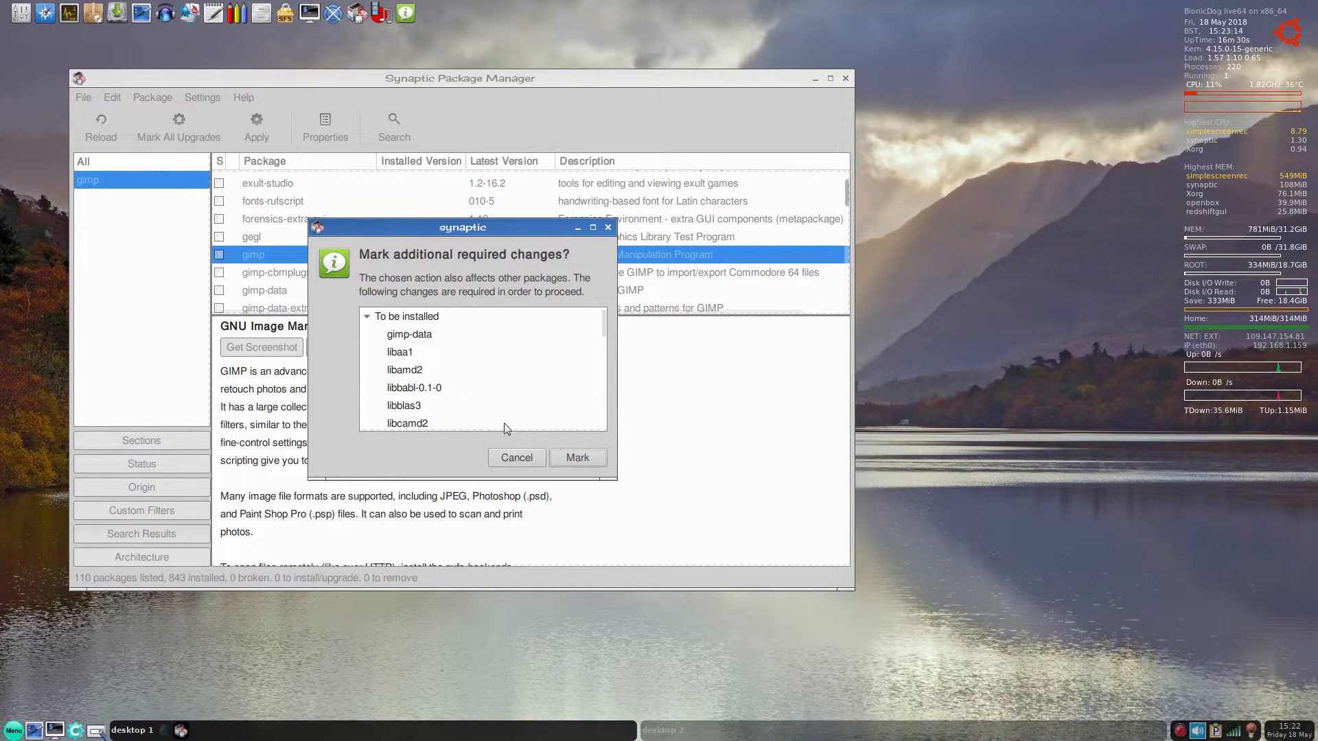
pyautogui.click(576, 459)
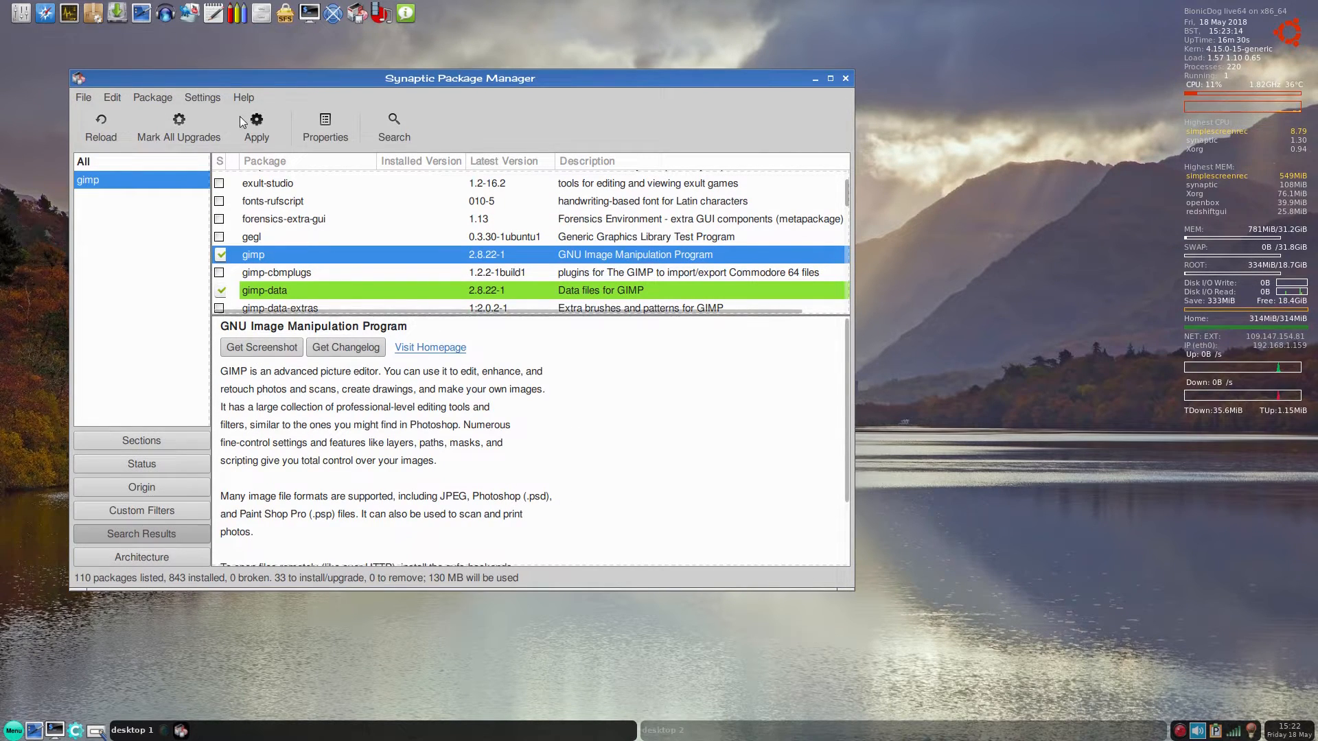
pyautogui.click(256, 123)
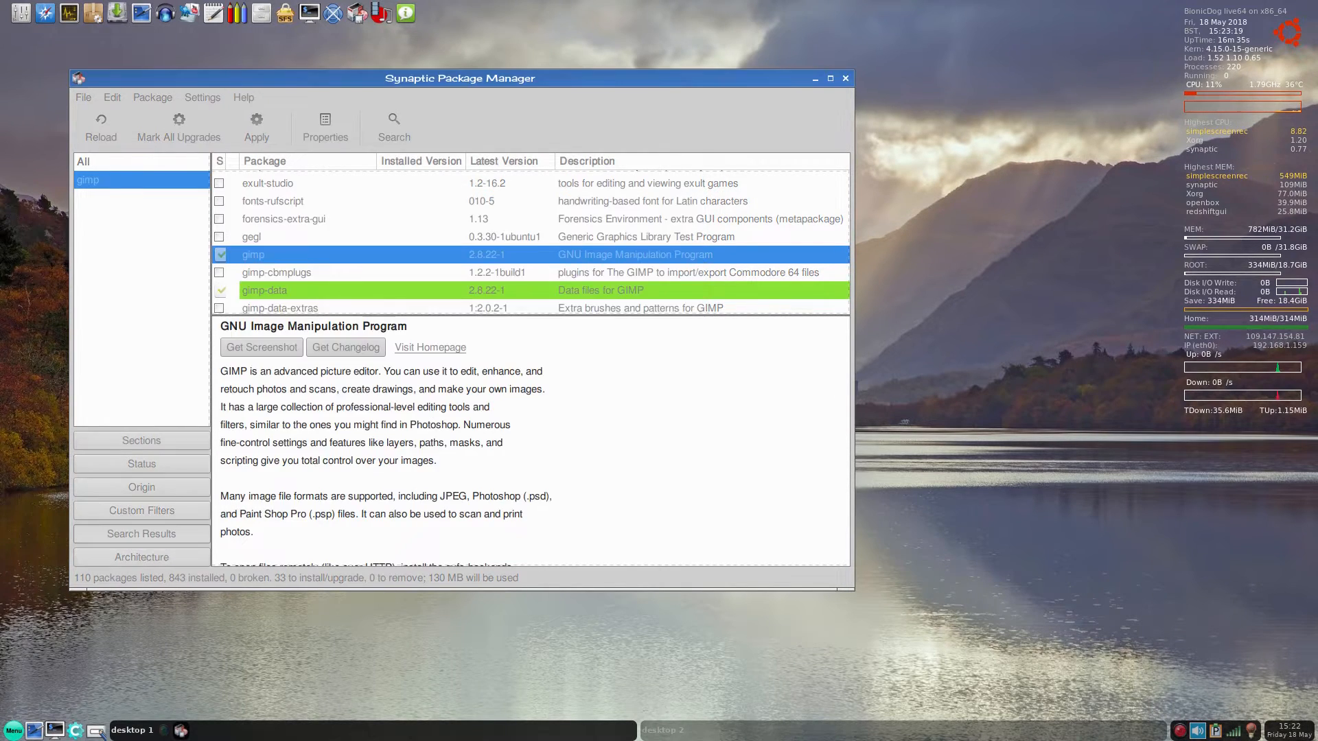
# - Confirm and complete the GIMP installation of 33 packages, then close Synaptic
pyautogui.click(255, 123)
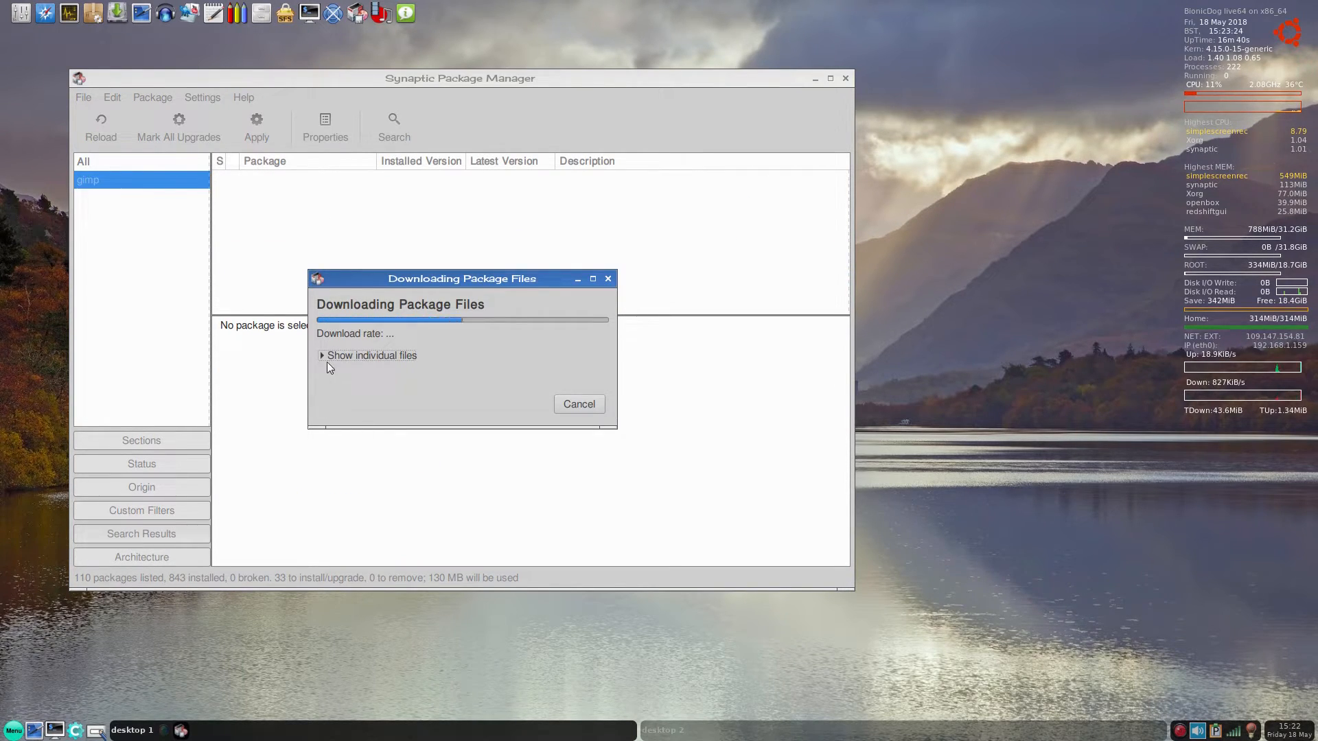
pyautogui.click(321, 355)
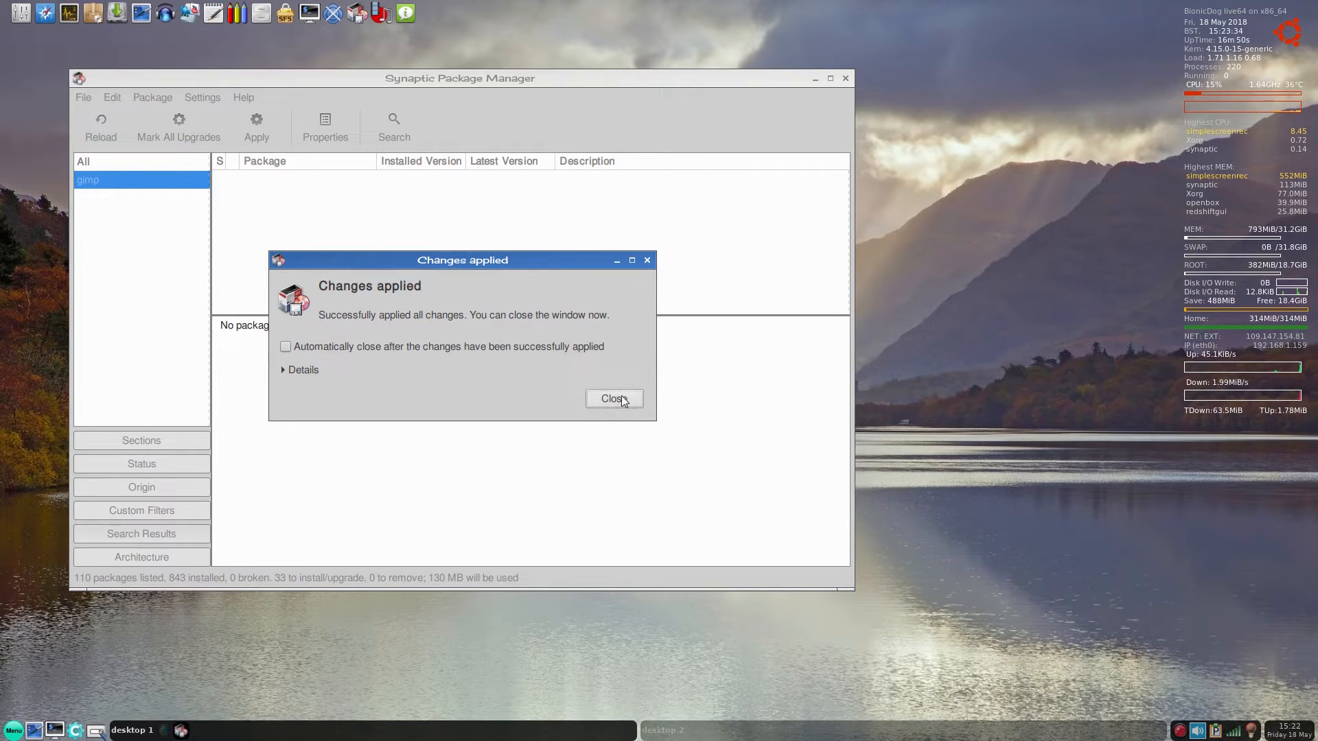
pyautogui.click(615, 398)
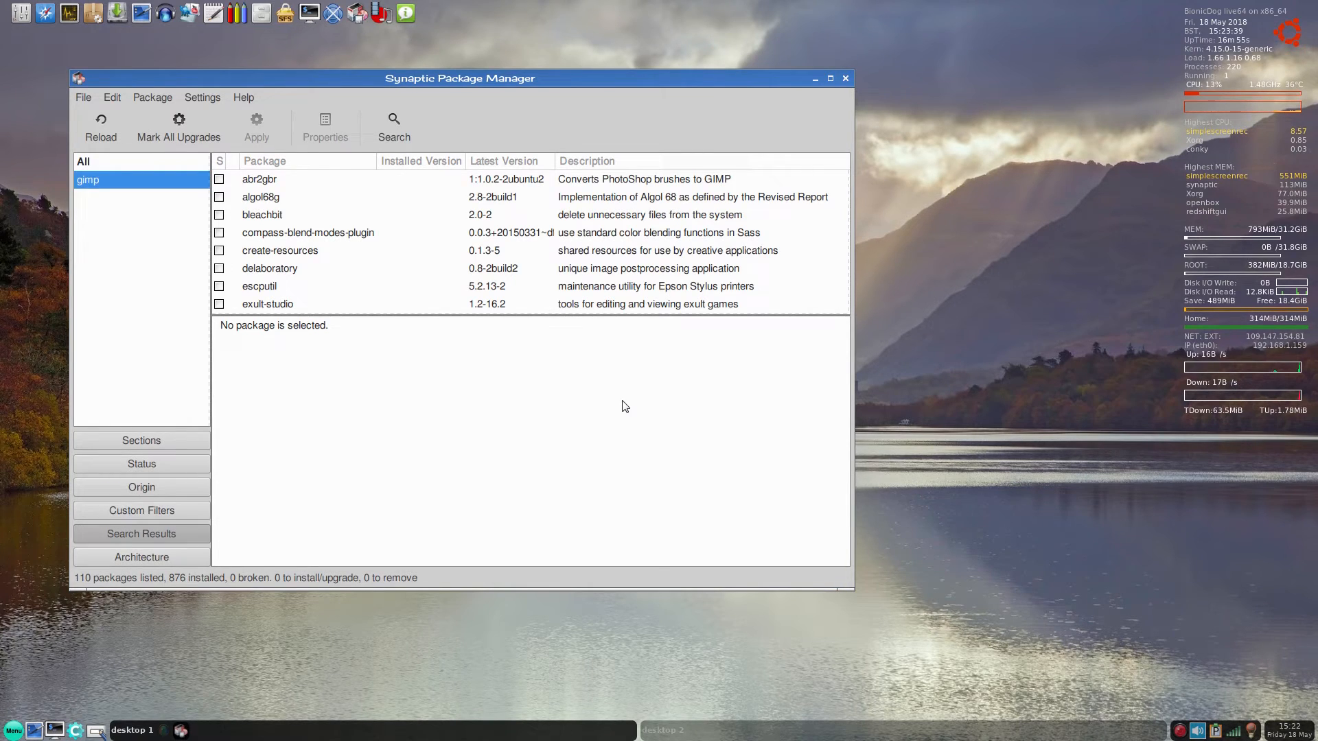
pyautogui.click(845, 79)
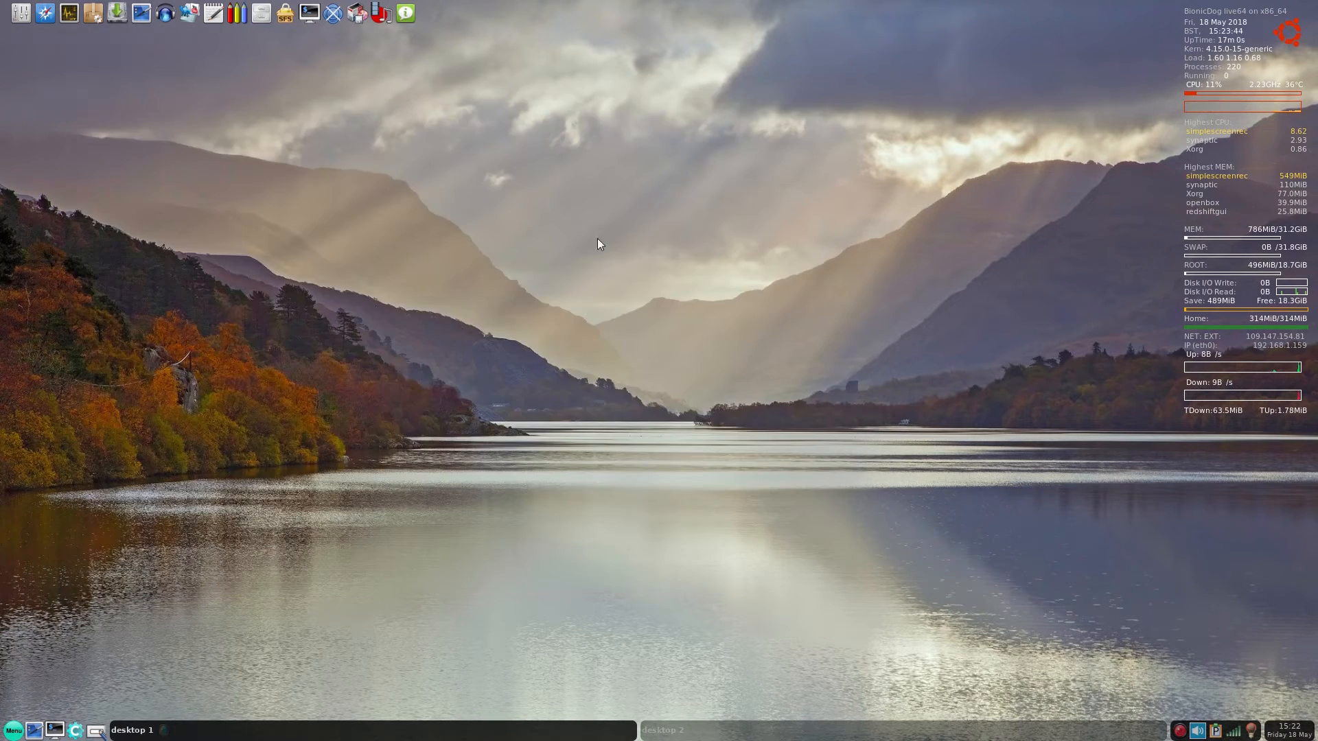
pyautogui.rightClick(599, 244)
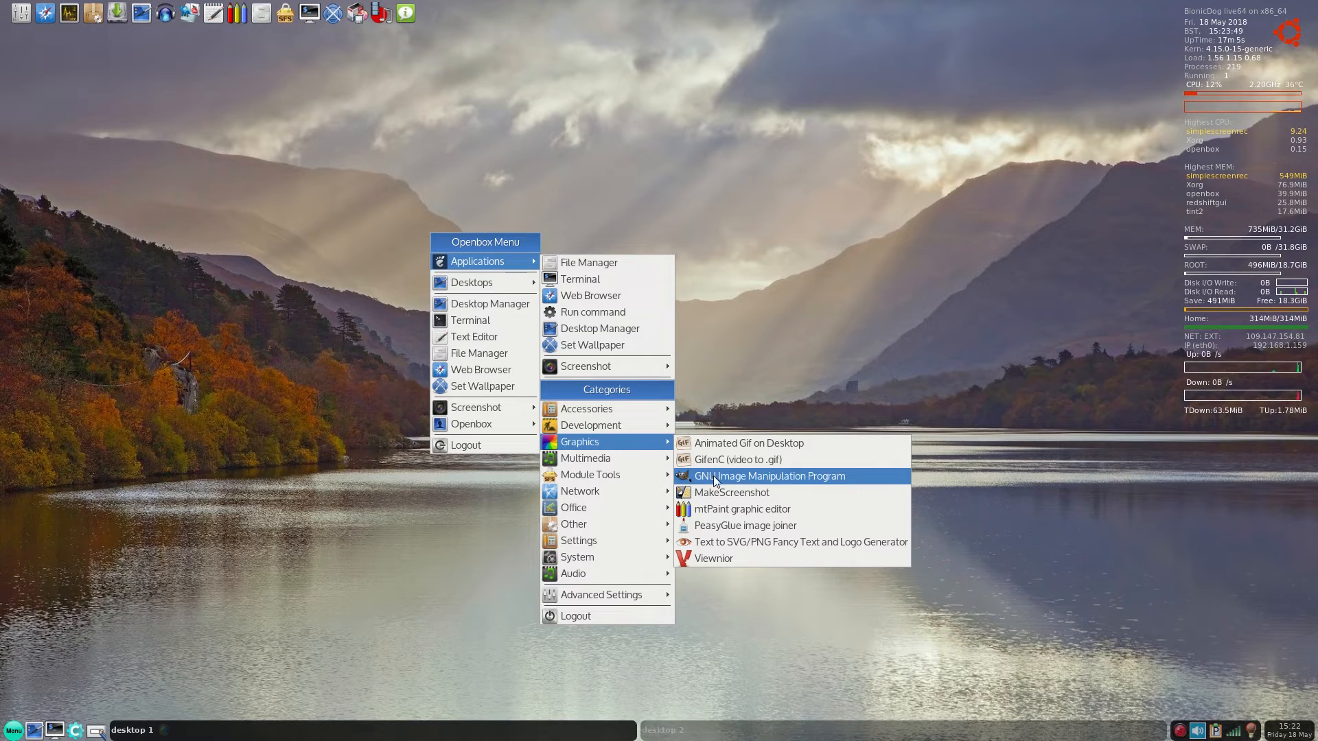
pyautogui.click(770, 477)
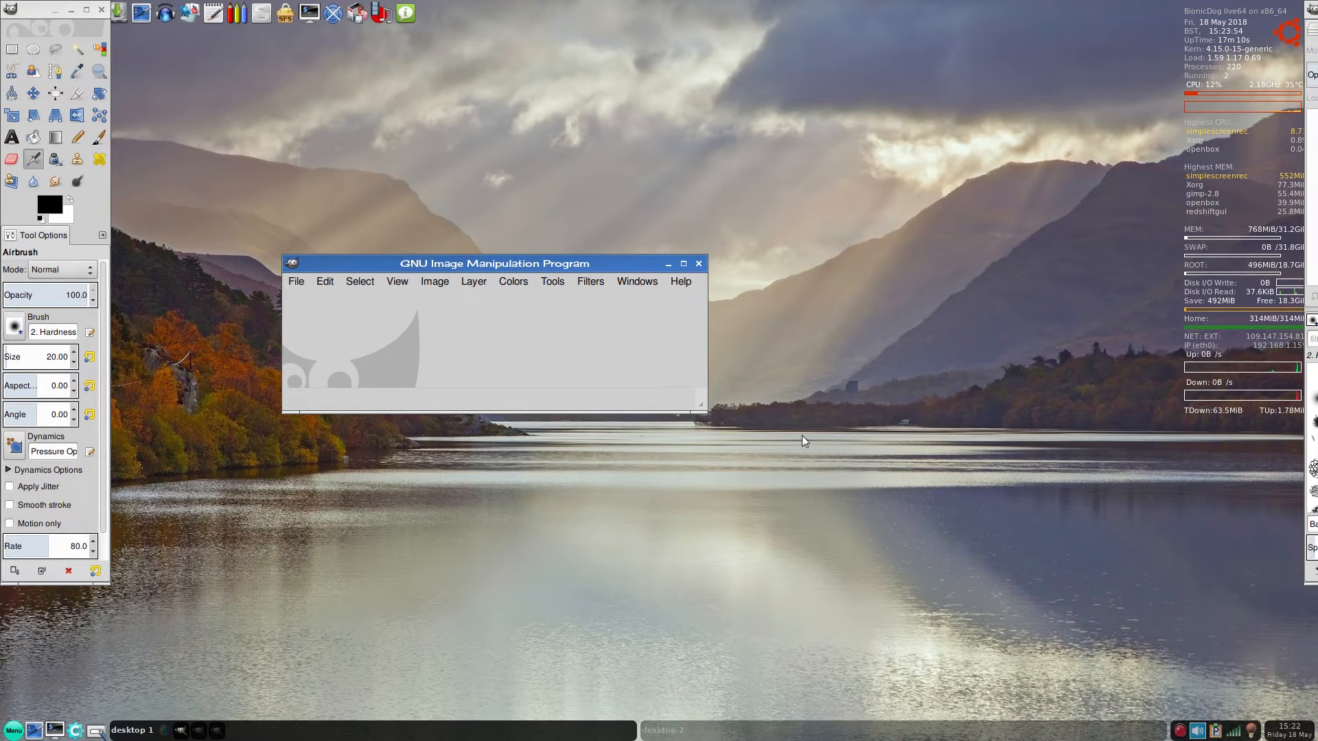
pyautogui.click(699, 263)
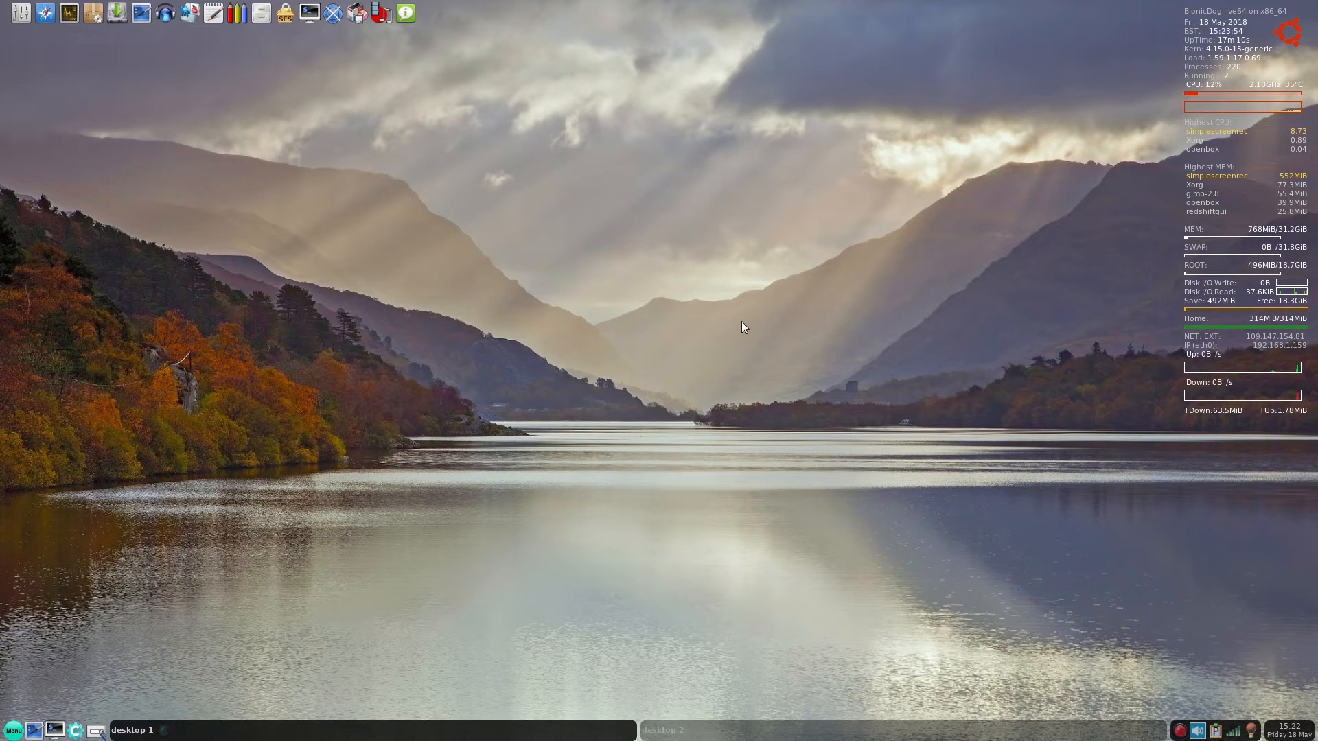